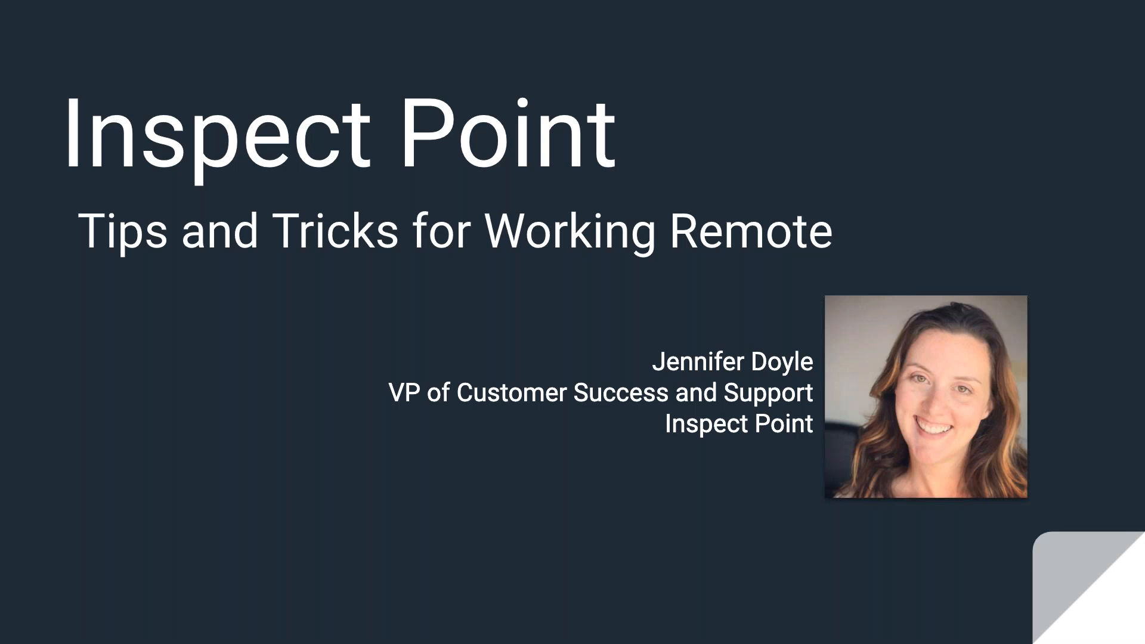
{"action": "mouse_move", "coordinate": [235, 301]}
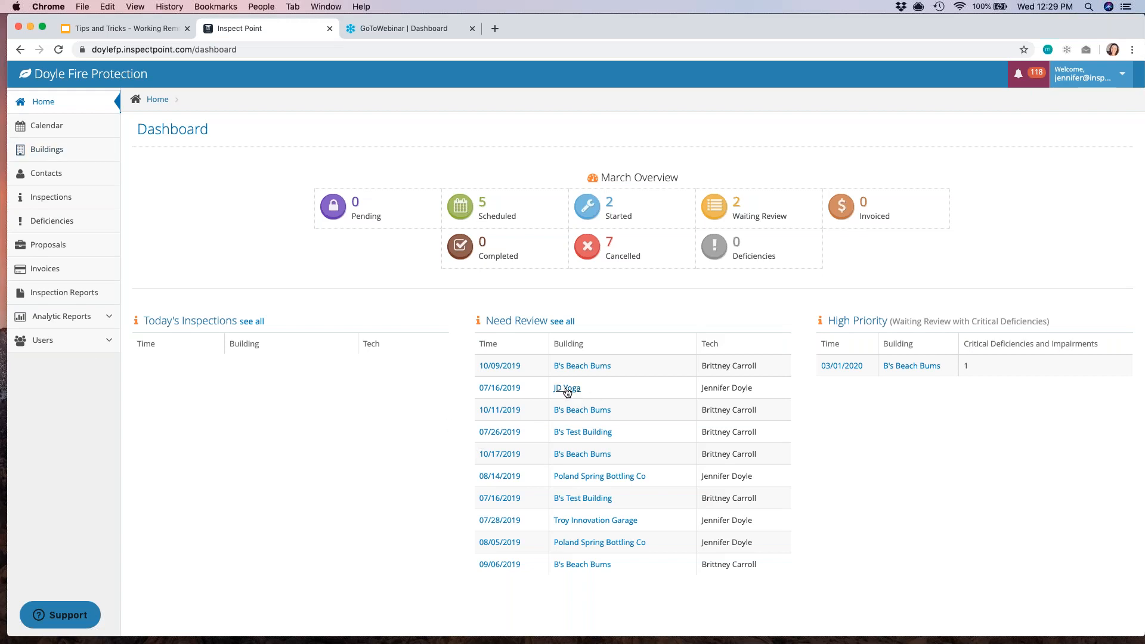
- Open JD Yoga from the Need Review list and show its Tech Messages
{"action": "left_click", "coordinate": [566, 388]}
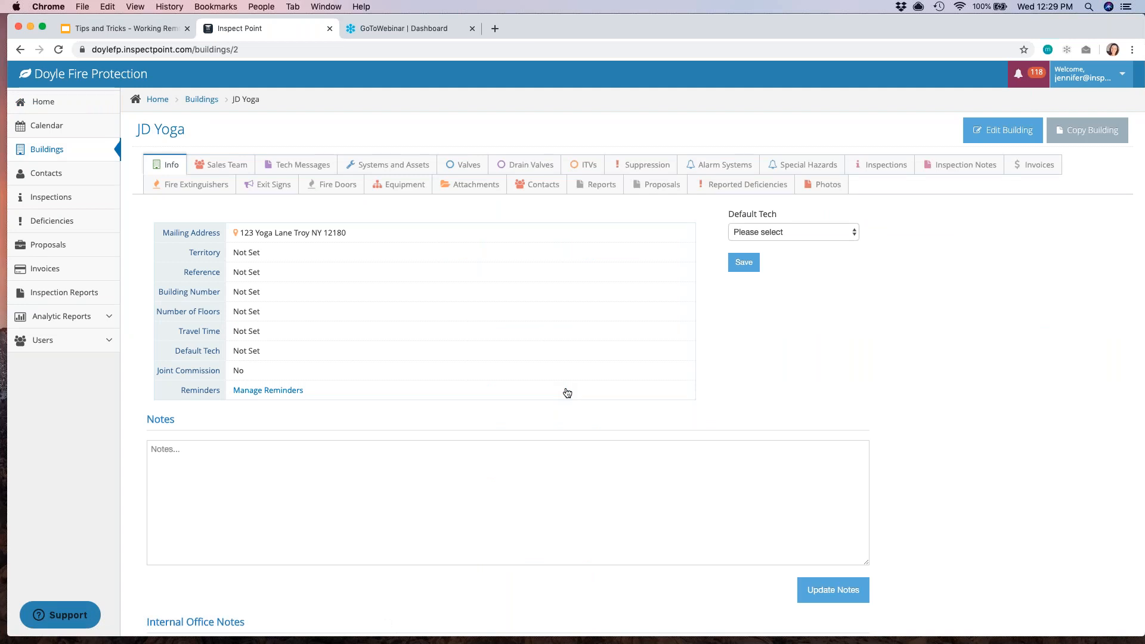
{"action": "mouse_move", "coordinate": [573, 391]}
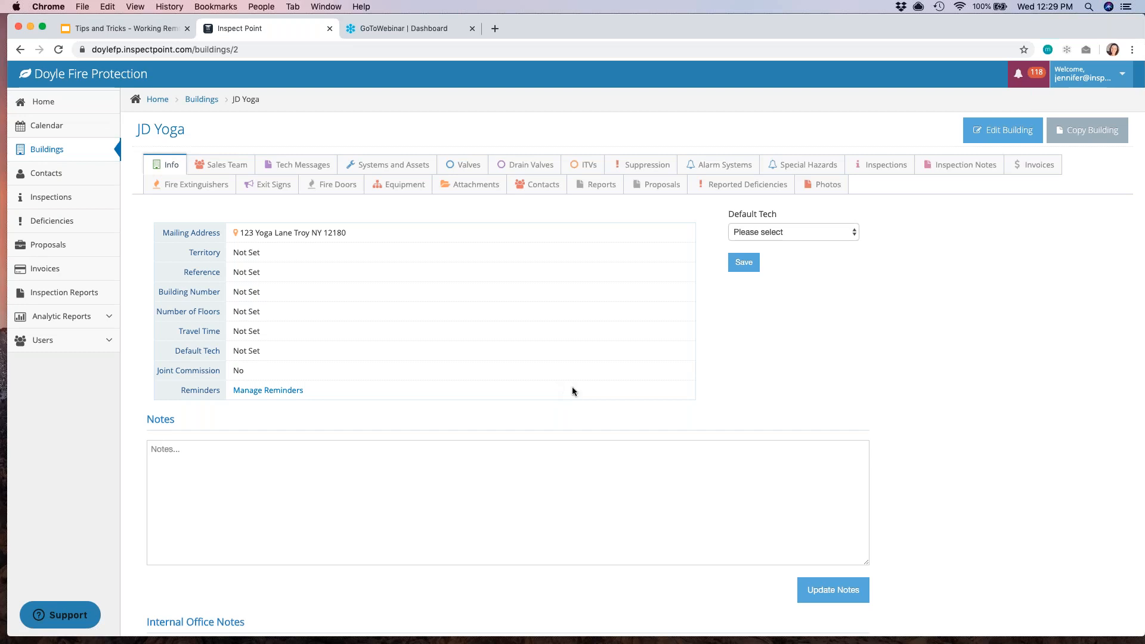
{"action": "mouse_move", "coordinate": [297, 167]}
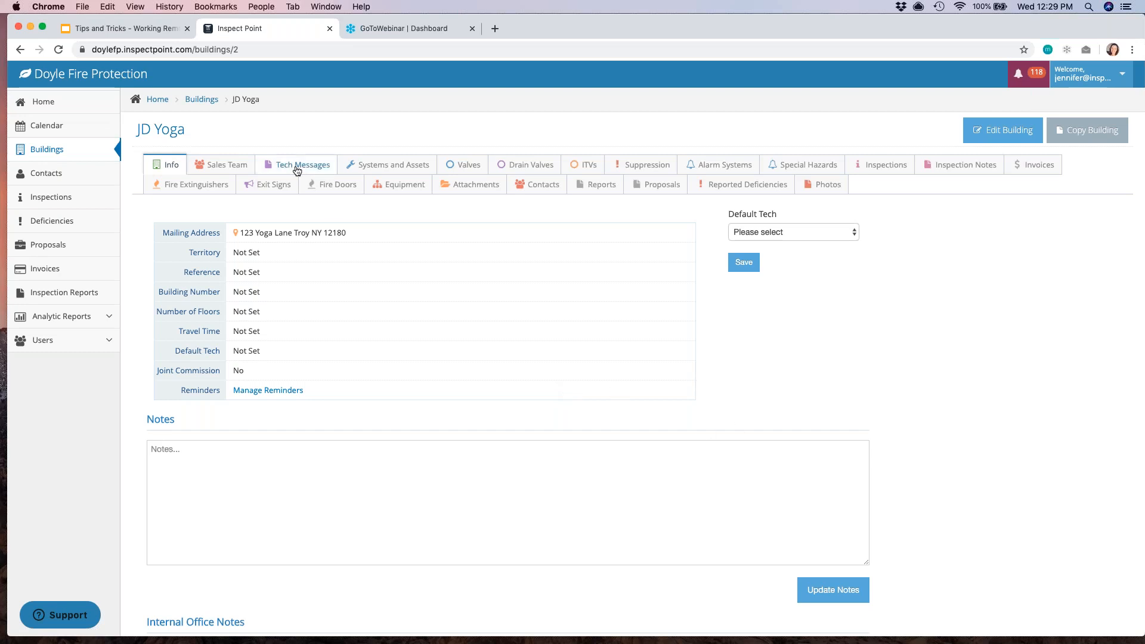
{"action": "left_click", "coordinate": [301, 164]}
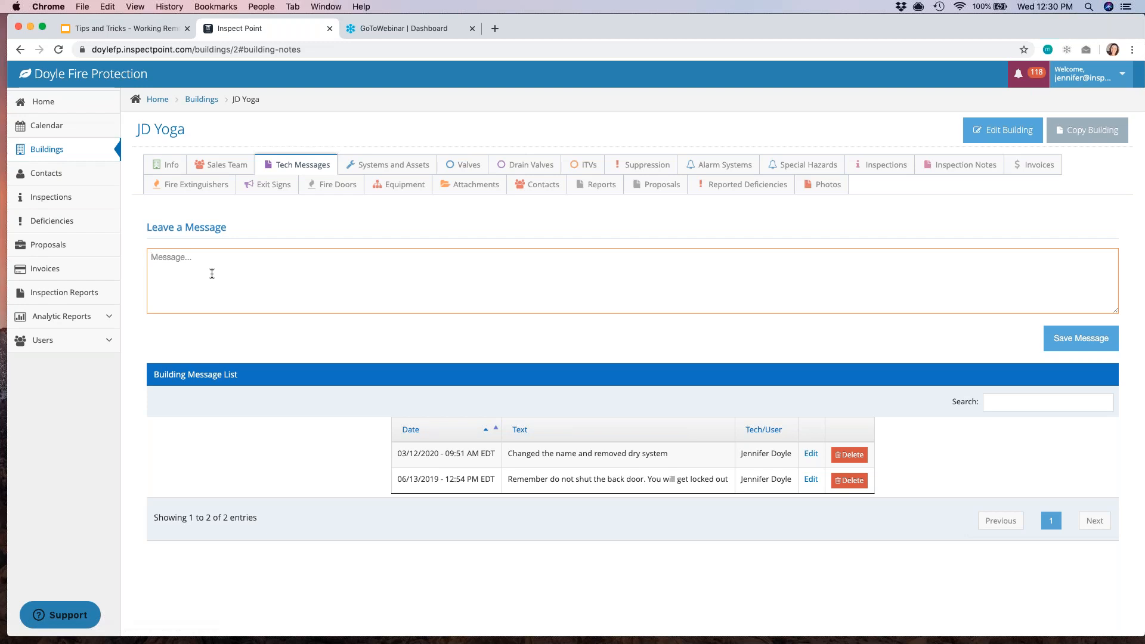
- Save a technician message: need you to arrive 15 mins early for security check
{"action": "type", "text": "Spoke with Bill"}
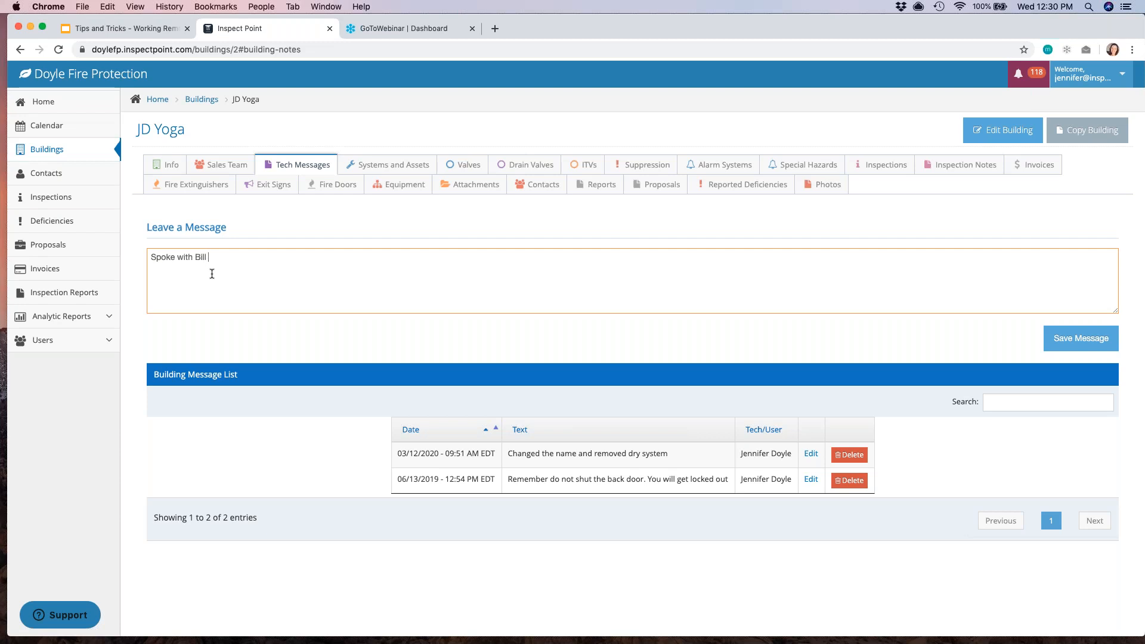
{"action": "type", "text": "need you"}
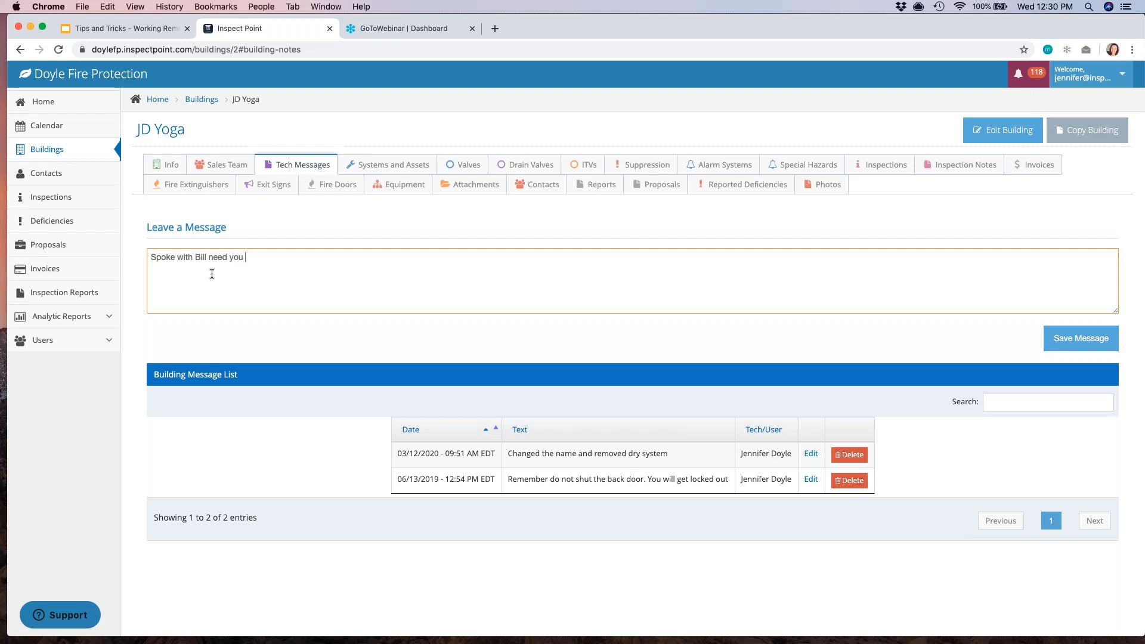
{"action": "type", "text": "to arrive 15 m"}
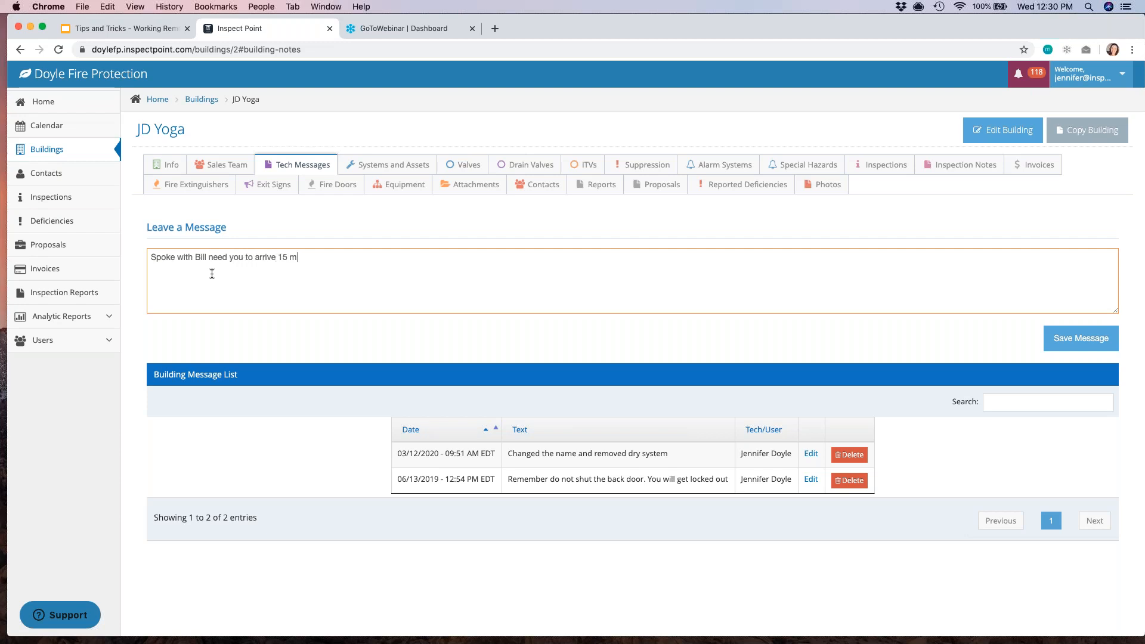
{"action": "type", "text": "ins"}
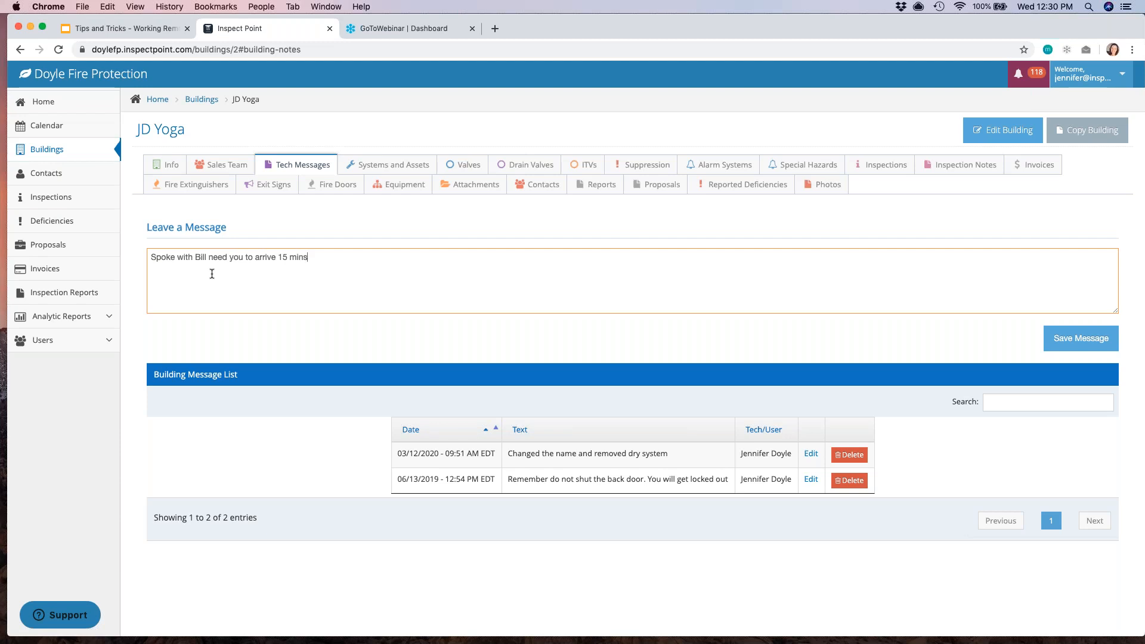
{"action": "type", "text": "ea"}
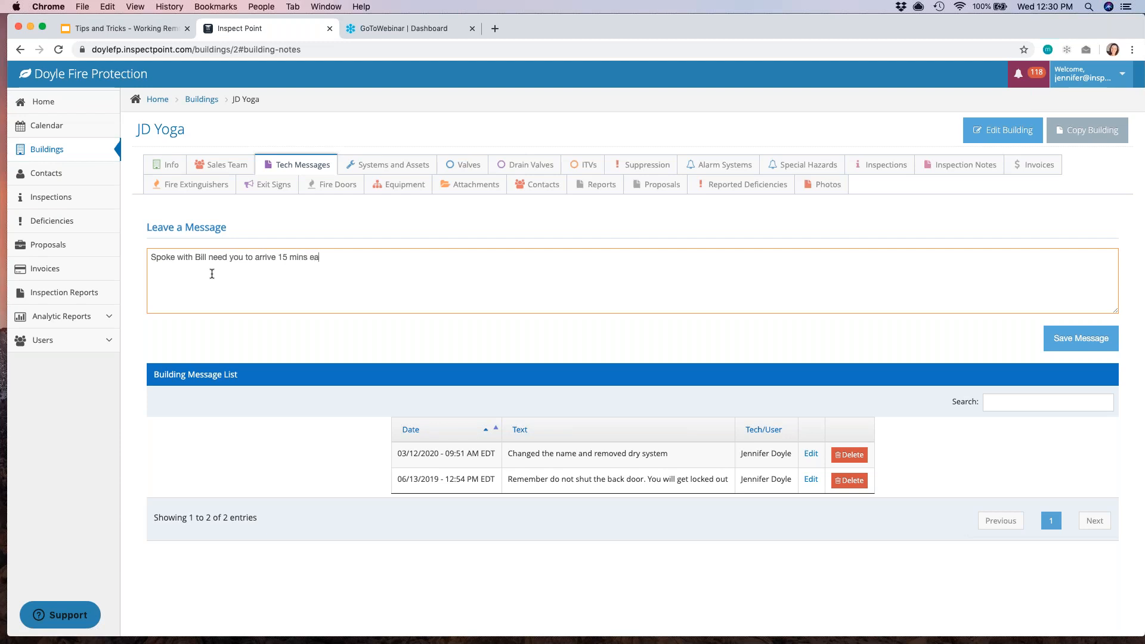
{"action": "type", "text": "rly for secur"}
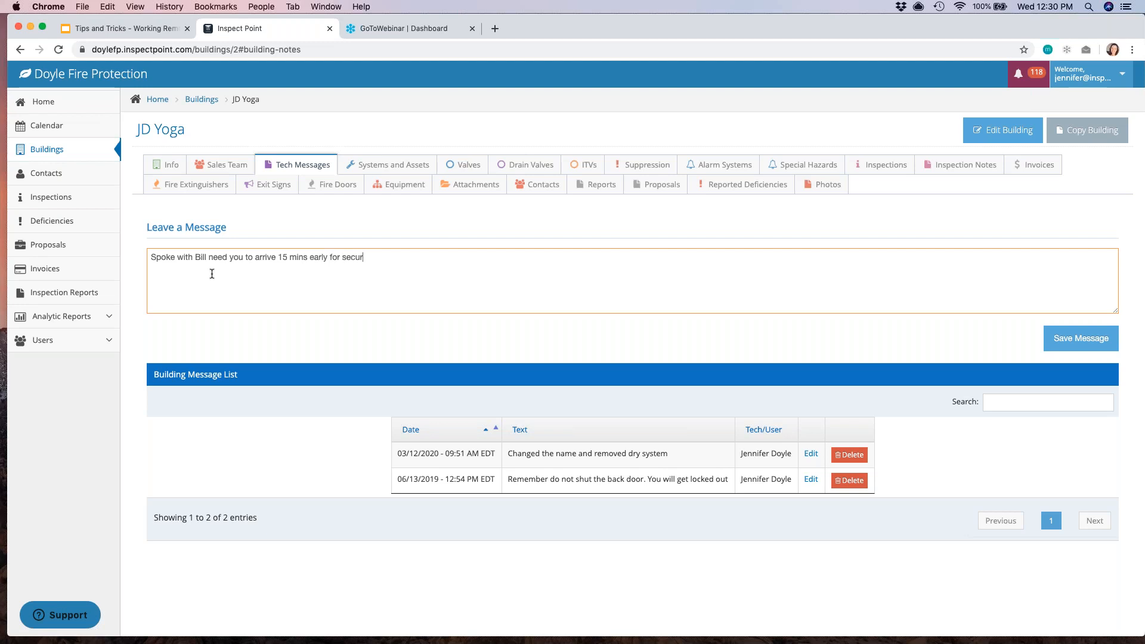
{"action": "type", "text": "ity check"}
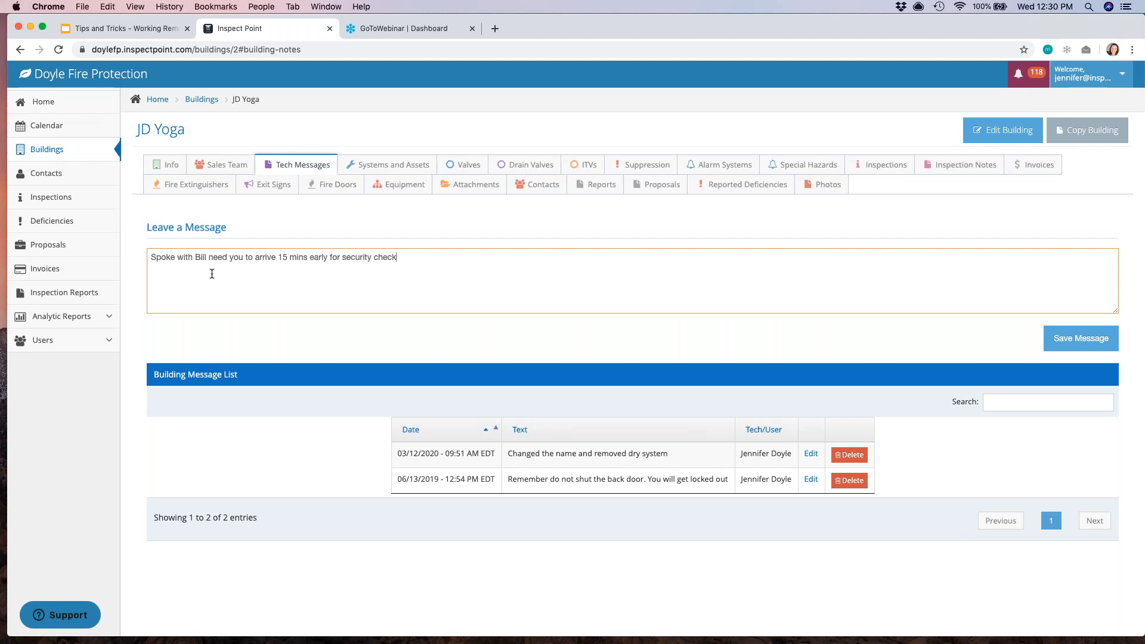
{"action": "mouse_move", "coordinate": [1081, 338]}
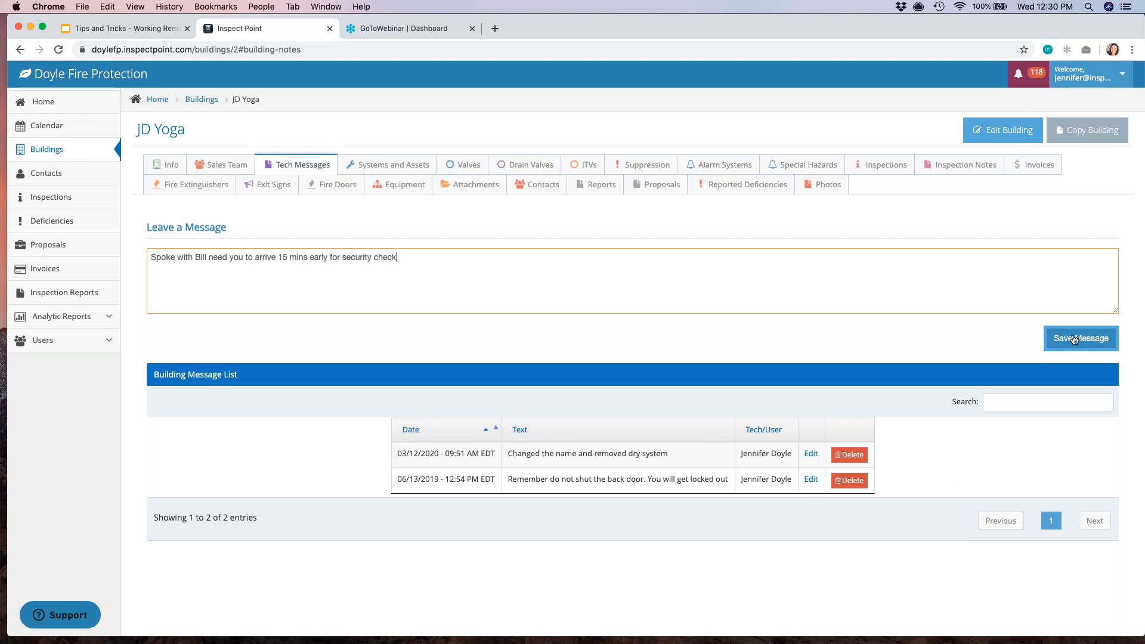
{"action": "left_click", "coordinate": [1081, 338]}
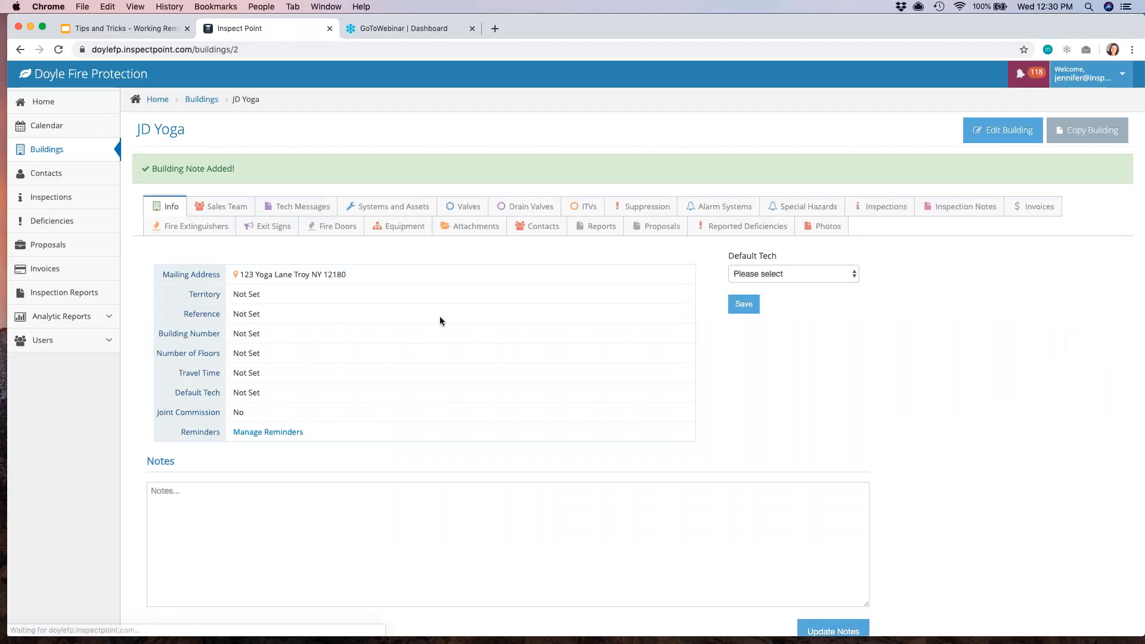
{"action": "left_click", "coordinate": [302, 207]}
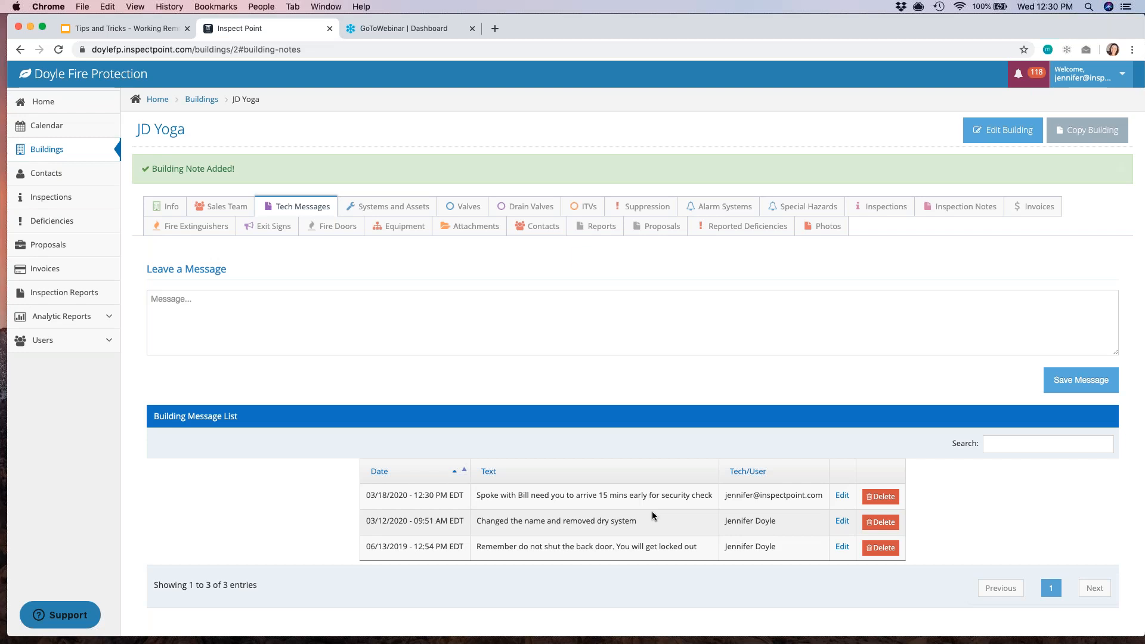
- View JD Yoga's empty Inspection Notes, then show its Inspections list
{"action": "left_click", "coordinate": [965, 206]}
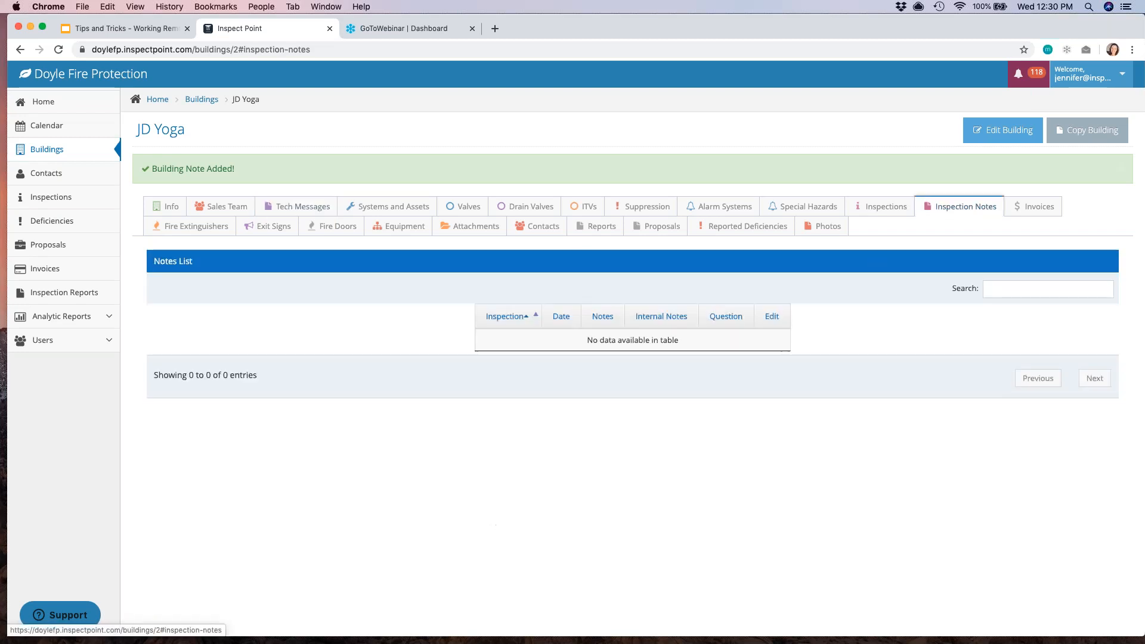
{"action": "mouse_move", "coordinate": [516, 388]}
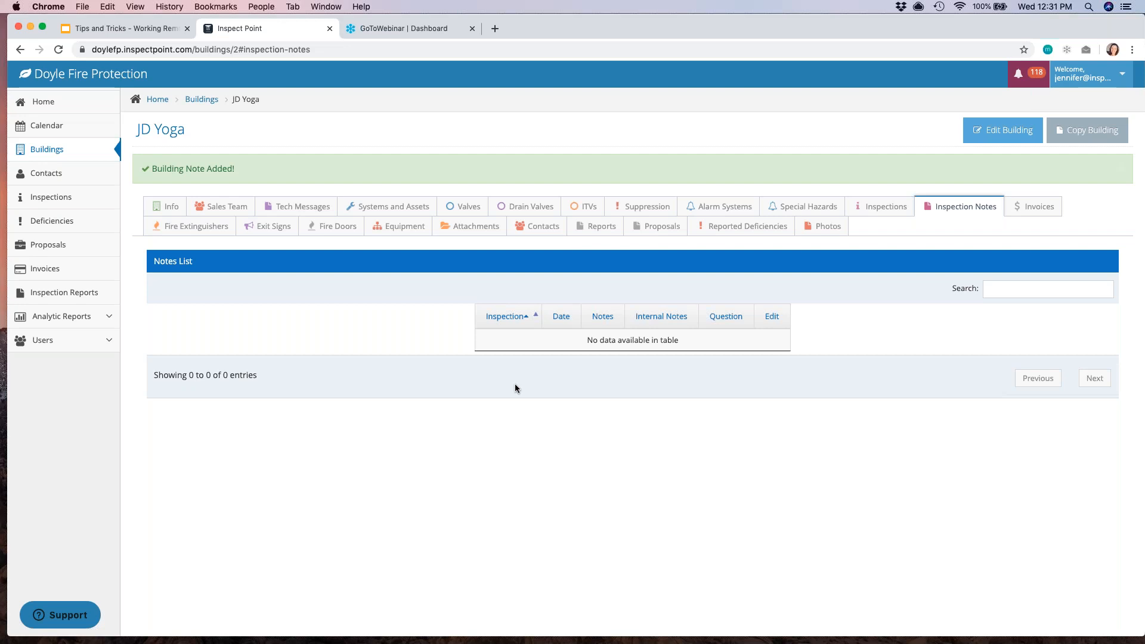
{"action": "mouse_move", "coordinate": [807, 359]}
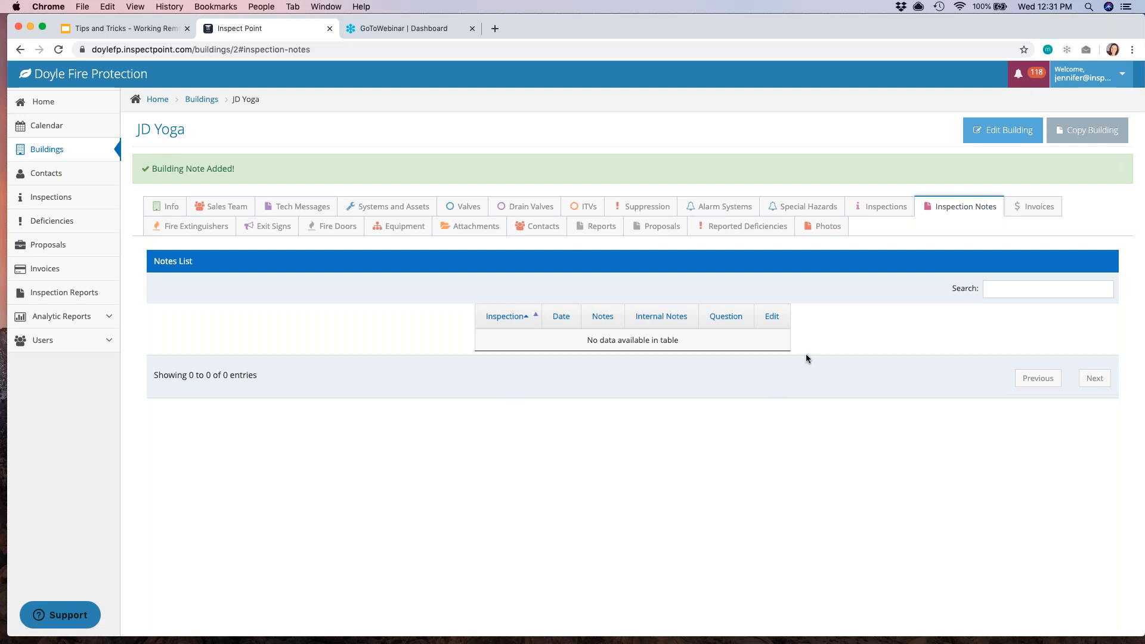
{"action": "left_click", "coordinate": [885, 207]}
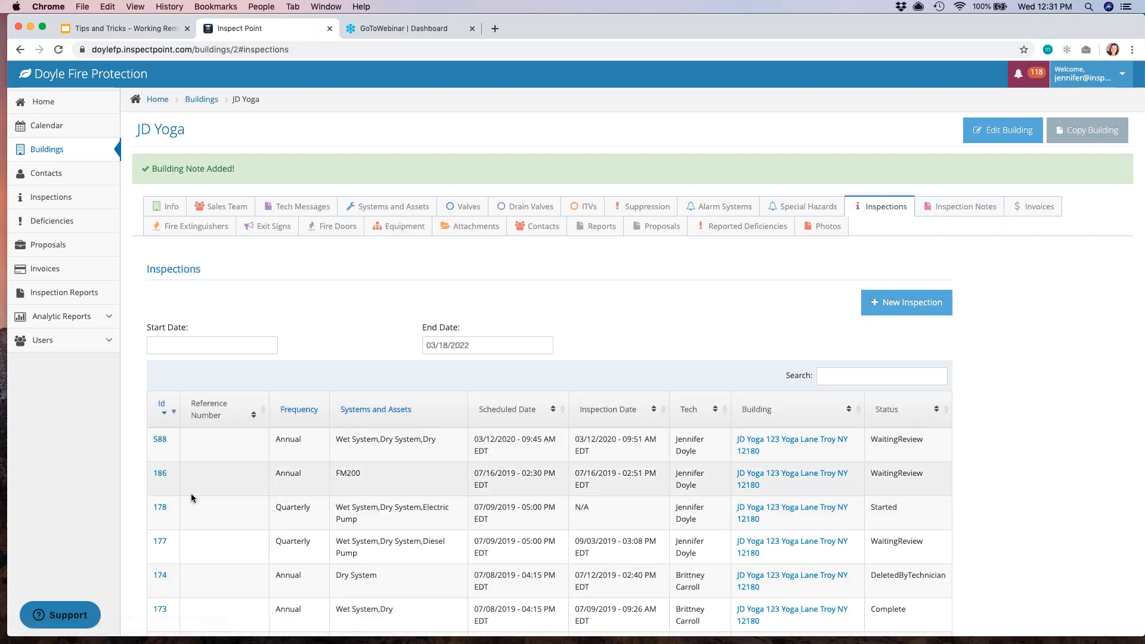
- Open the most recent JD Yoga inspection, Id 588, and review its details
{"action": "left_click", "coordinate": [160, 440]}
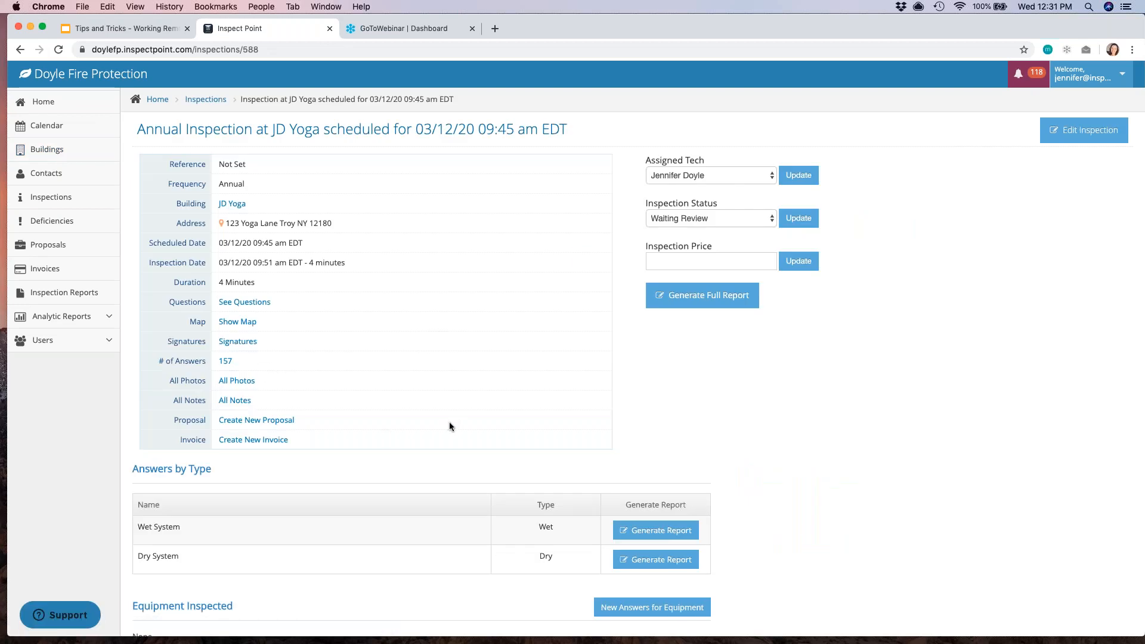
{"action": "scroll", "scroll_direction": "down", "scroll_amount": 3}
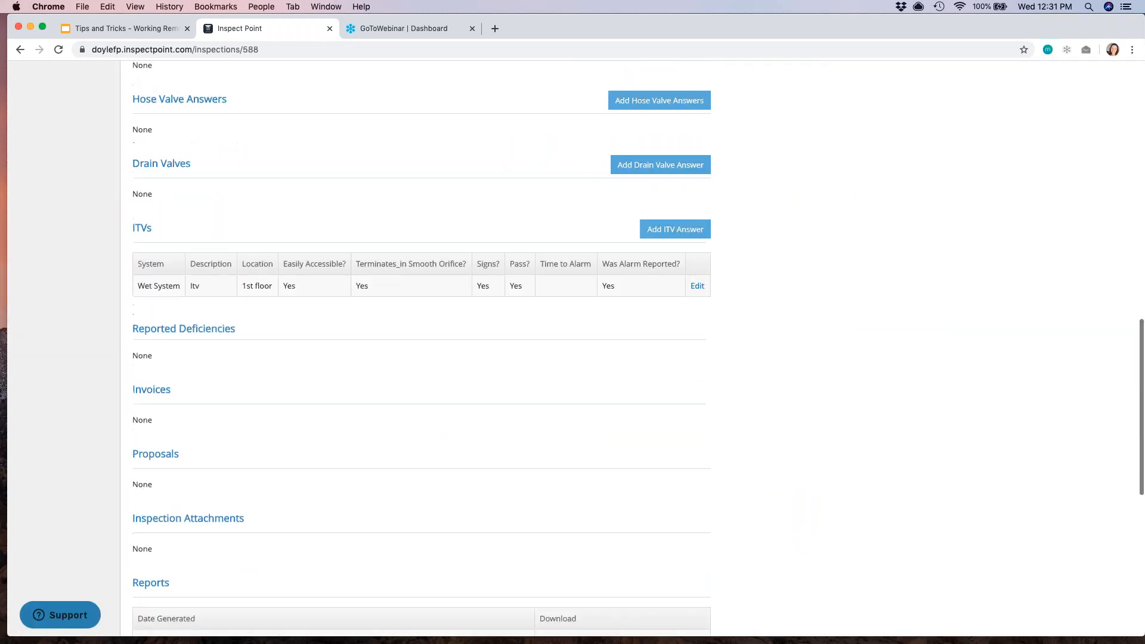
{"action": "scroll", "scroll_direction": "up", "scroll_amount": 3}
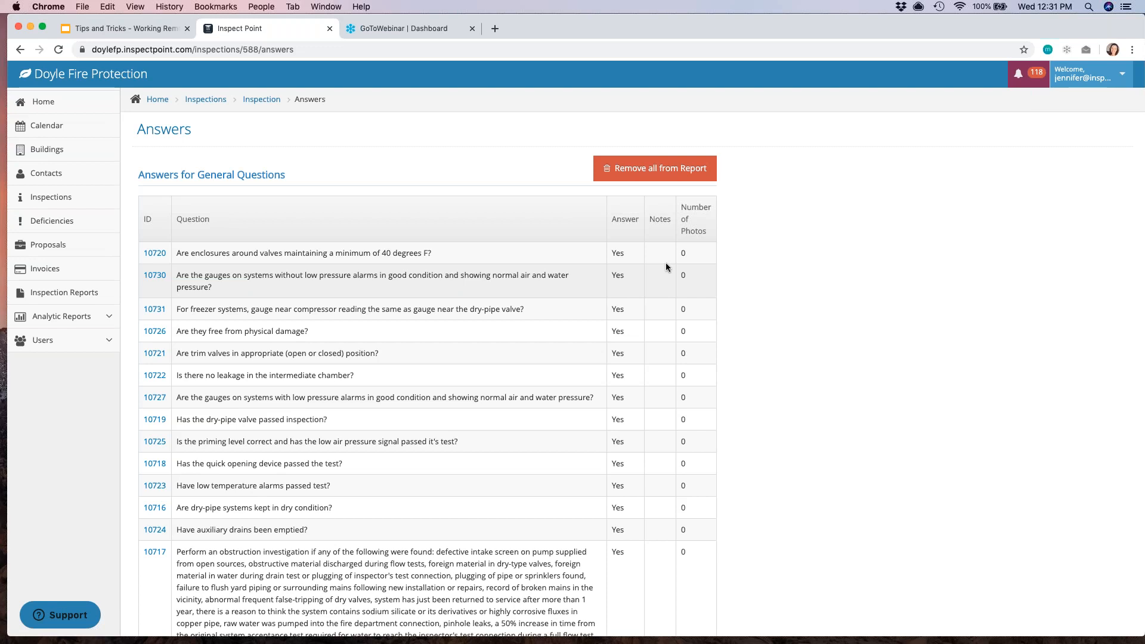
{"action": "mouse_move", "coordinate": [308, 314]}
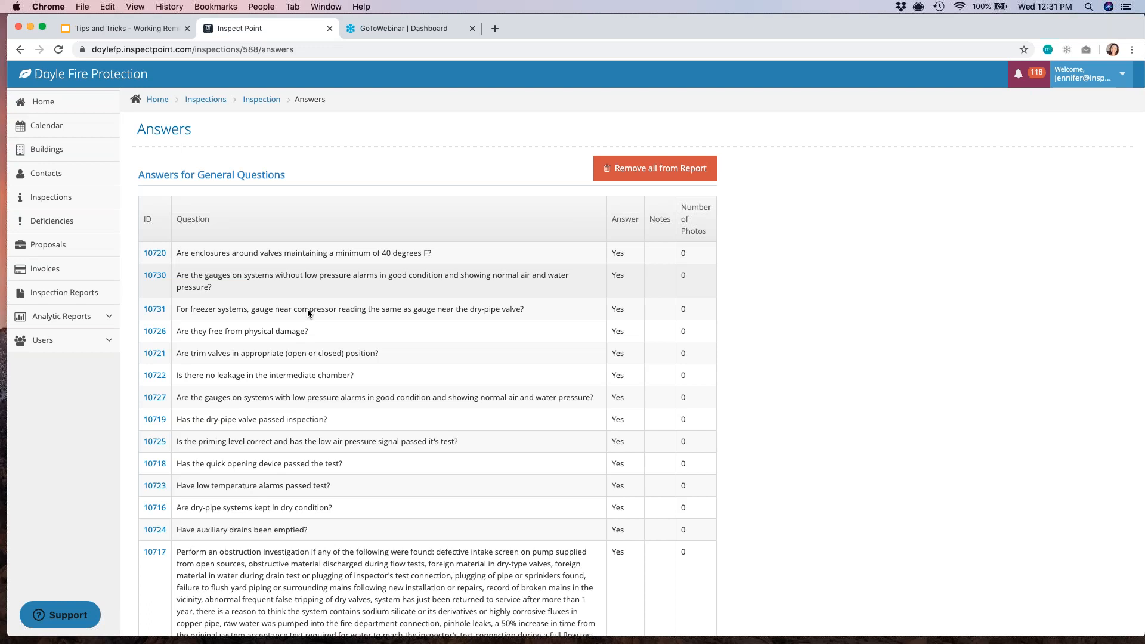
- Review the enclosure temperature answer's detail, then return to its inspection via the breadcrumb
{"action": "left_click", "coordinate": [154, 253]}
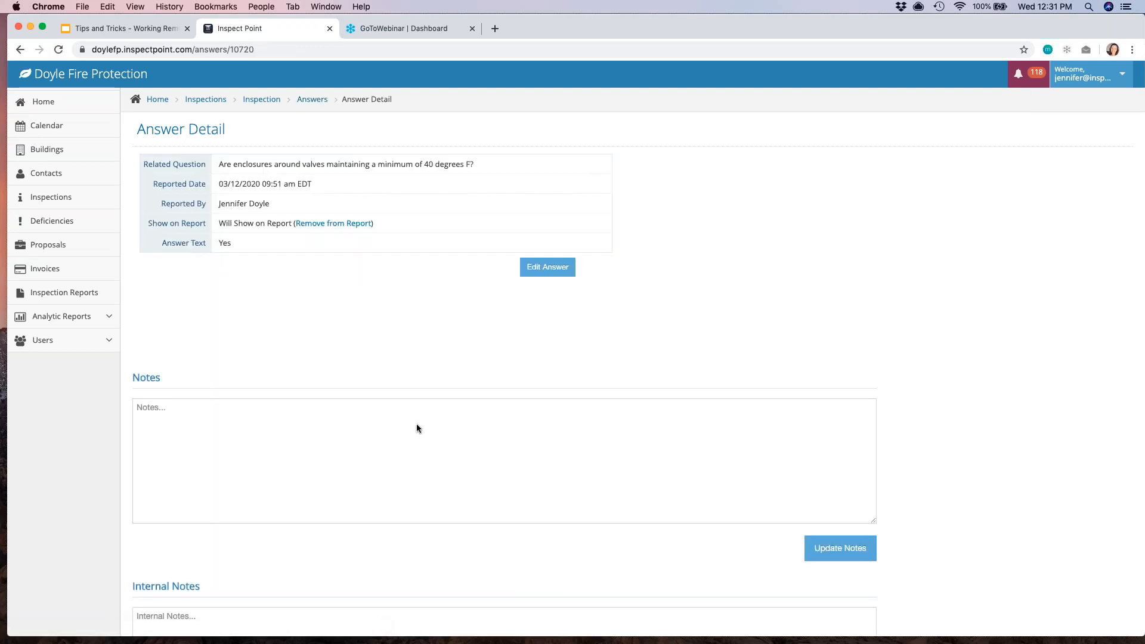
{"action": "scroll", "scroll_direction": "down", "scroll_amount": 3}
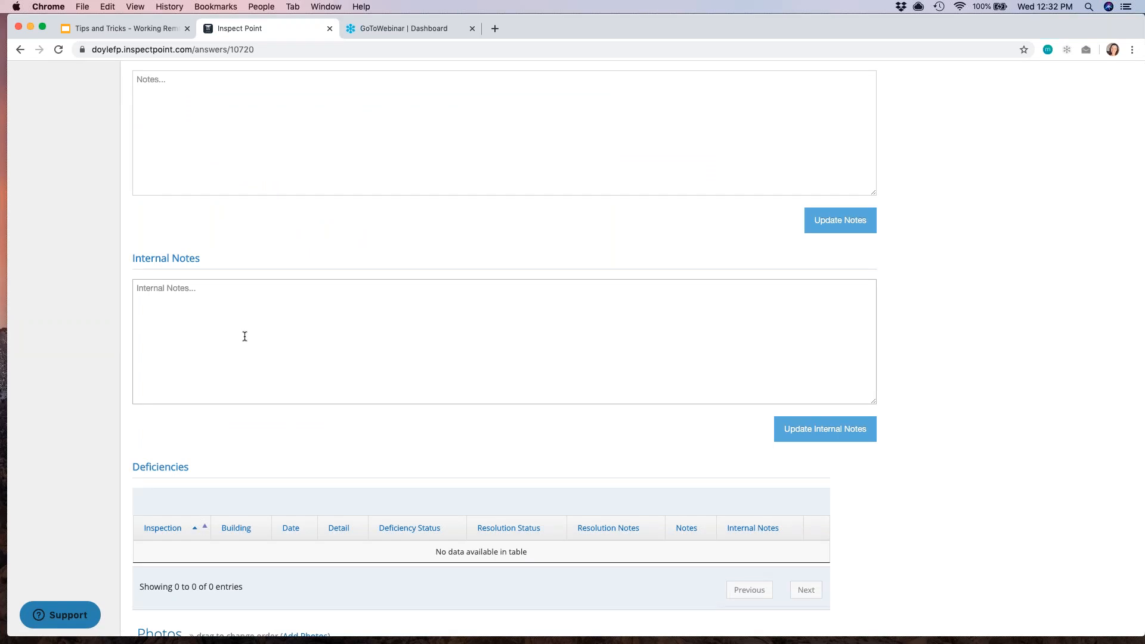
{"action": "scroll", "scroll_direction": "up", "scroll_amount": 3}
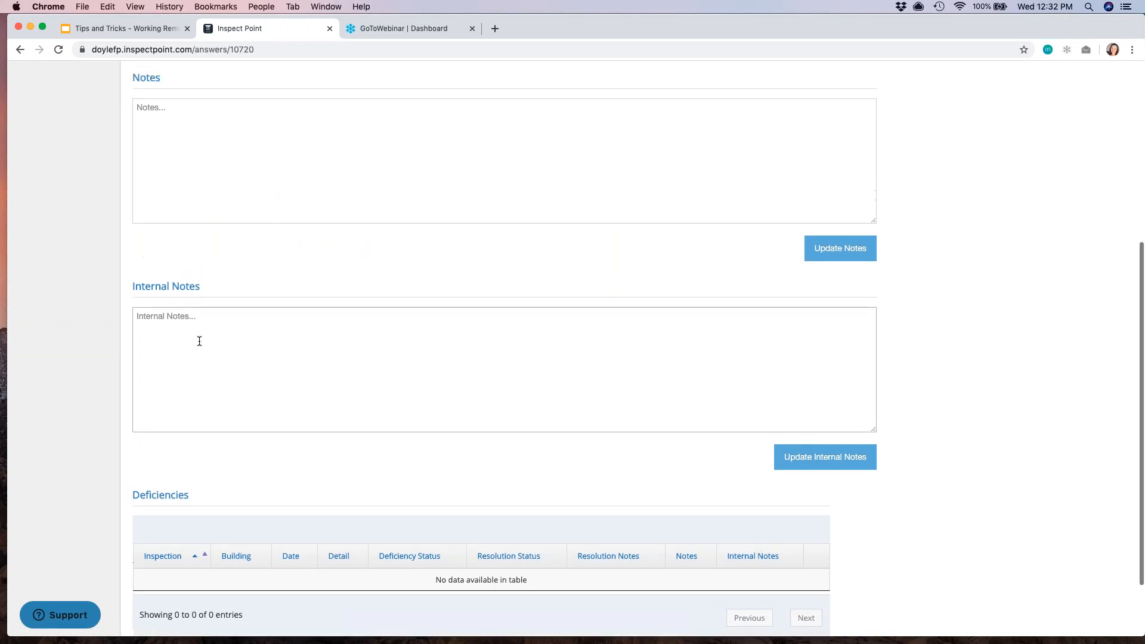
{"action": "scroll", "scroll_direction": "up", "scroll_amount": 3}
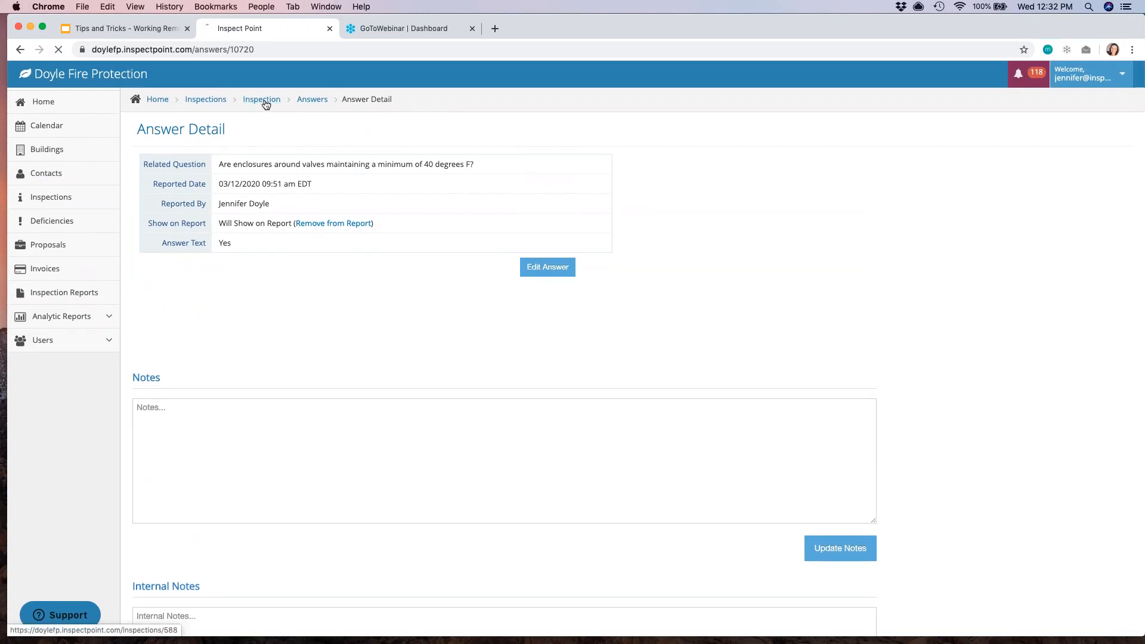
{"action": "left_click", "coordinate": [262, 99]}
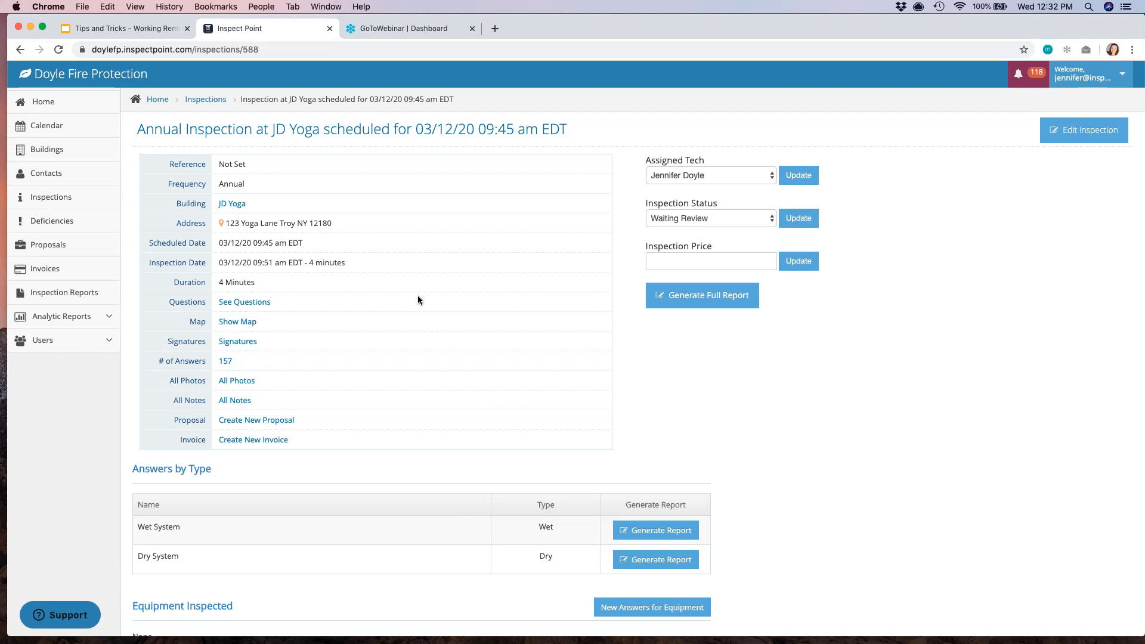
{"action": "mouse_move", "coordinate": [806, 247]}
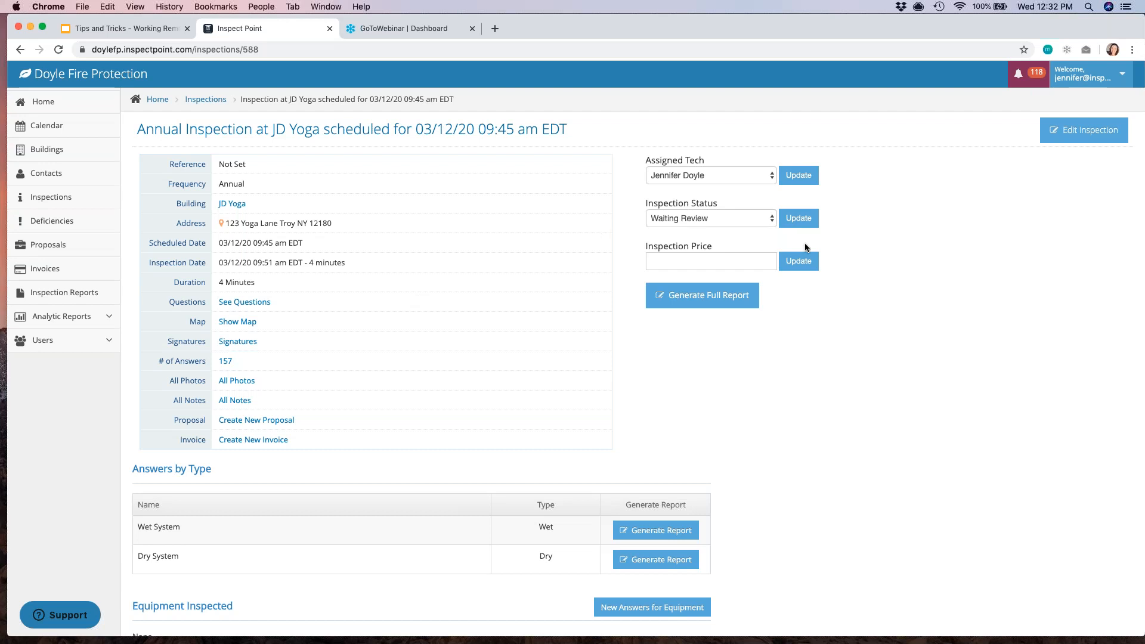
- Browse the Inspection Status options, keep Waiting Review, and go to Deficiencies
{"action": "left_click", "coordinate": [708, 217]}
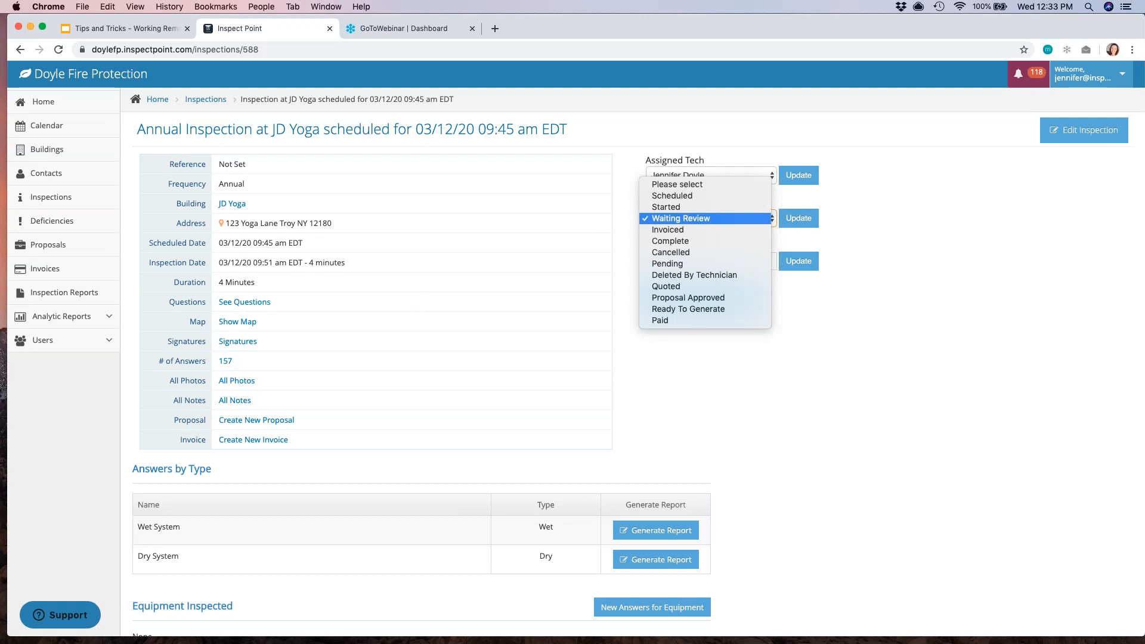
{"action": "mouse_move", "coordinate": [730, 321]}
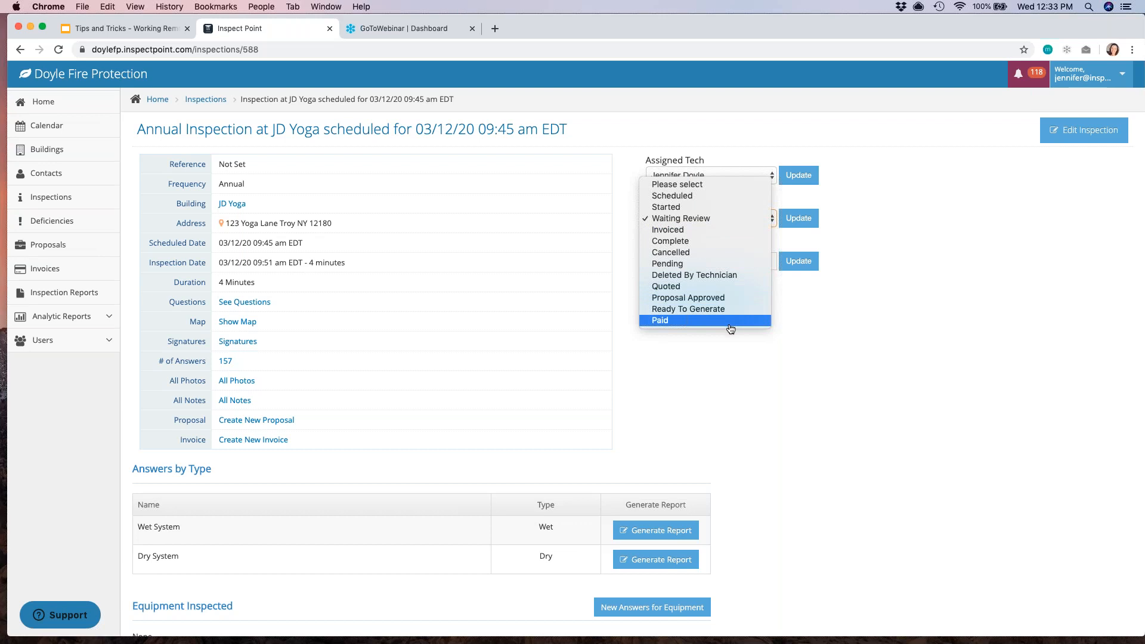
{"action": "mouse_move", "coordinate": [694, 276]}
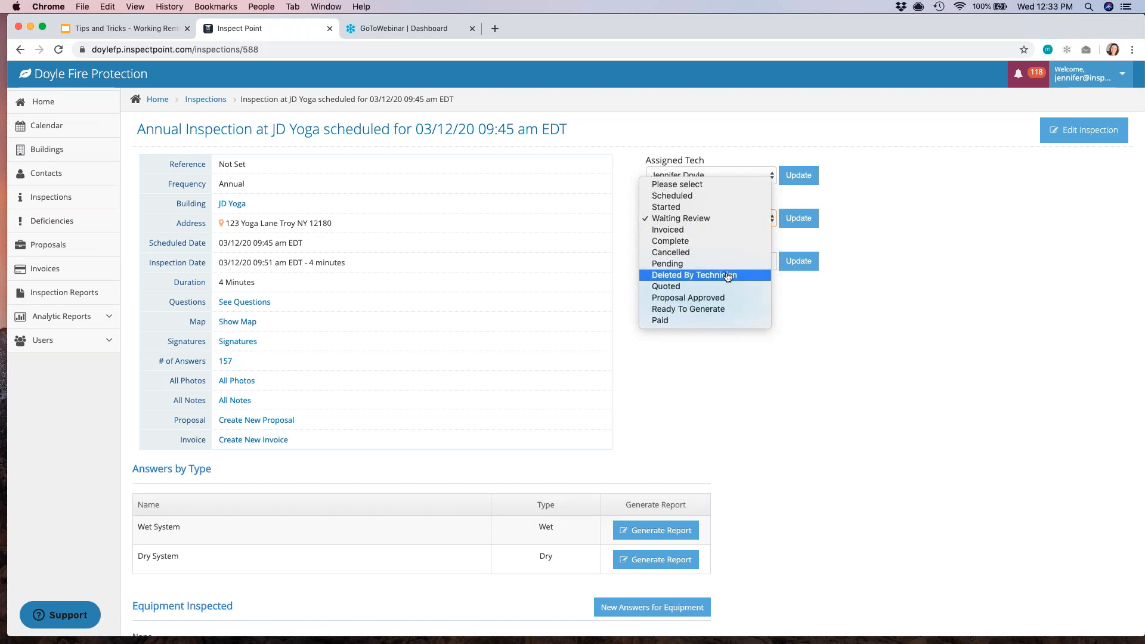
{"action": "mouse_move", "coordinate": [724, 353]}
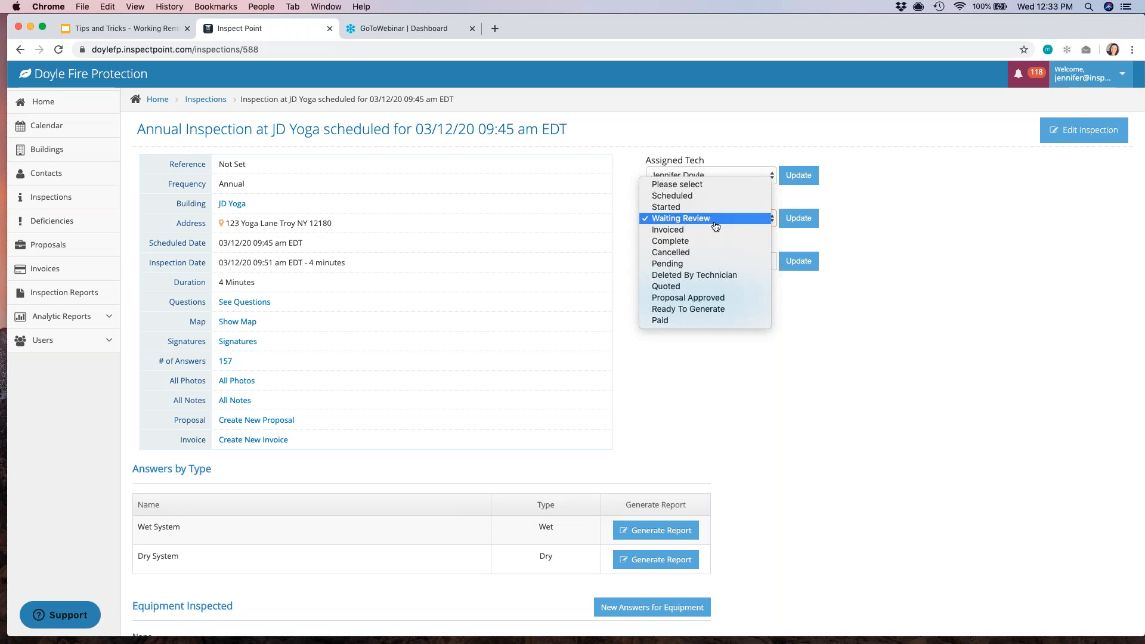
{"action": "mouse_move", "coordinate": [70, 223]}
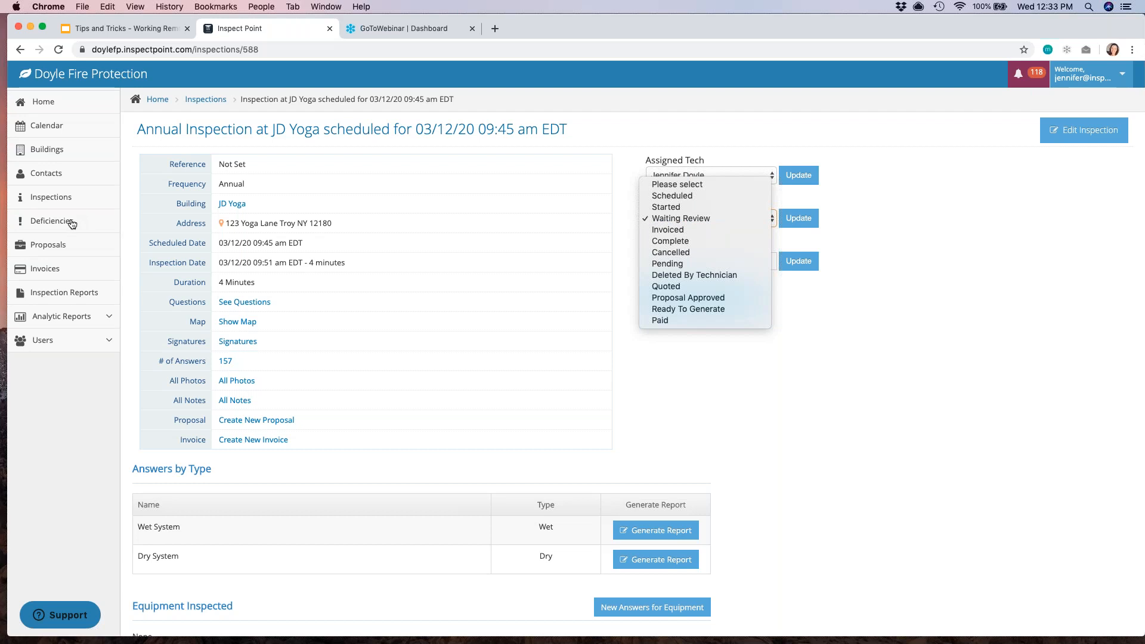
{"action": "left_click", "coordinate": [679, 218]}
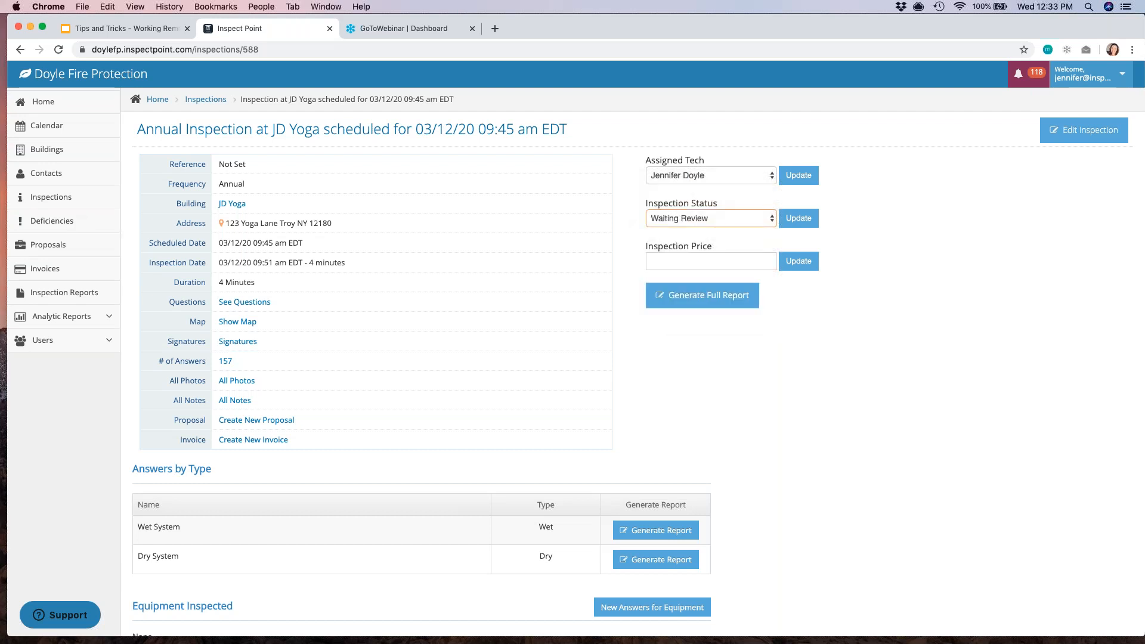
{"action": "left_click", "coordinate": [51, 221]}
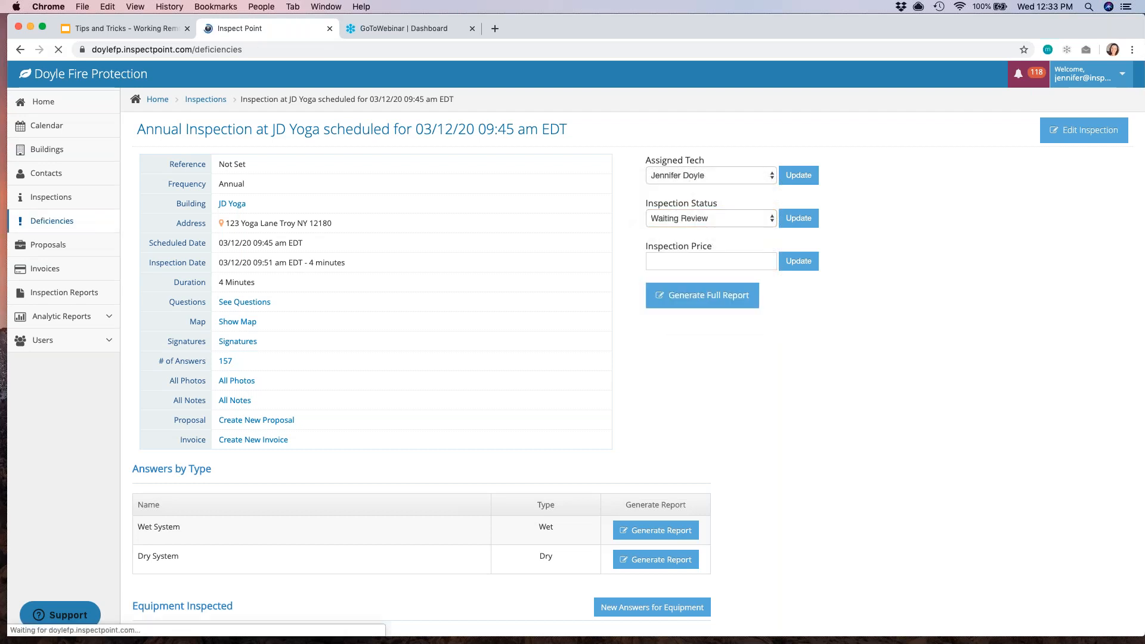
- Load the Reported Deficiencies list and highlight the 'Out for quote' resolution status
{"action": "left_click", "coordinate": [51, 220]}
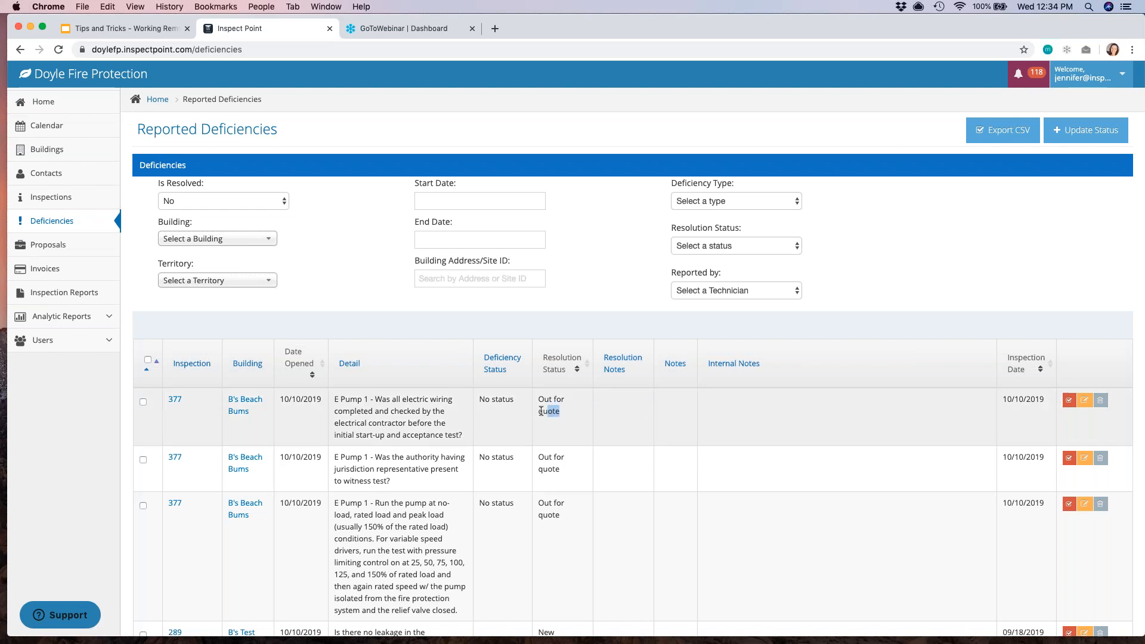
{"action": "double_click", "coordinate": [550, 399]}
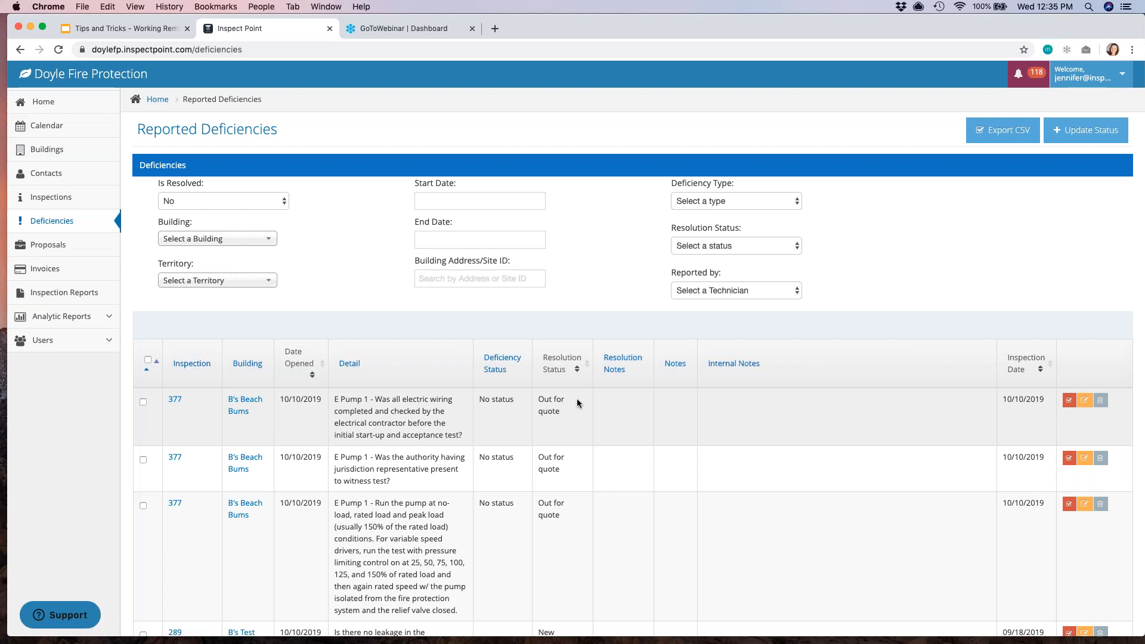
{"action": "mouse_move", "coordinate": [63, 292]}
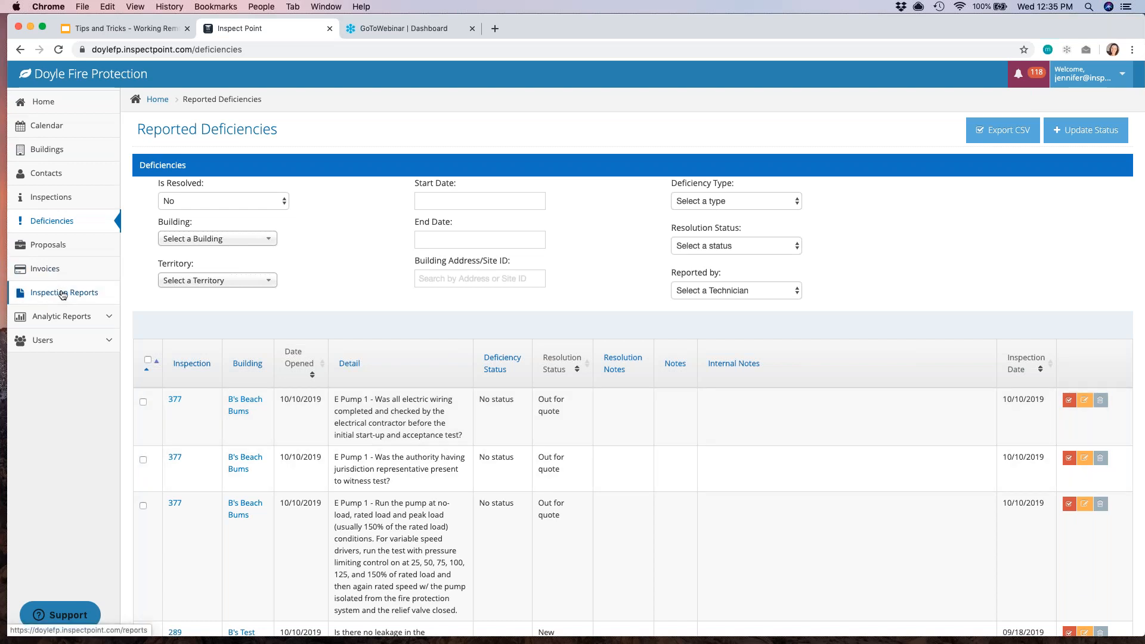
{"action": "mouse_move", "coordinate": [63, 303]}
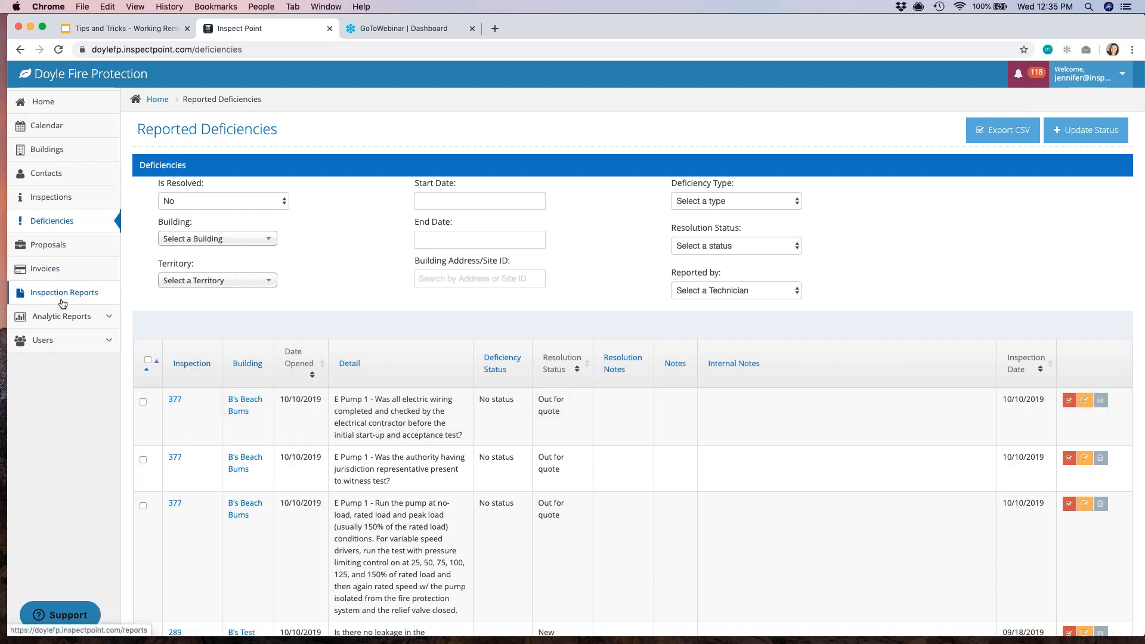
- Show the Inspection Reports list from the sidebar
{"action": "left_click", "coordinate": [63, 292]}
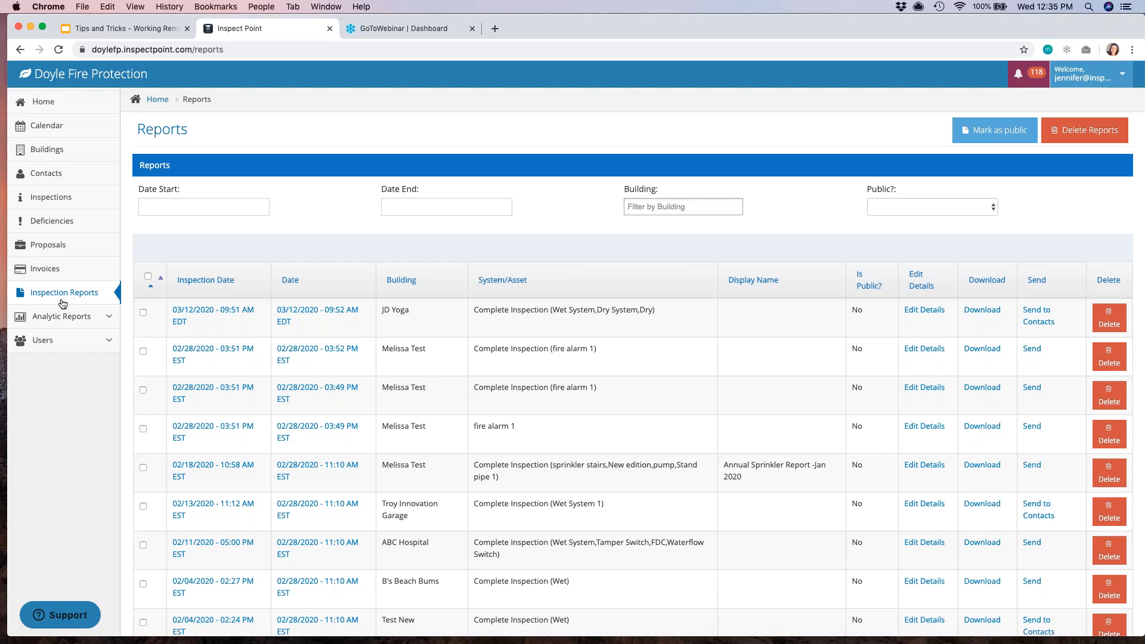
{"action": "mouse_move", "coordinate": [933, 320]}
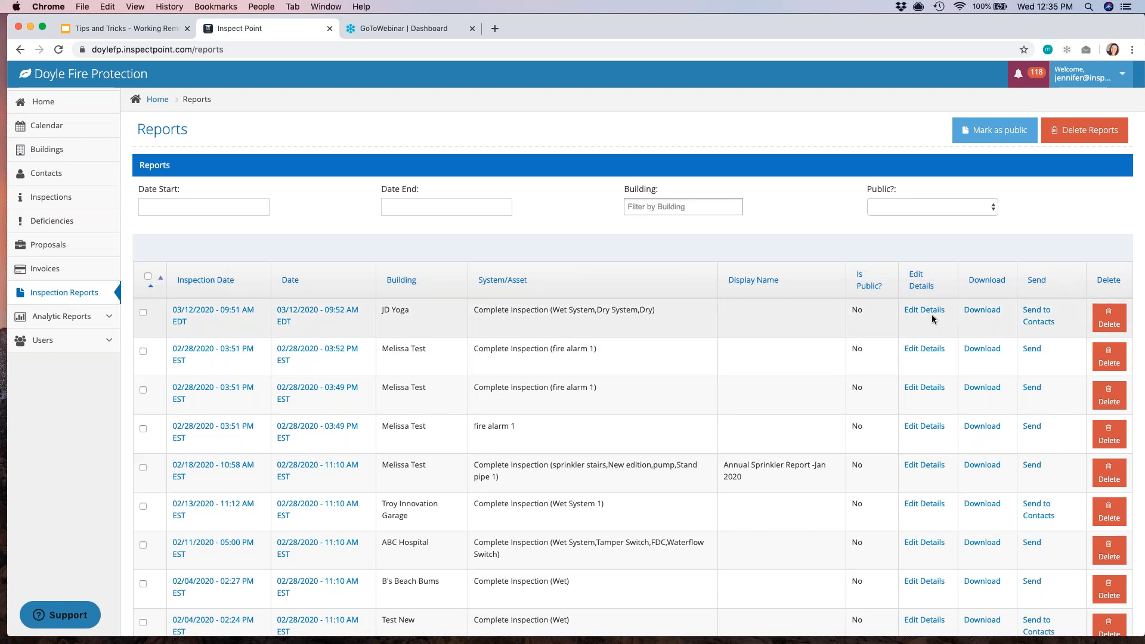
{"action": "mouse_move", "coordinate": [415, 324]}
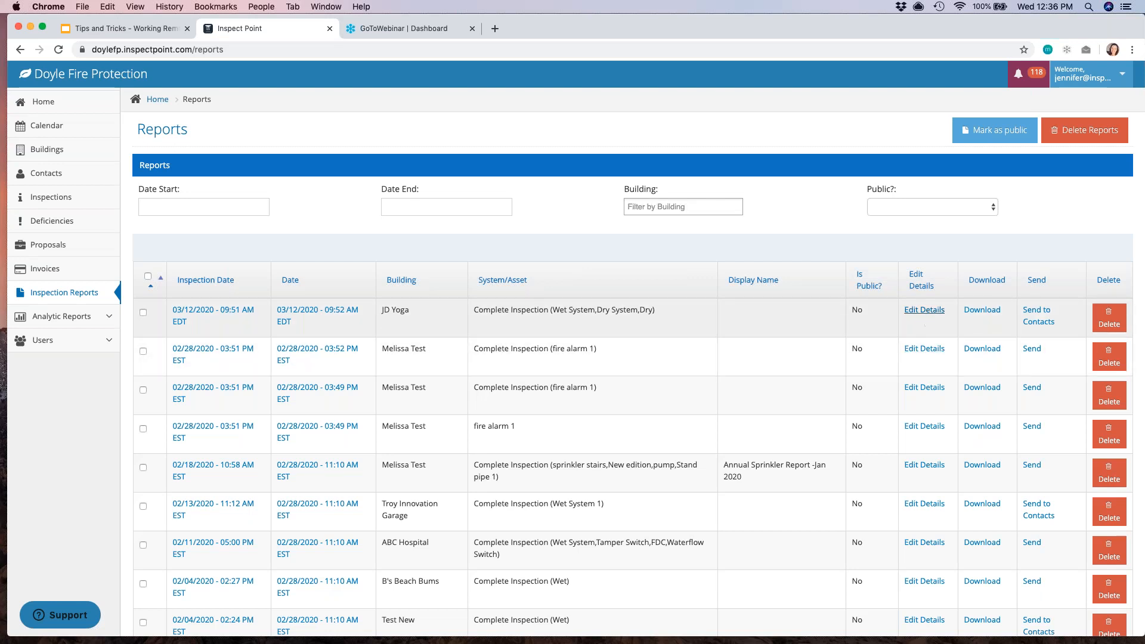
{"action": "mouse_move", "coordinate": [926, 311]}
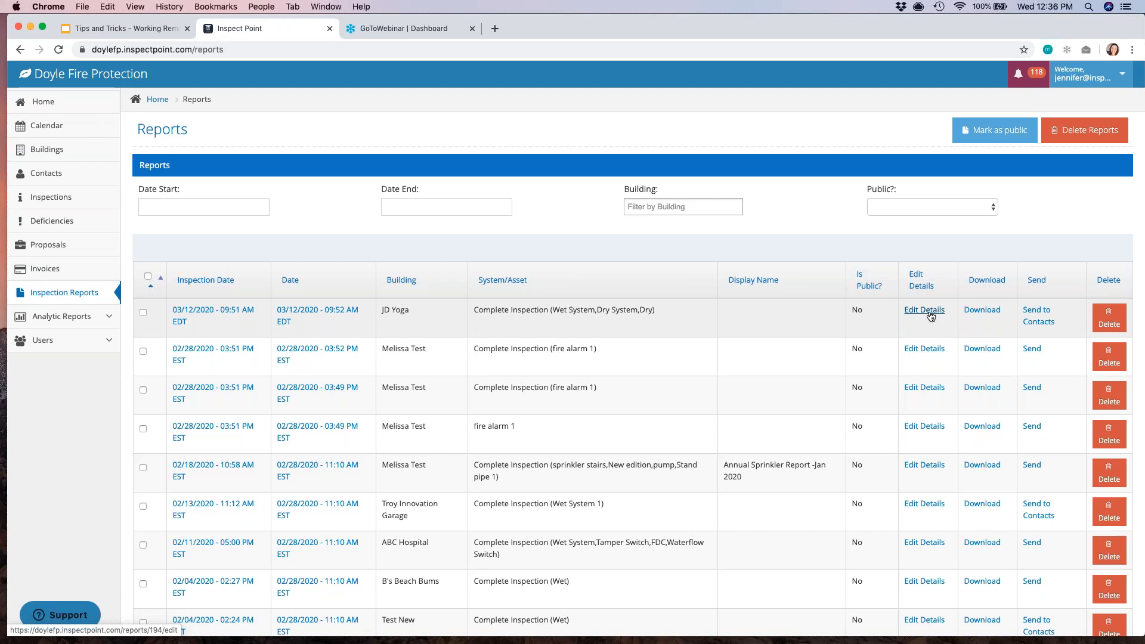
- Set the JD Yoga report's display name to 'Annual Report - March 2020', leaving Public Report unticked
{"action": "left_click", "coordinate": [923, 310]}
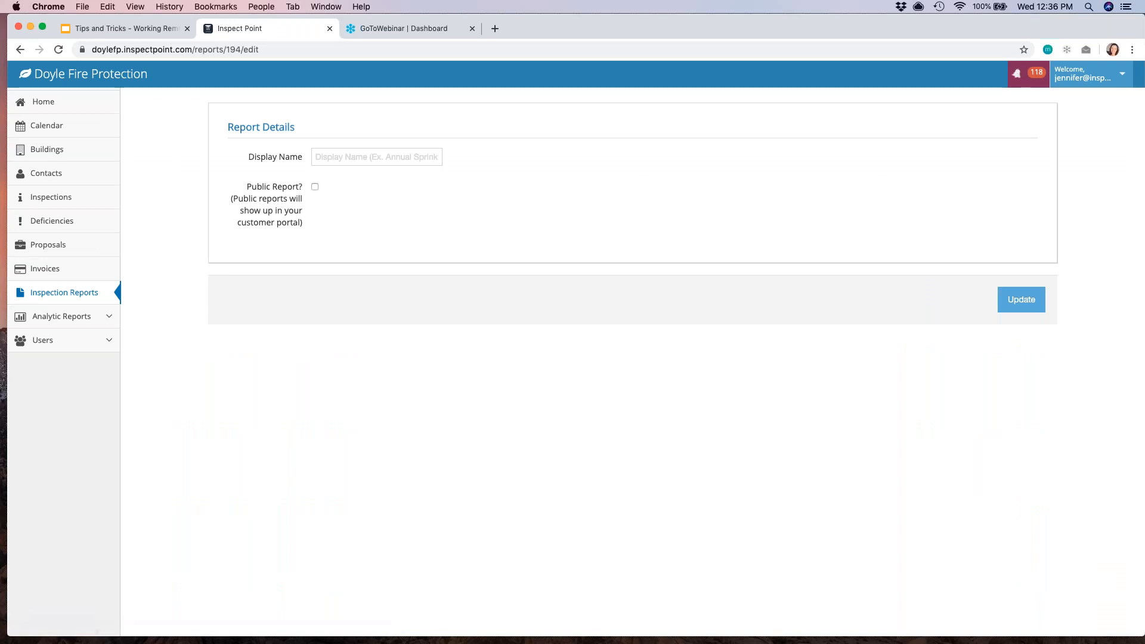
{"action": "type", "text": "Ann"}
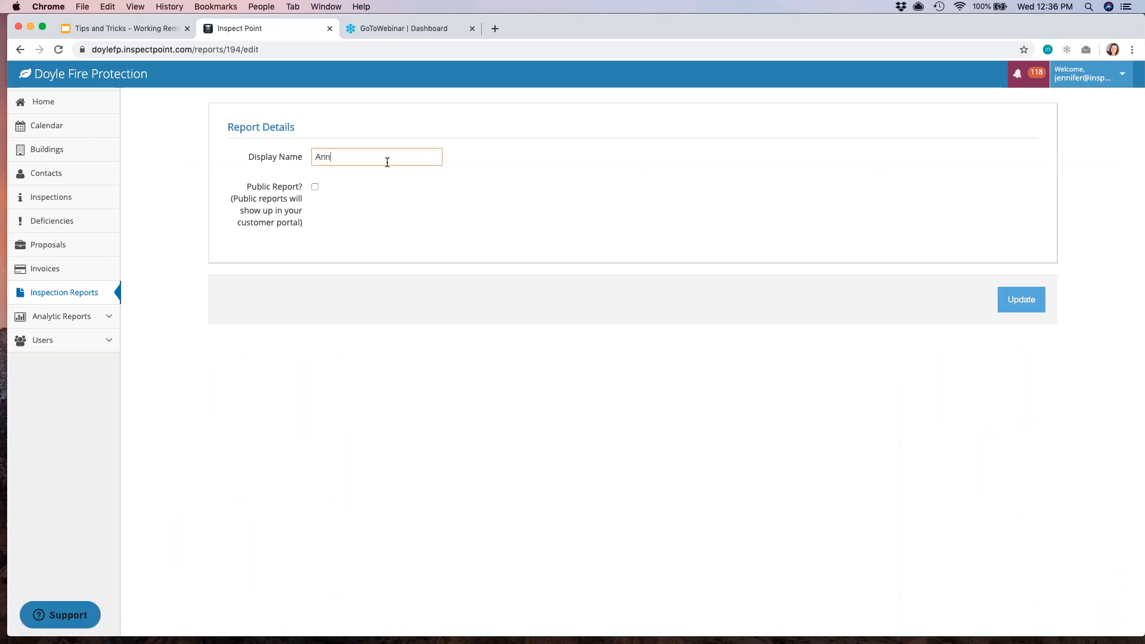
{"action": "type", "text": "ual Report"}
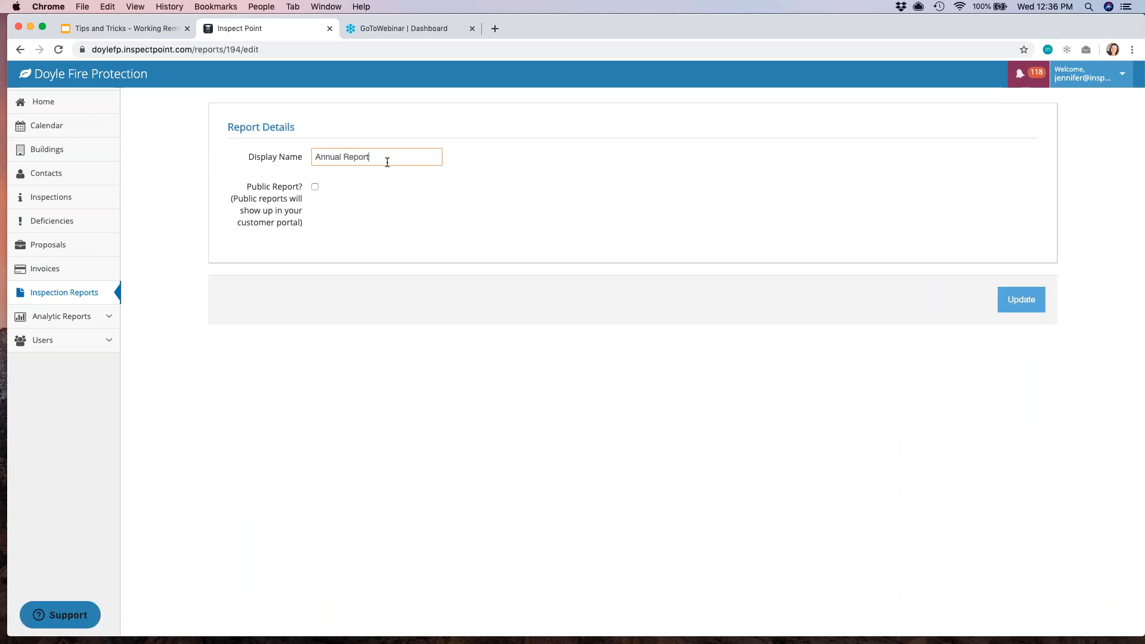
{"action": "type", "text": "- R"}
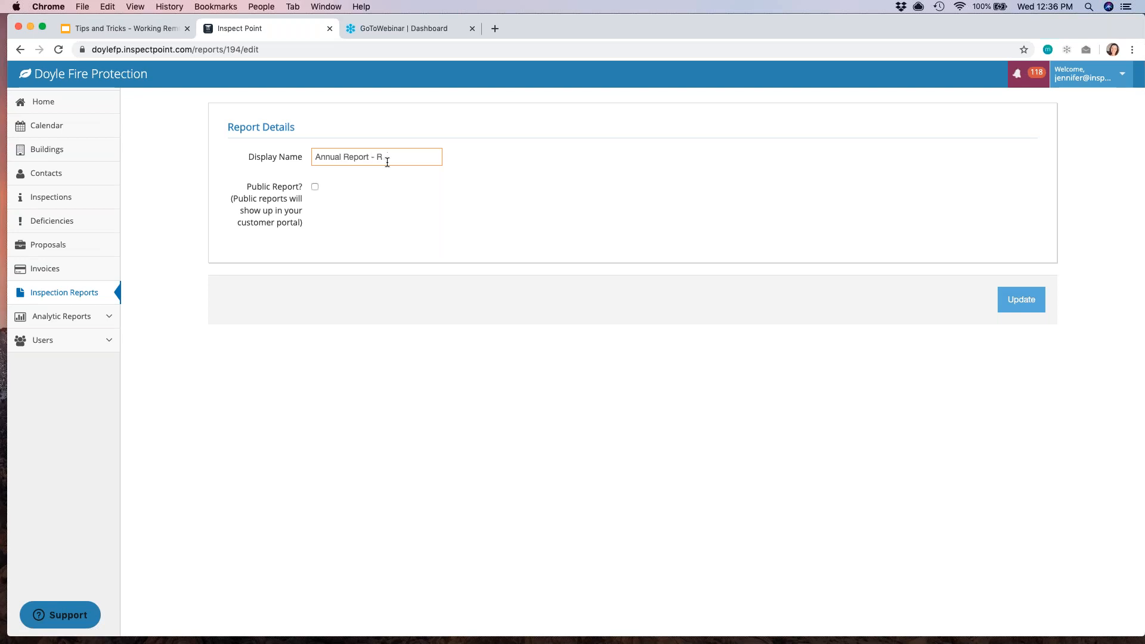
{"action": "type", "text": "eady for Down"}
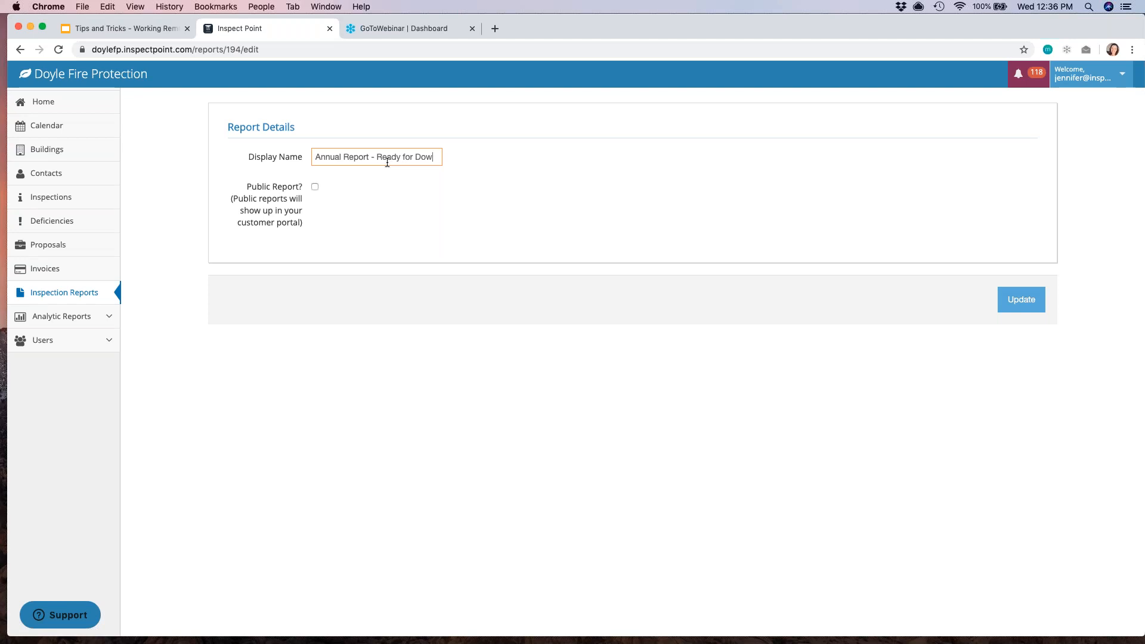
{"action": "type", "text": "Com"}
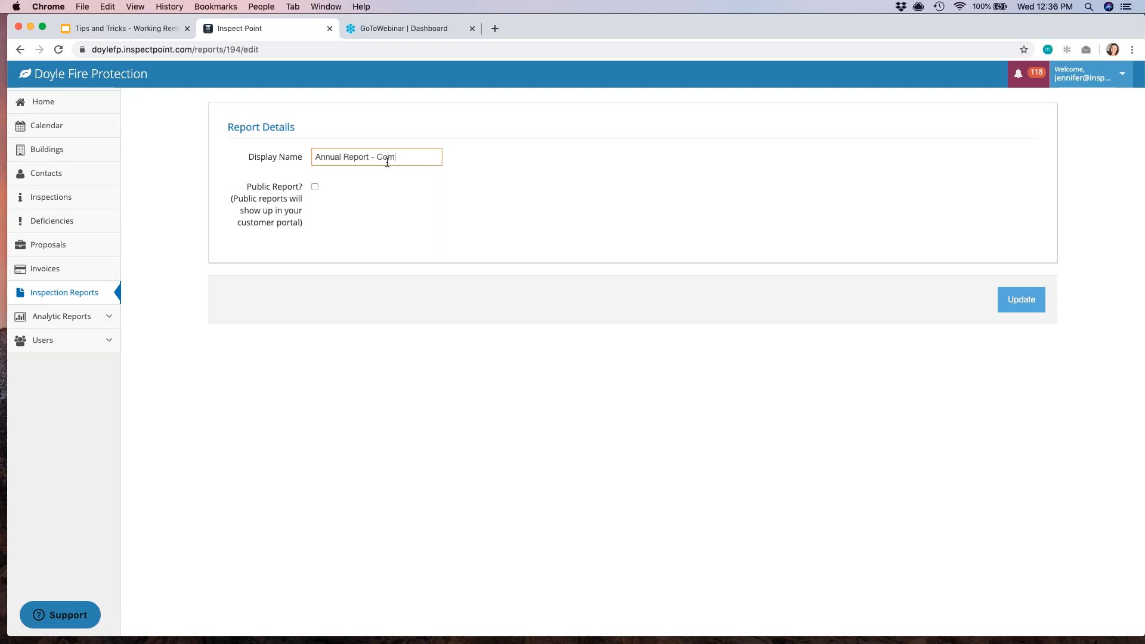
{"action": "type", "text": "plete"}
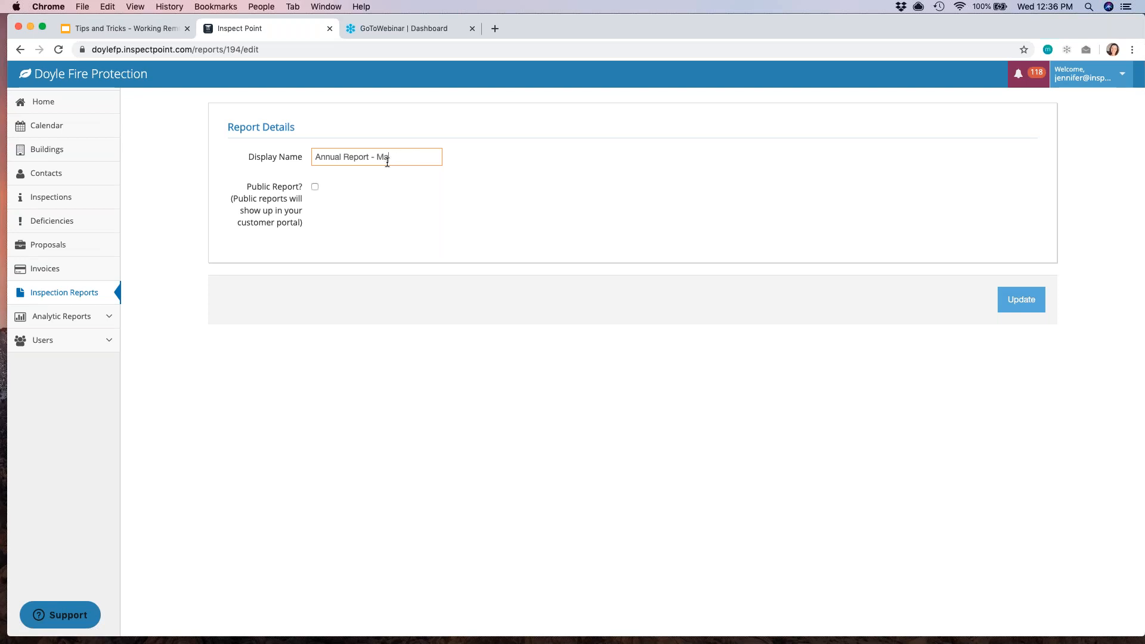
{"action": "type", "text": "rch 2020"}
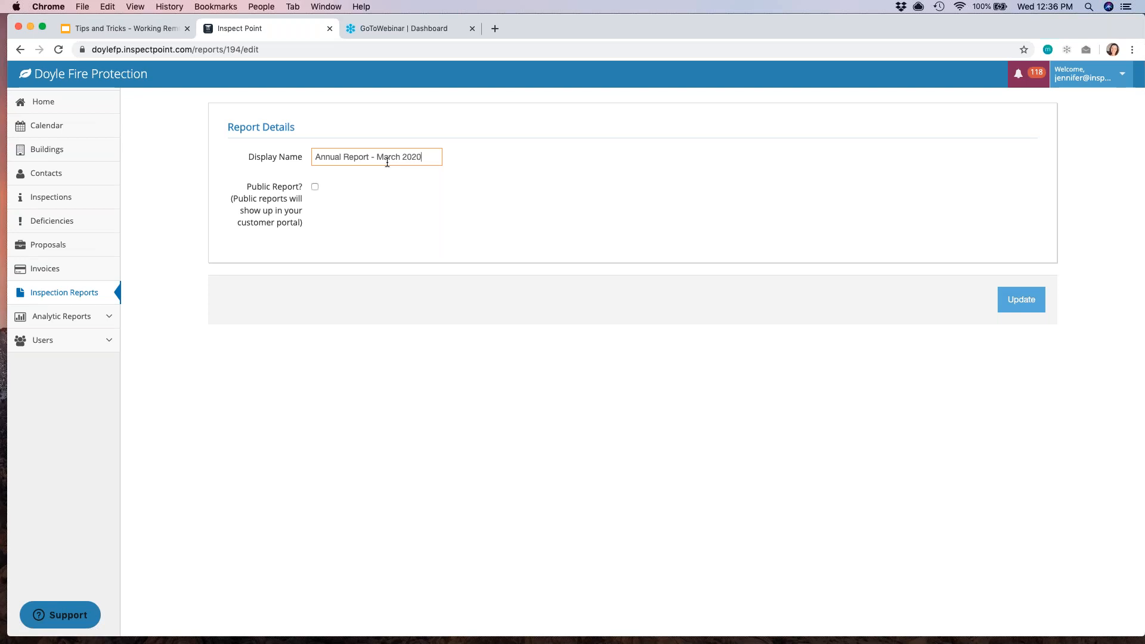
{"action": "mouse_move", "coordinate": [553, 226]}
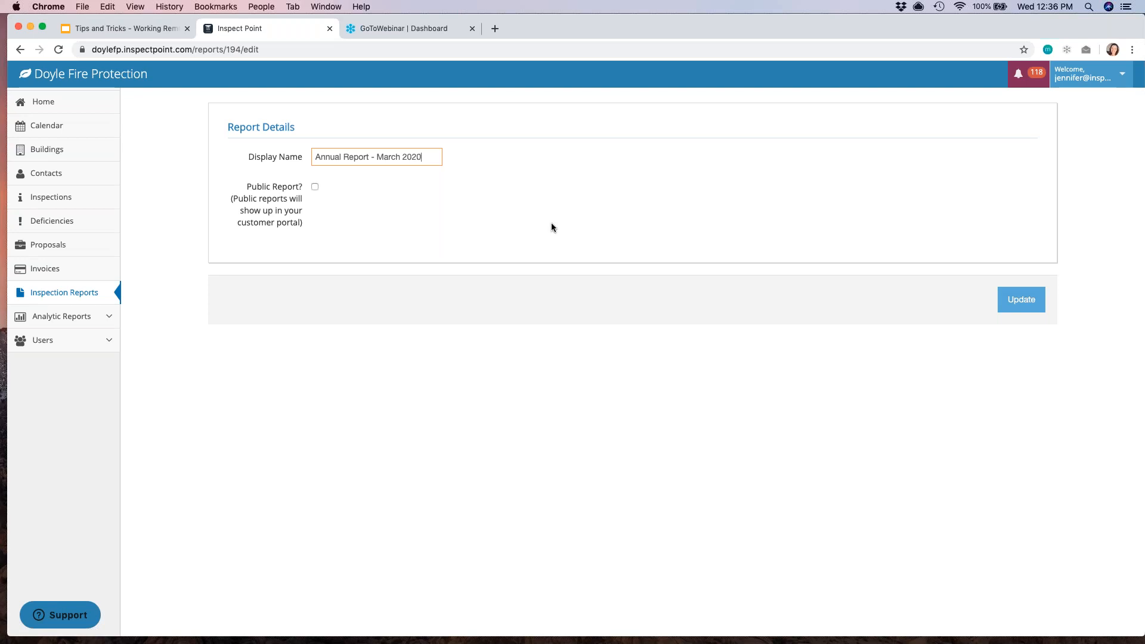
{"action": "mouse_move", "coordinate": [960, 330]}
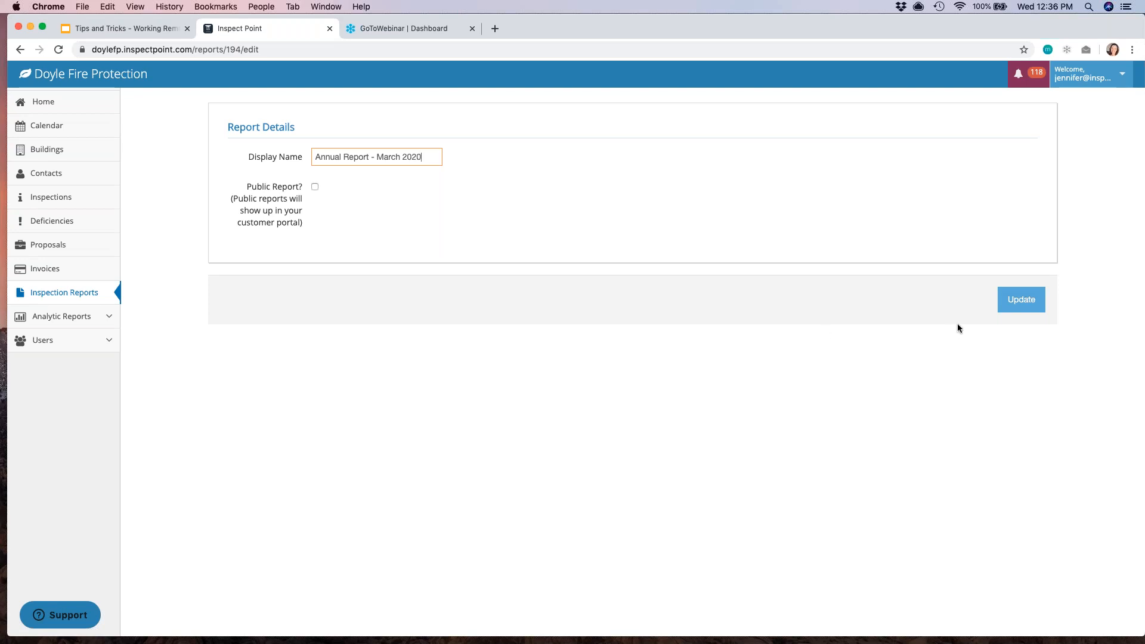
{"action": "mouse_move", "coordinate": [496, 114]}
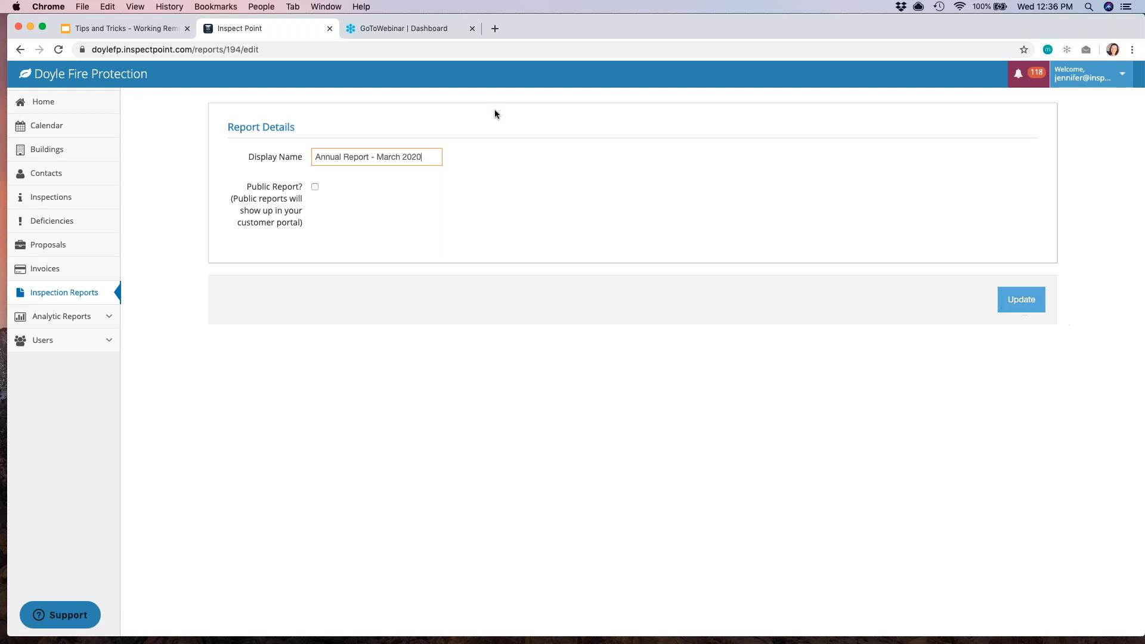
{"action": "mouse_move", "coordinate": [315, 191]}
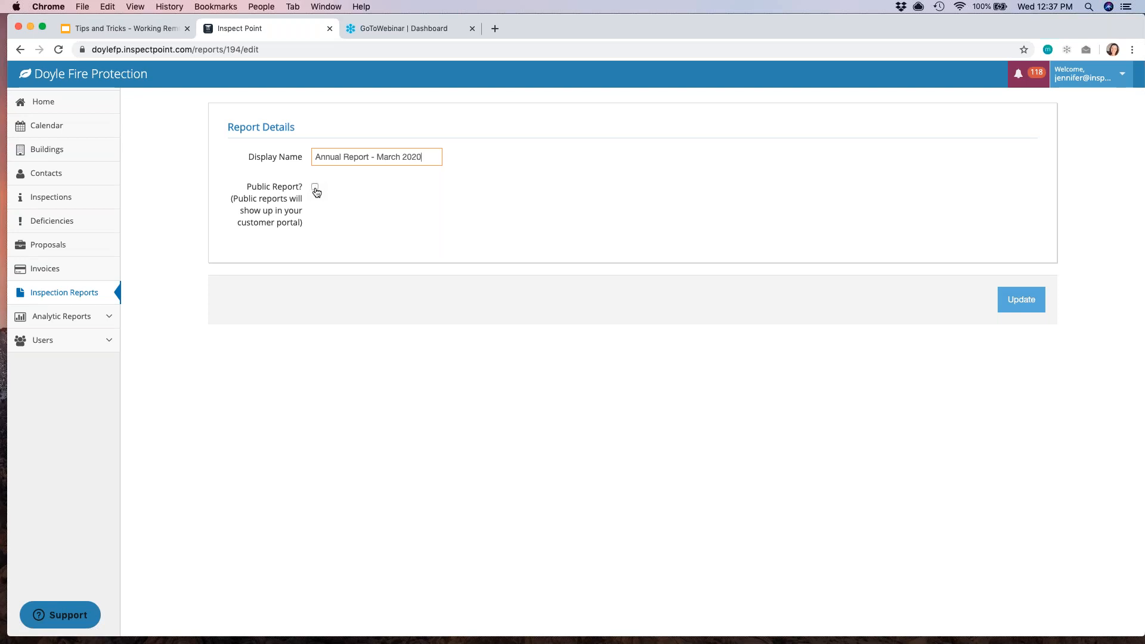
{"action": "left_click", "coordinate": [315, 186]}
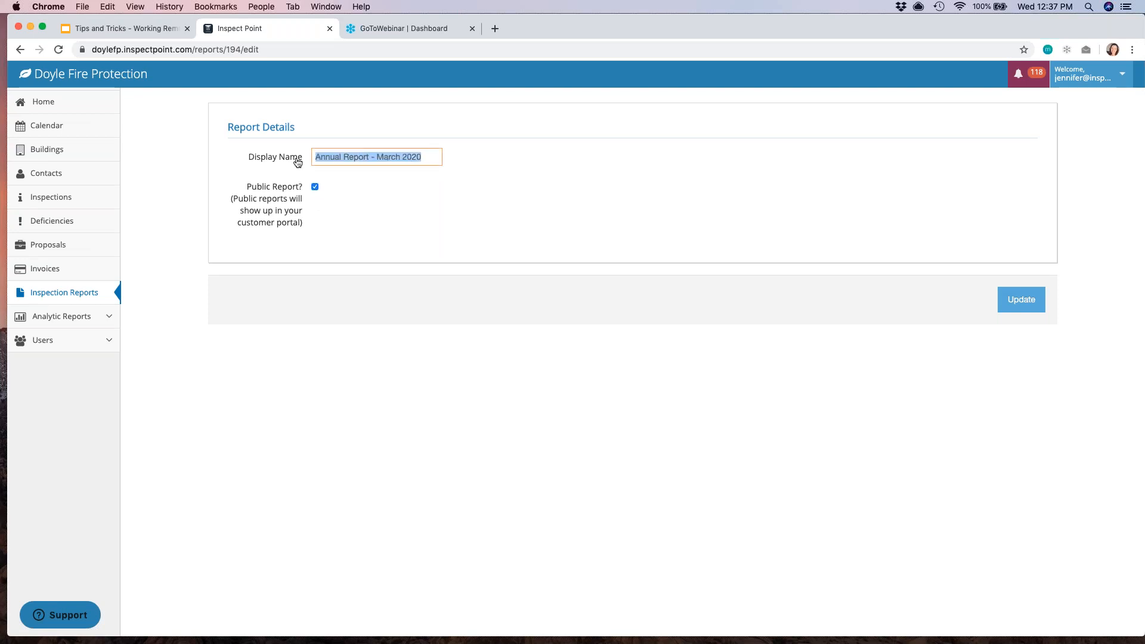
{"action": "mouse_move", "coordinate": [311, 193]}
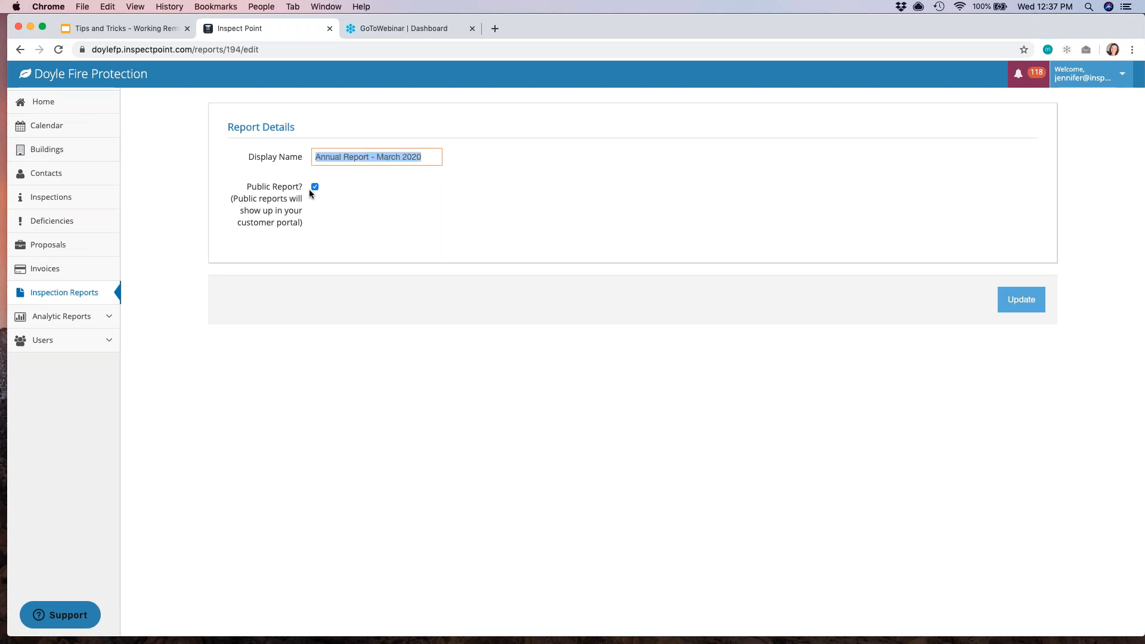
{"action": "left_click", "coordinate": [315, 187]}
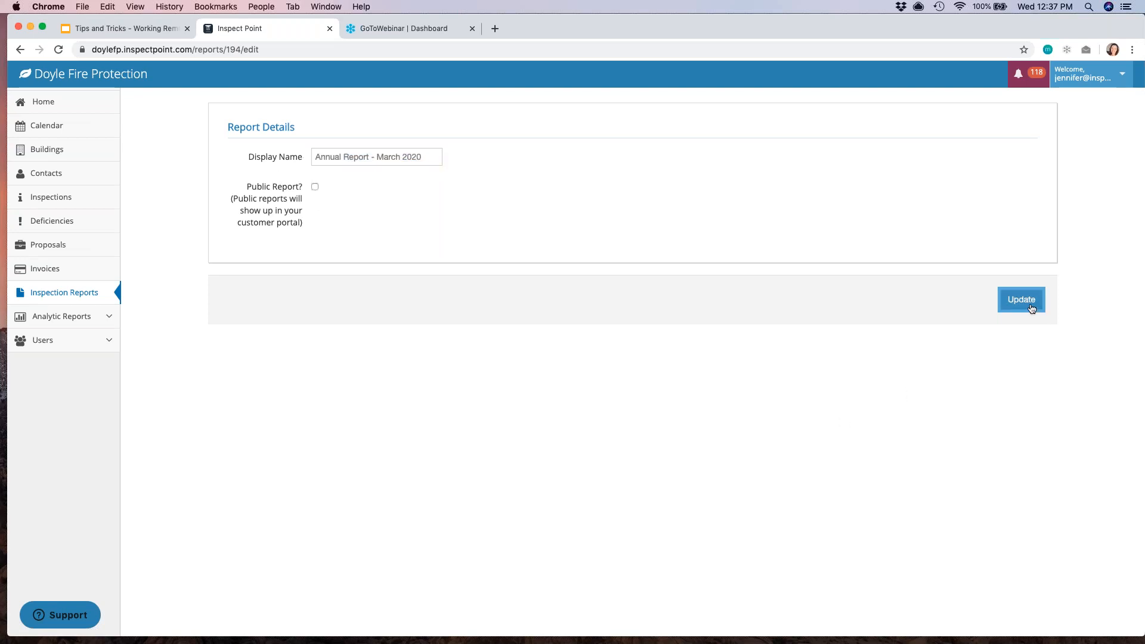
- Update the renamed report and reopen the JD Yoga annual inspection from the Reports list
{"action": "left_click", "coordinate": [1022, 300]}
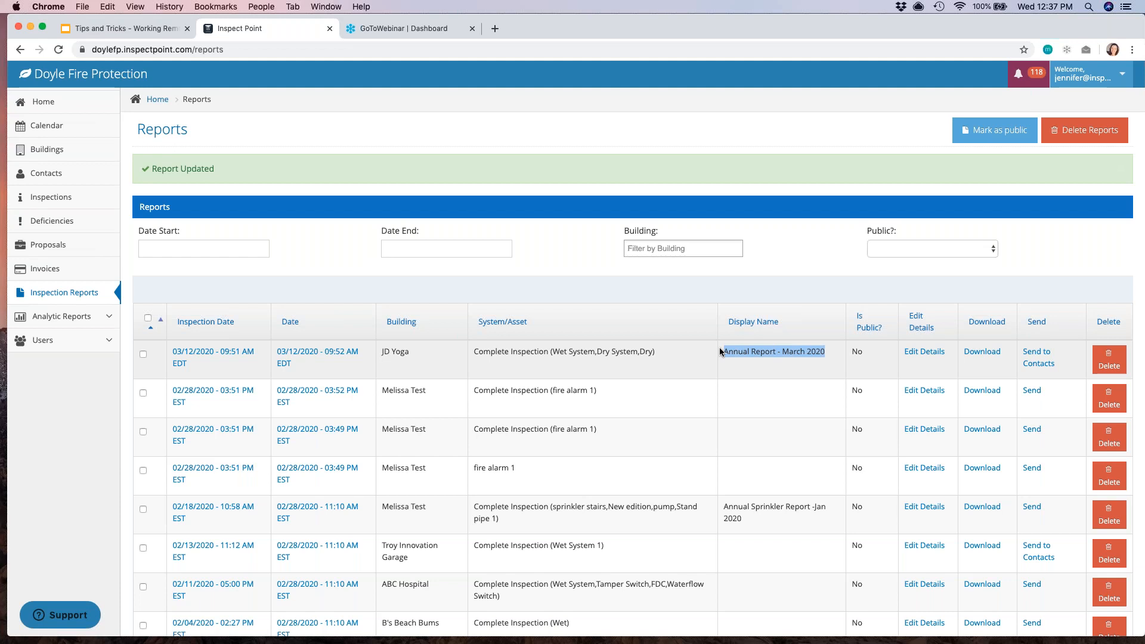
{"action": "mouse_move", "coordinate": [977, 360]}
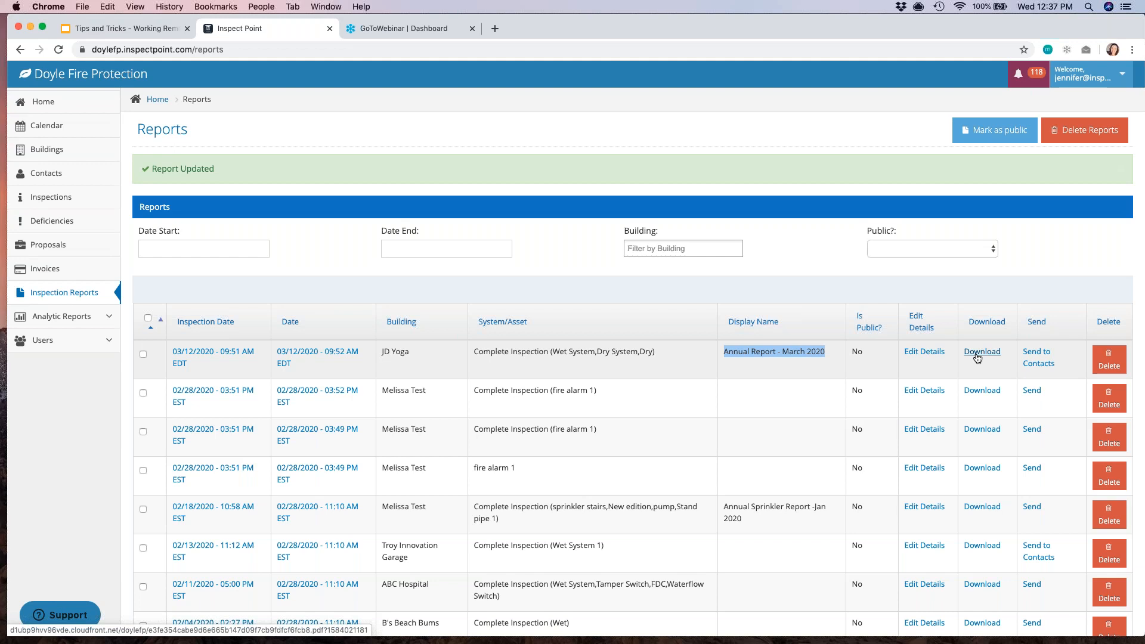
{"action": "mouse_move", "coordinate": [957, 359]}
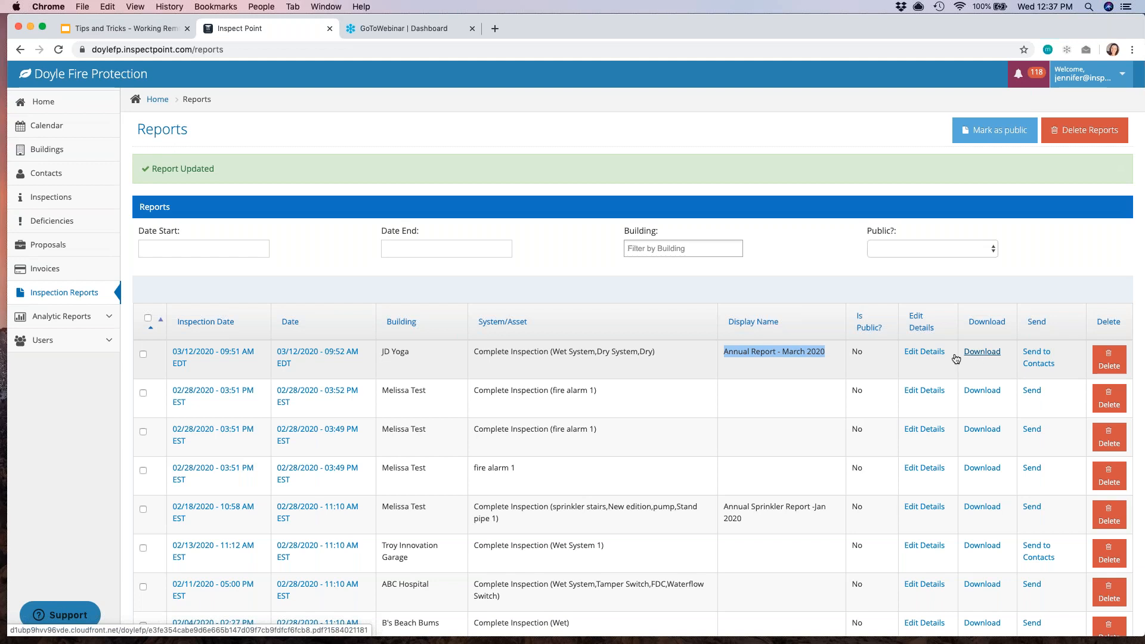
{"action": "mouse_move", "coordinate": [213, 351]}
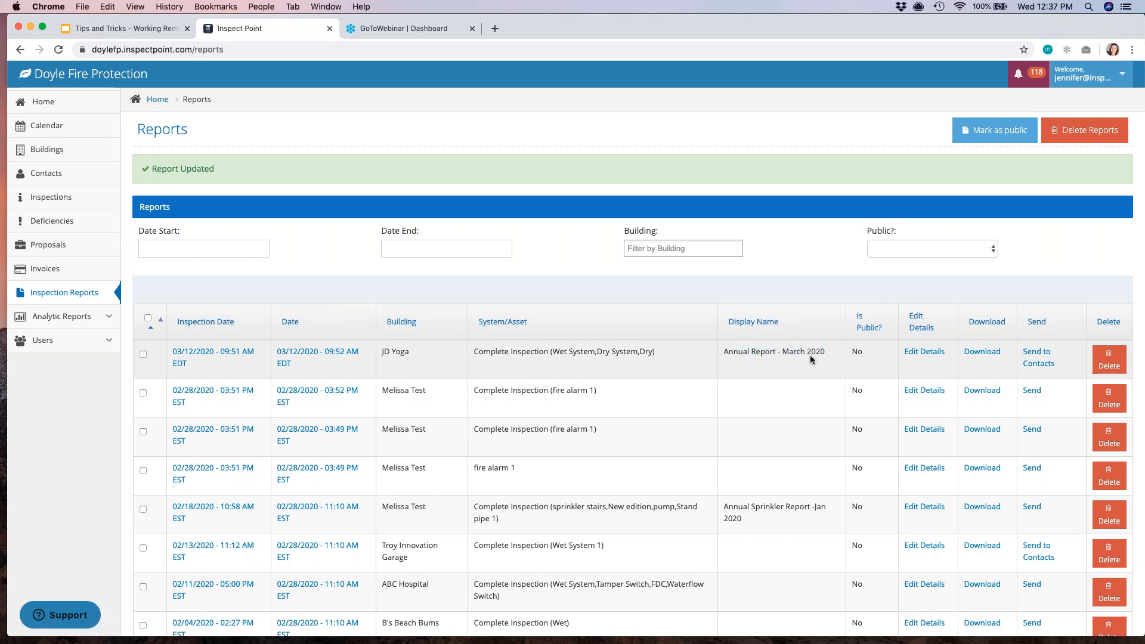
{"action": "double_click", "coordinate": [773, 351]}
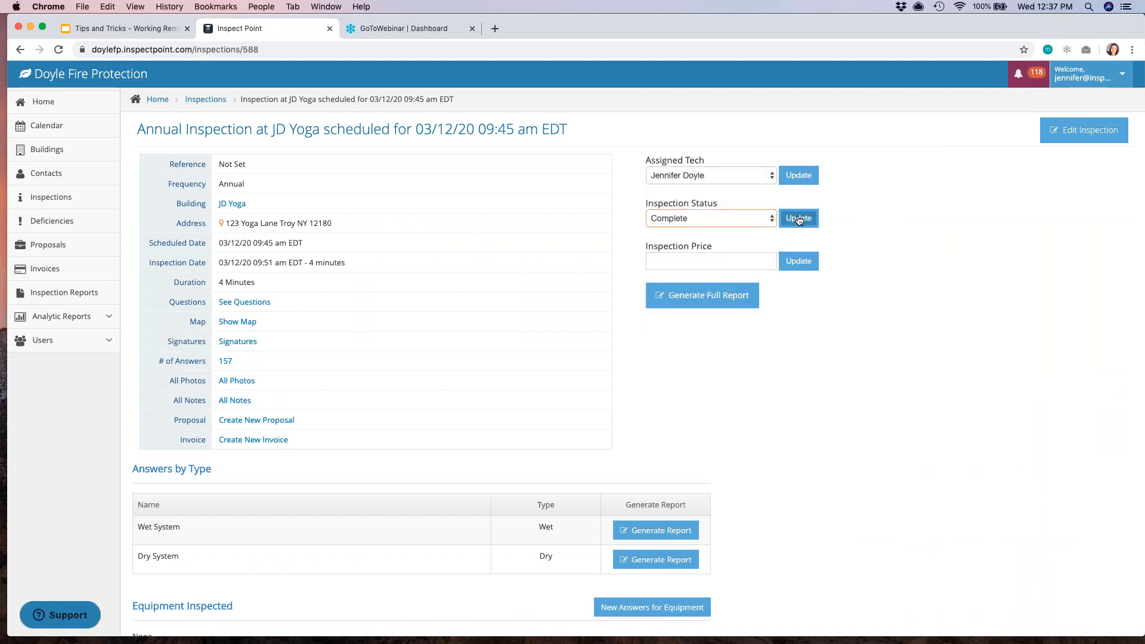
- Update the JD Yoga annual inspection so its Complete status is saved
{"action": "left_click", "coordinate": [799, 217]}
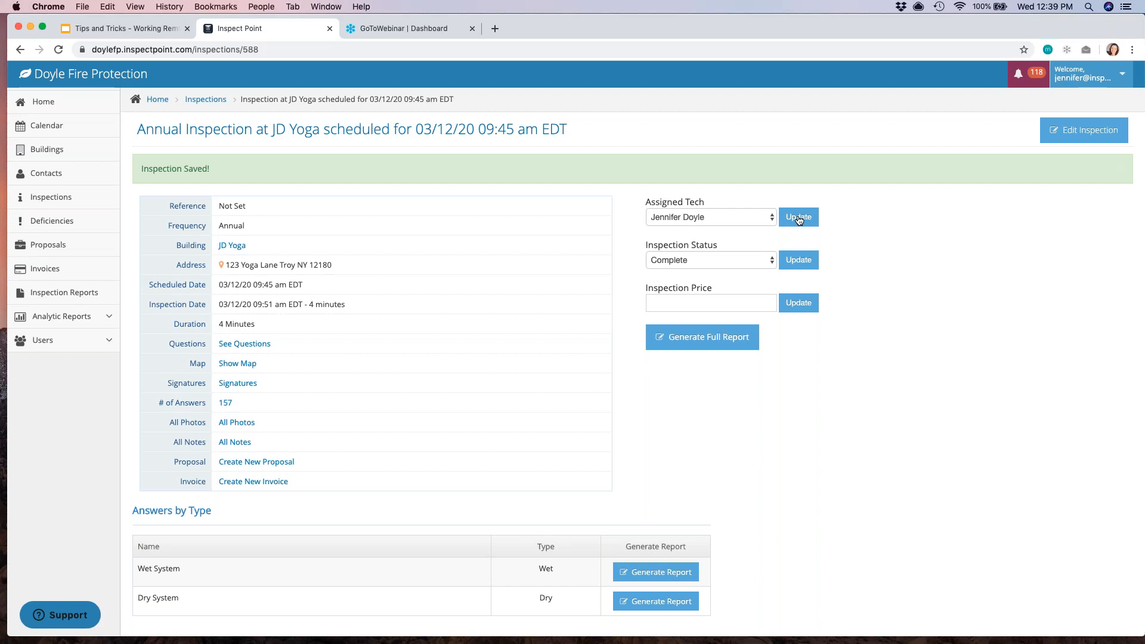
{"action": "mouse_move", "coordinate": [59, 208]}
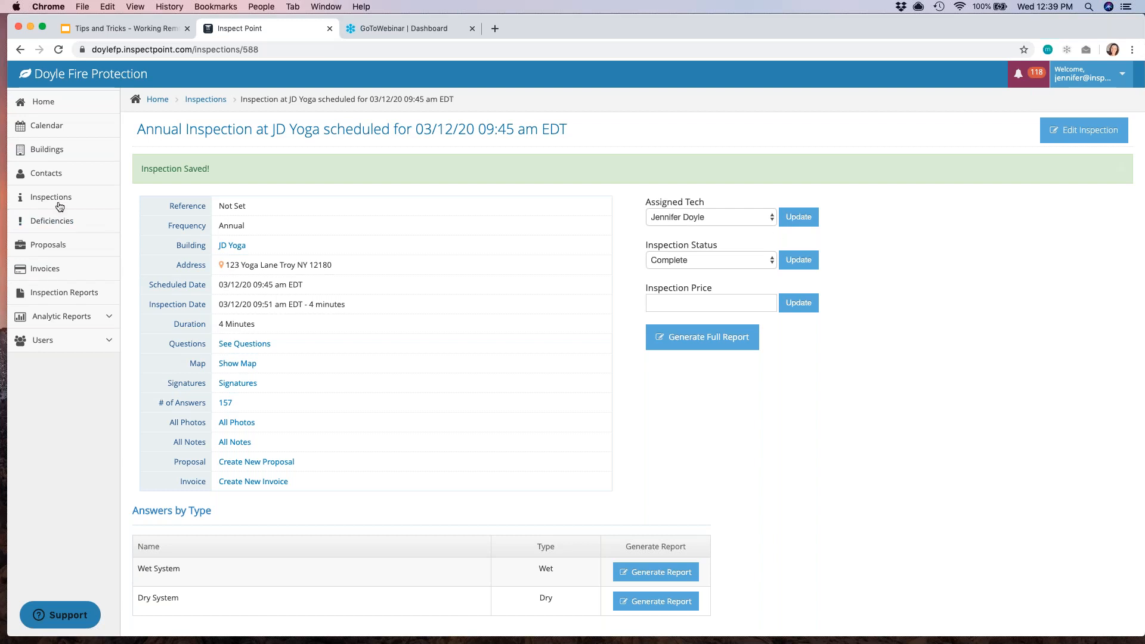
- Filter the Inspections list by status to show only Complete inspections
{"action": "left_click", "coordinate": [50, 197]}
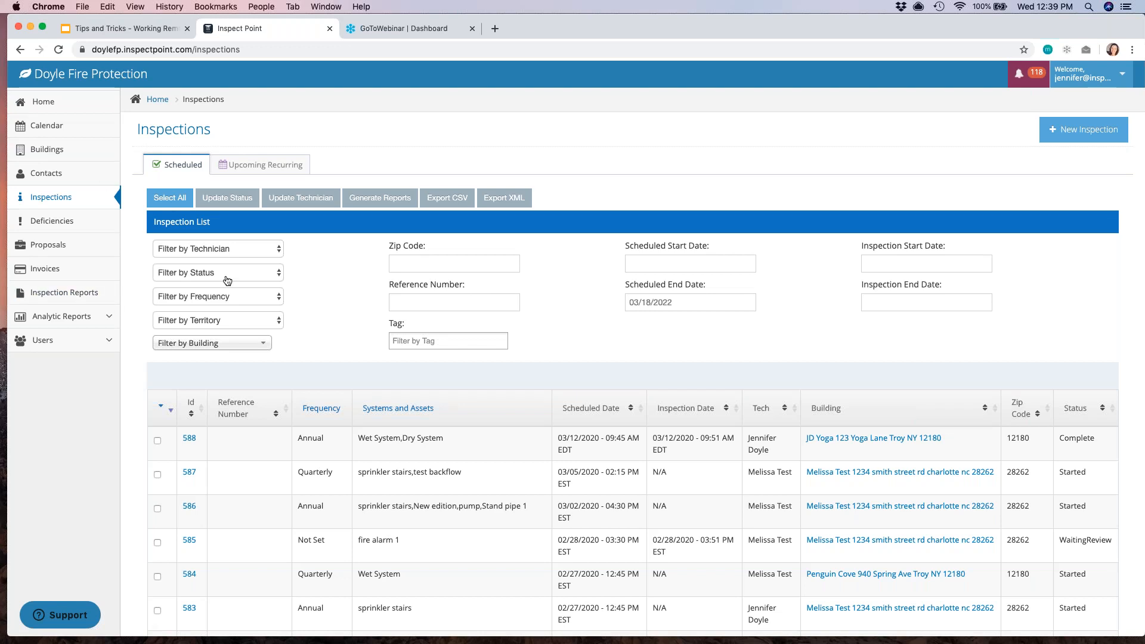
{"action": "left_click", "coordinate": [217, 272]}
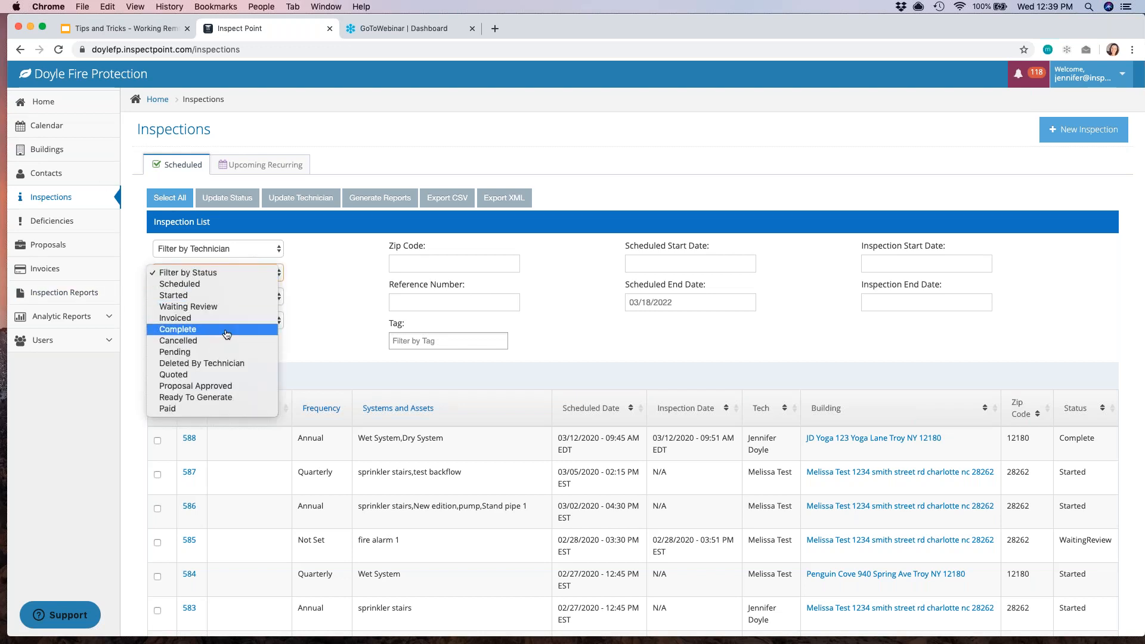
{"action": "left_click", "coordinate": [178, 329]}
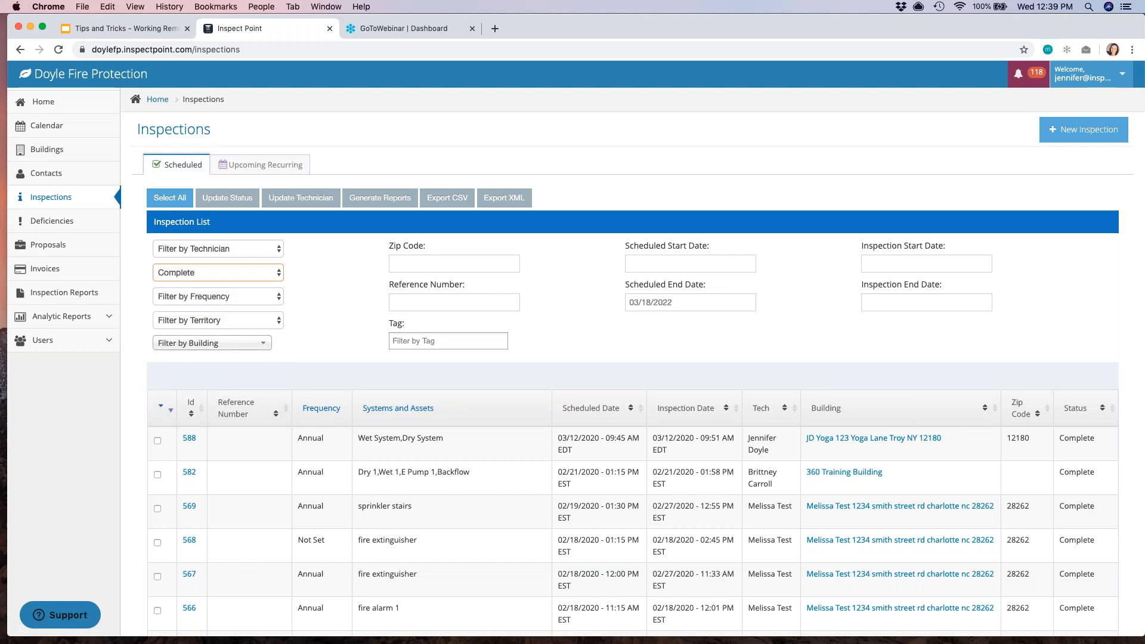
{"action": "mouse_move", "coordinate": [164, 401]}
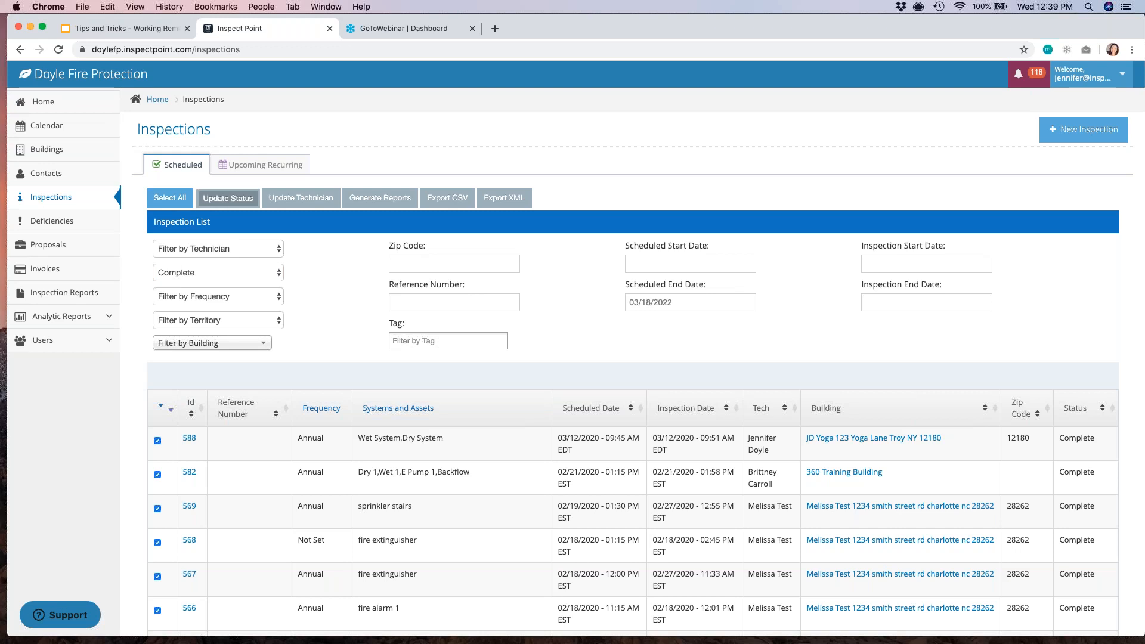
- Bulk-update the checked Complete inspections to Invoiced status
{"action": "left_click", "coordinate": [227, 198]}
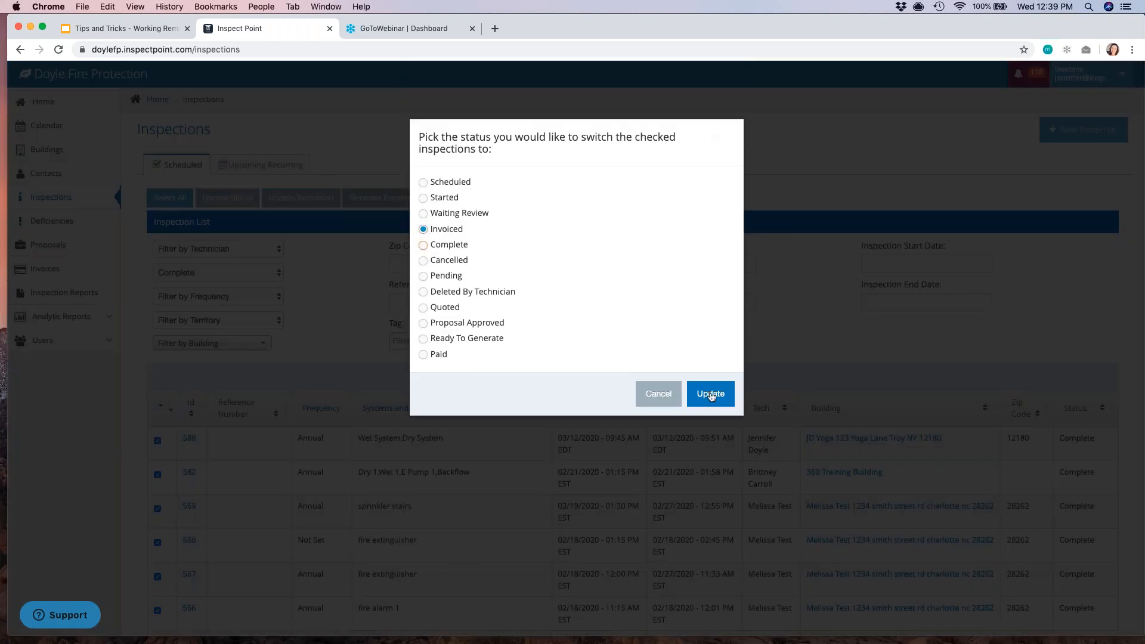
{"action": "left_click", "coordinate": [709, 392]}
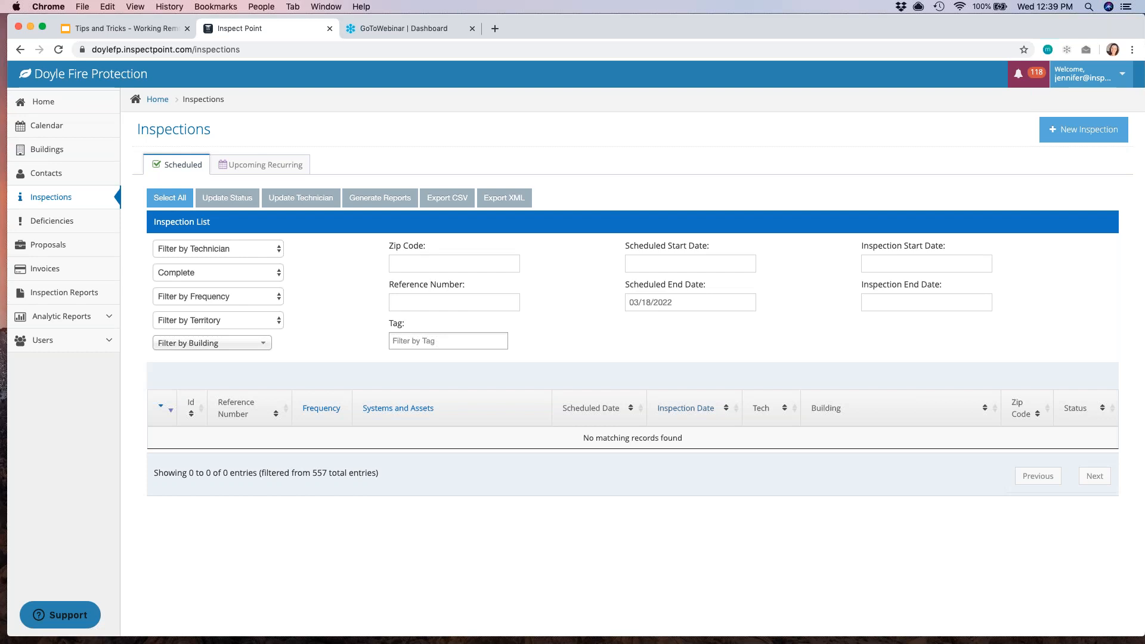
{"action": "mouse_move", "coordinate": [1095, 92]}
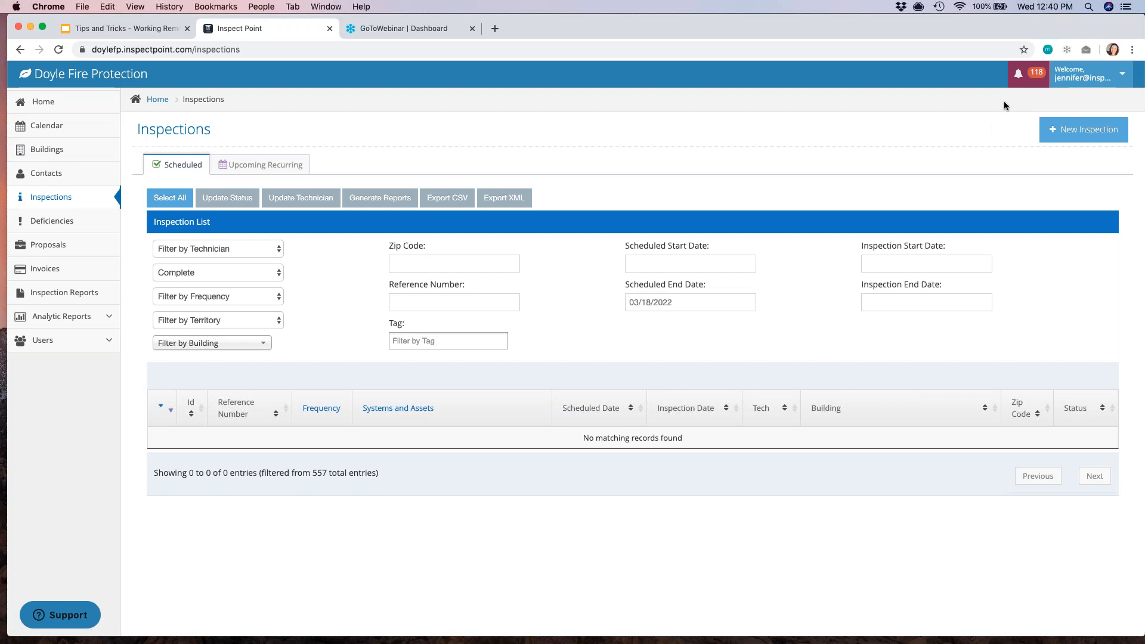
{"action": "mouse_move", "coordinate": [1018, 74]}
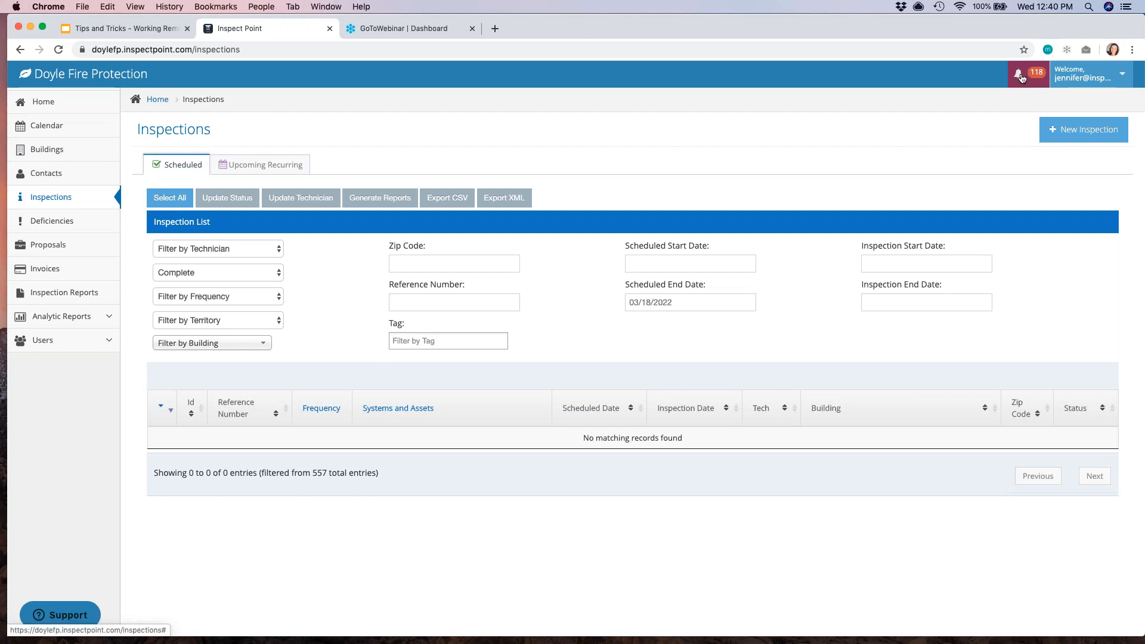
- Preview the 118 notifications, then list the account's settings pages
{"action": "left_click", "coordinate": [1017, 73]}
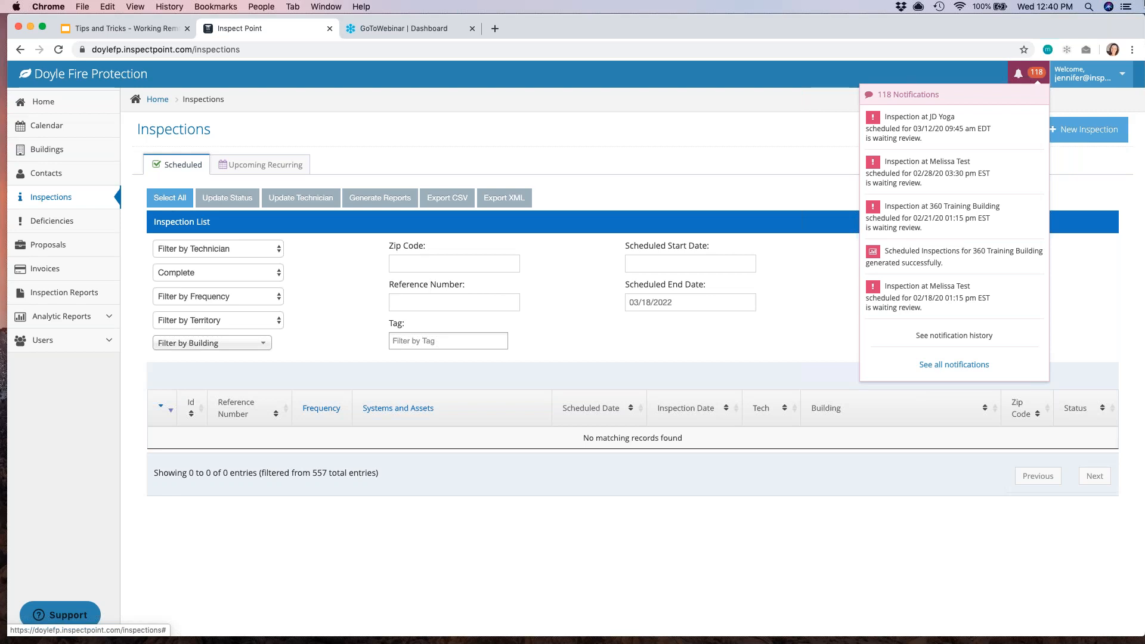
{"action": "left_click", "coordinate": [1088, 74]}
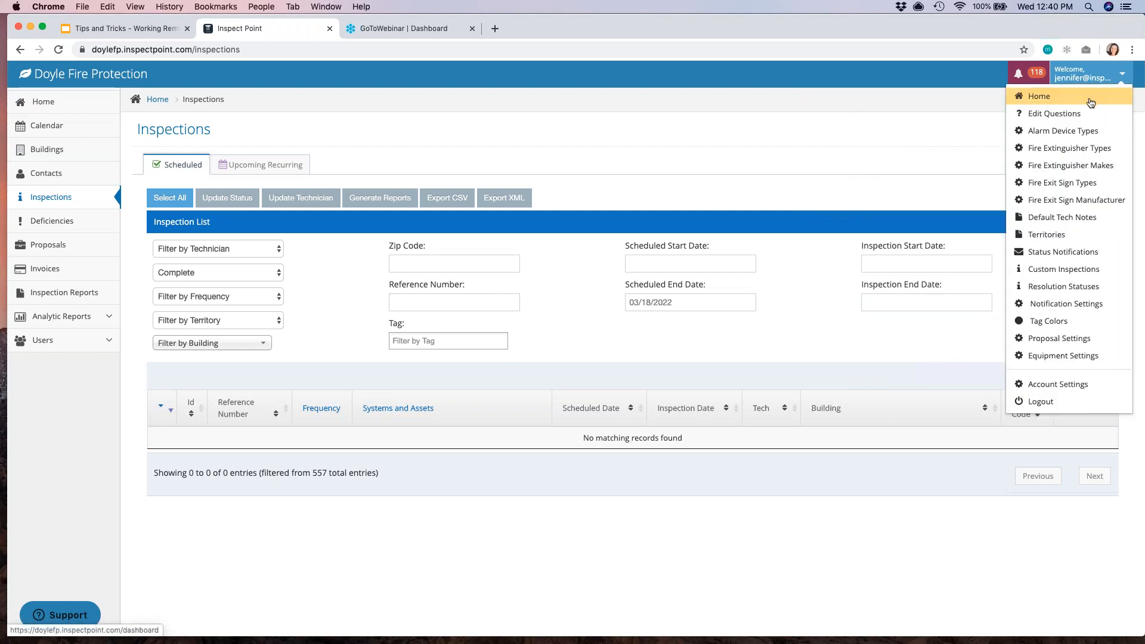
{"action": "mouse_move", "coordinate": [1062, 252]}
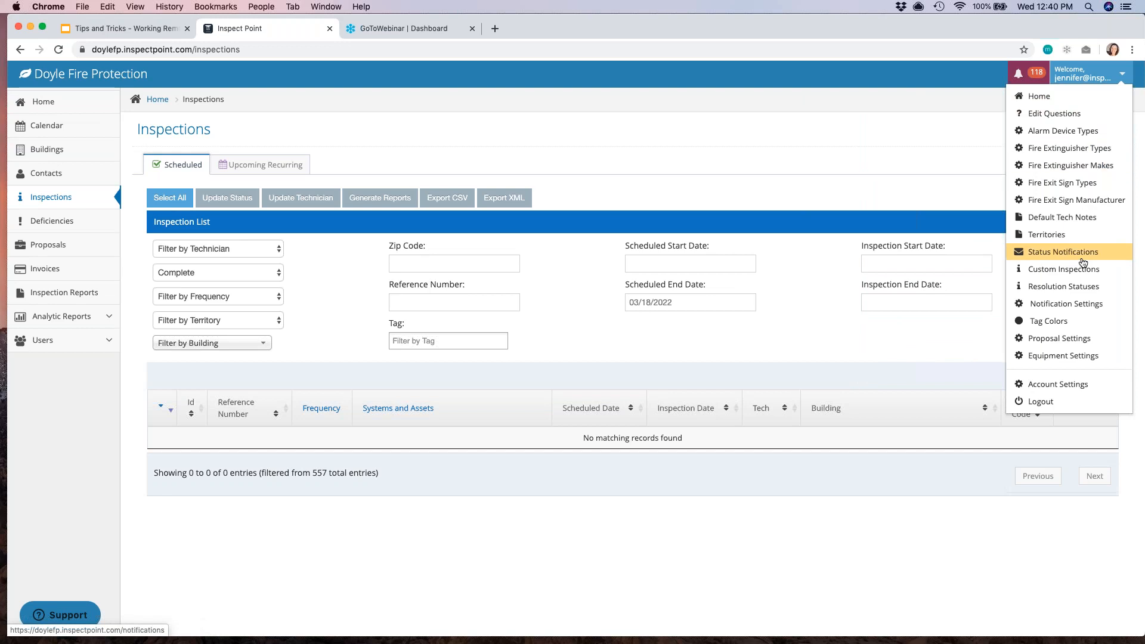
{"action": "mouse_move", "coordinate": [1084, 308]}
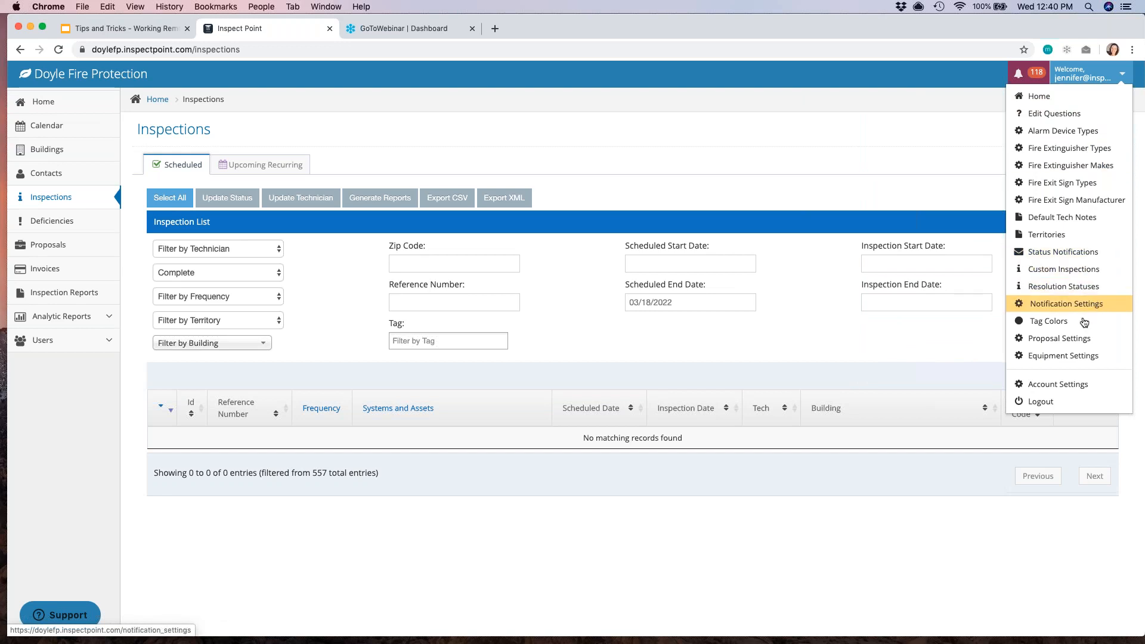
{"action": "mouse_move", "coordinate": [1063, 356]}
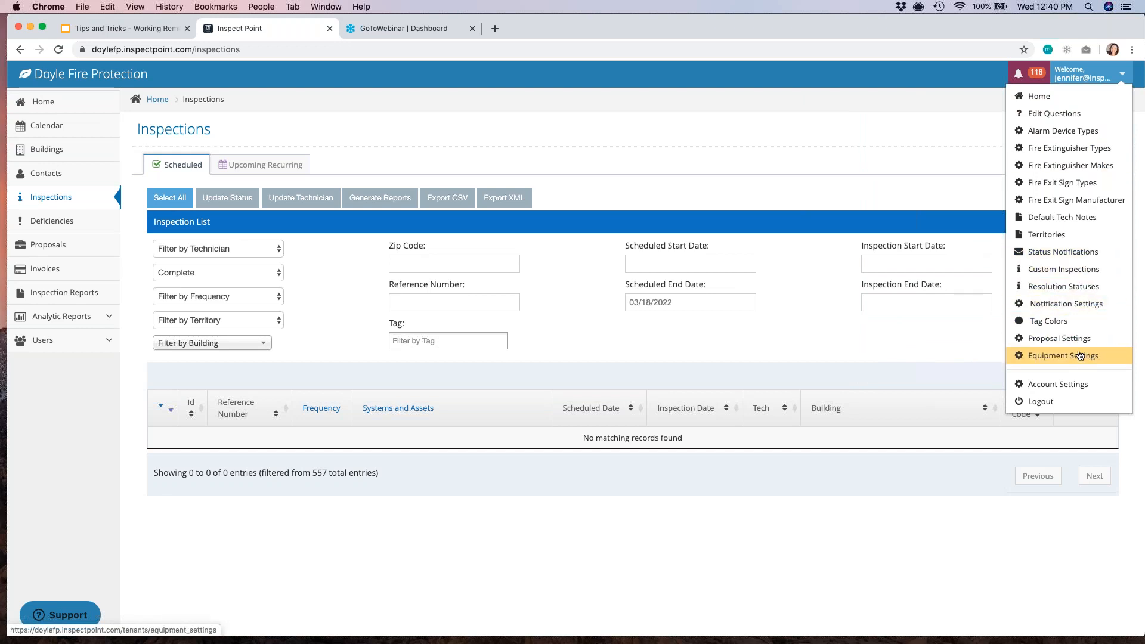
{"action": "mouse_move", "coordinate": [1066, 303]}
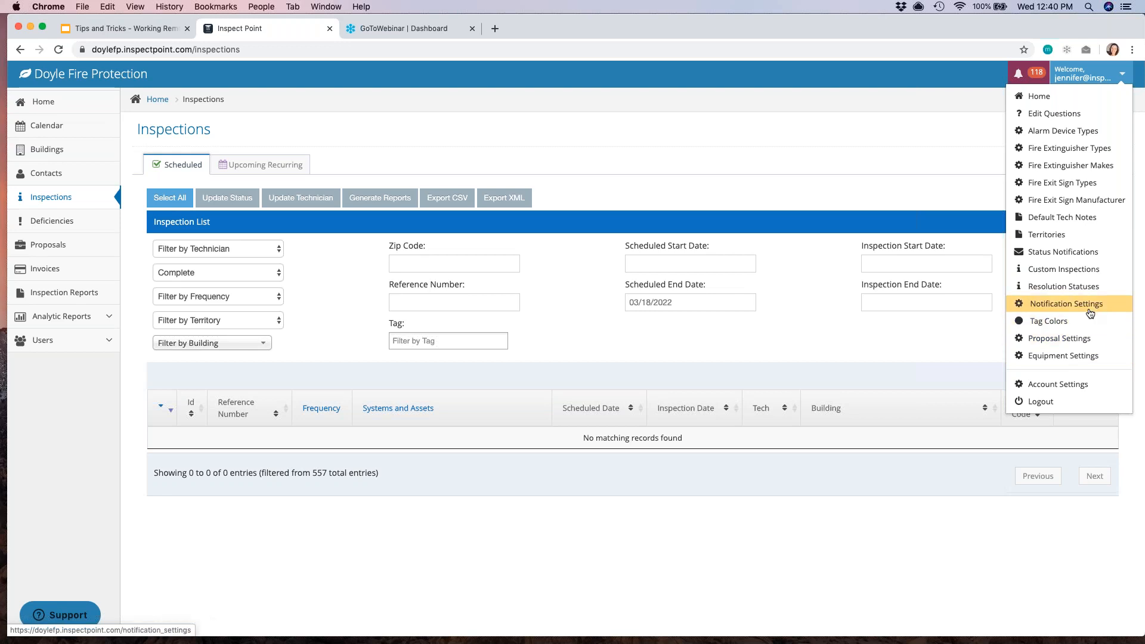
- In Notification Settings, unsubscribe from battery, extinguisher, contract-expiry and proposal notifications, keeping Inspection Series ending
{"action": "left_click", "coordinate": [1064, 303]}
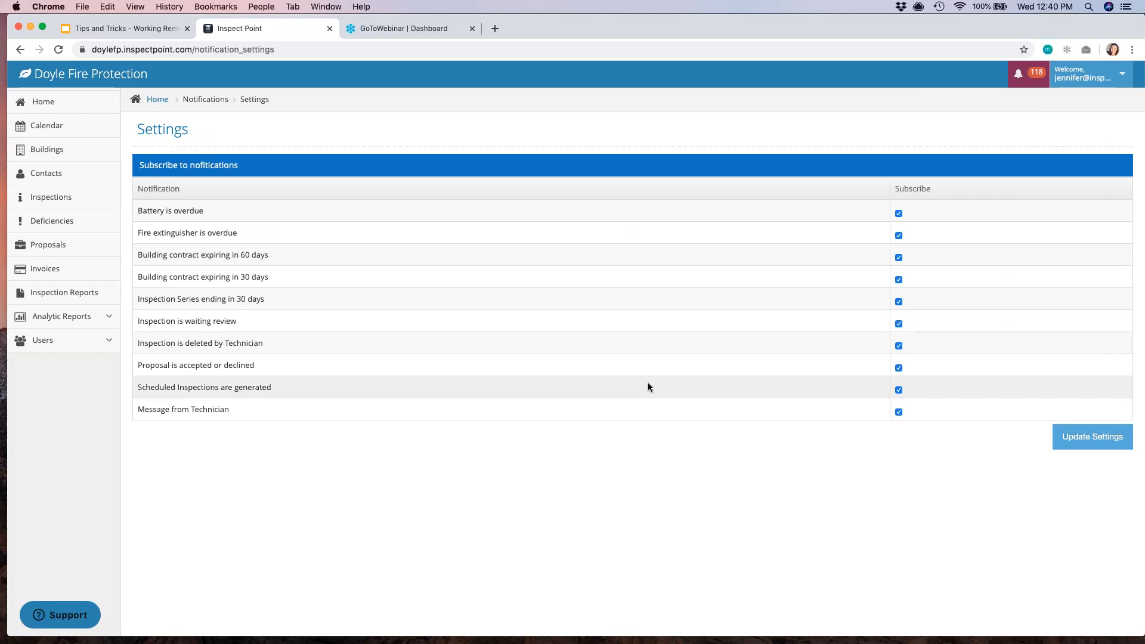
{"action": "mouse_move", "coordinate": [437, 255]}
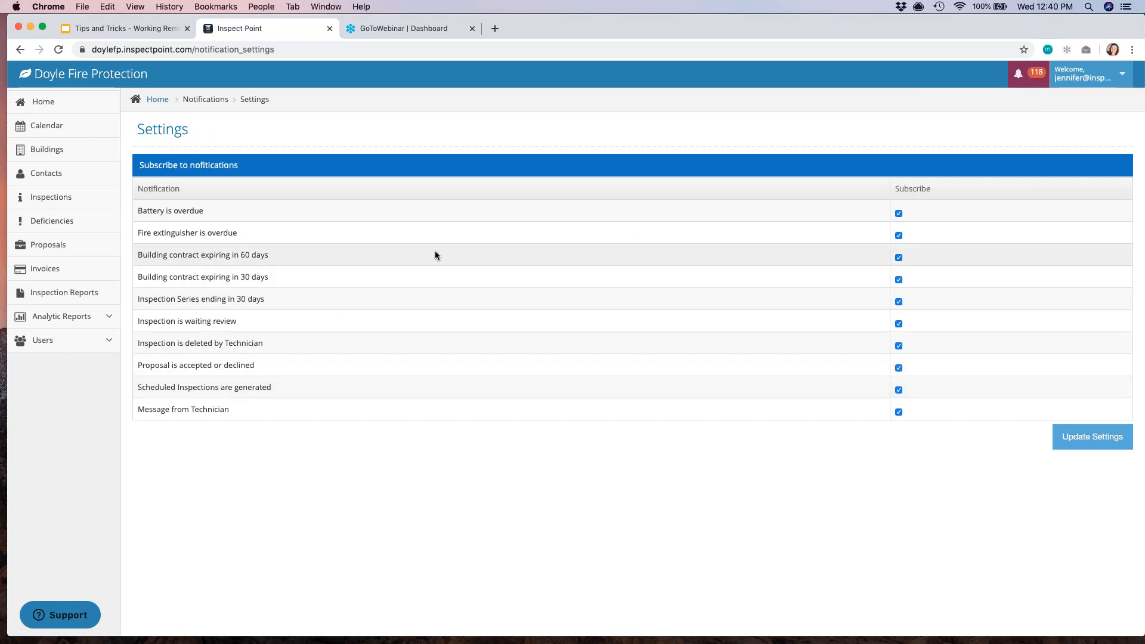
{"action": "left_click", "coordinate": [899, 212]}
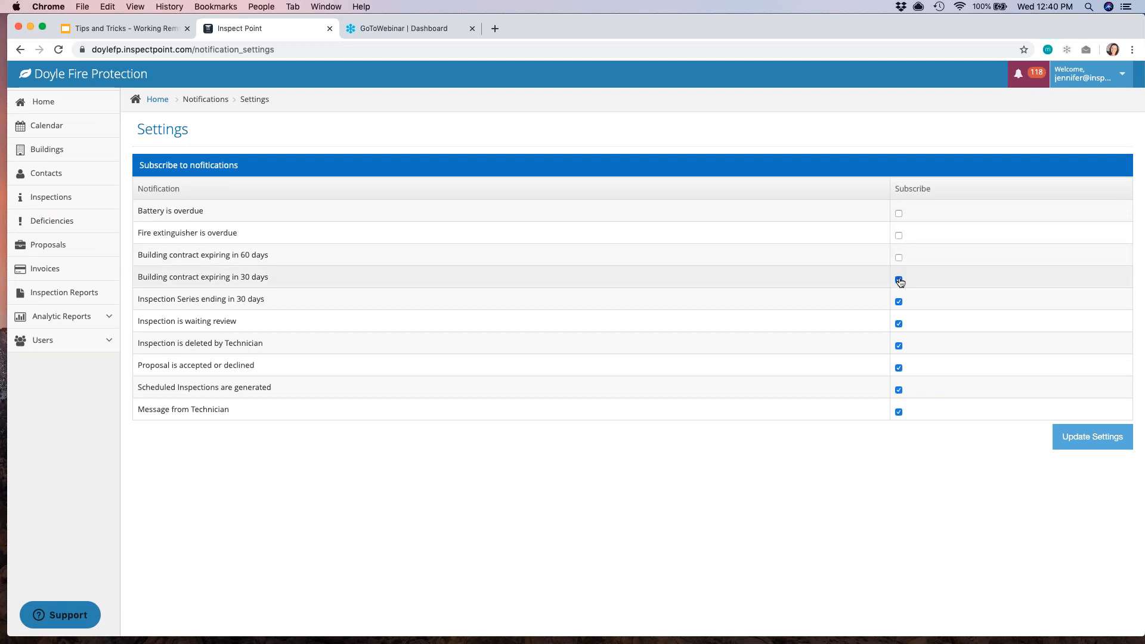
{"action": "left_click", "coordinate": [899, 279]}
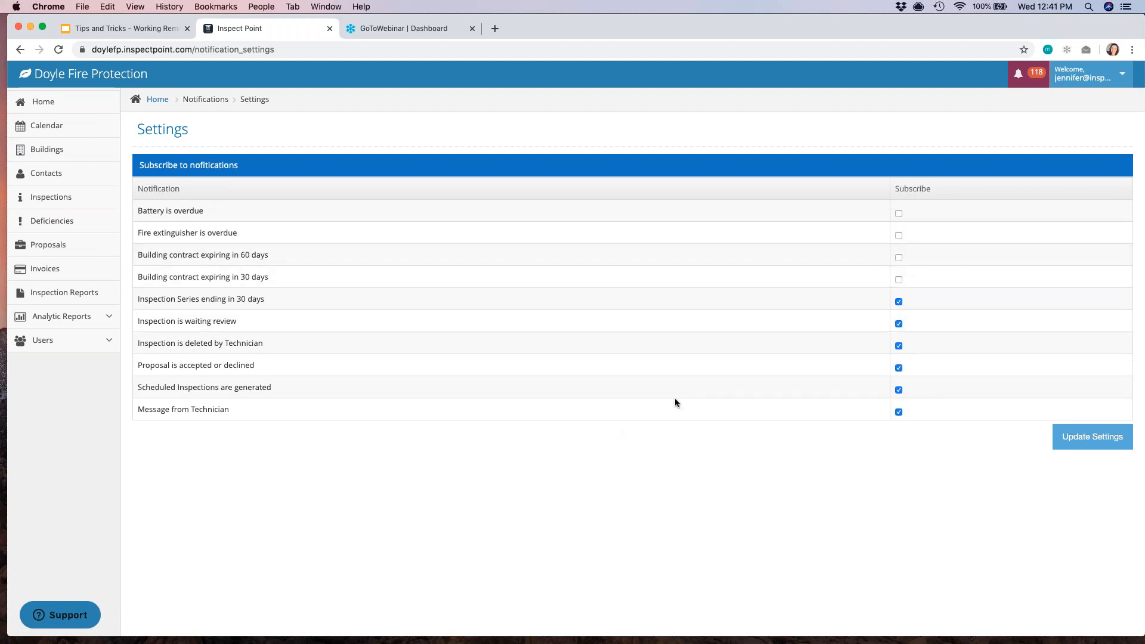
{"action": "left_click", "coordinate": [900, 301]}
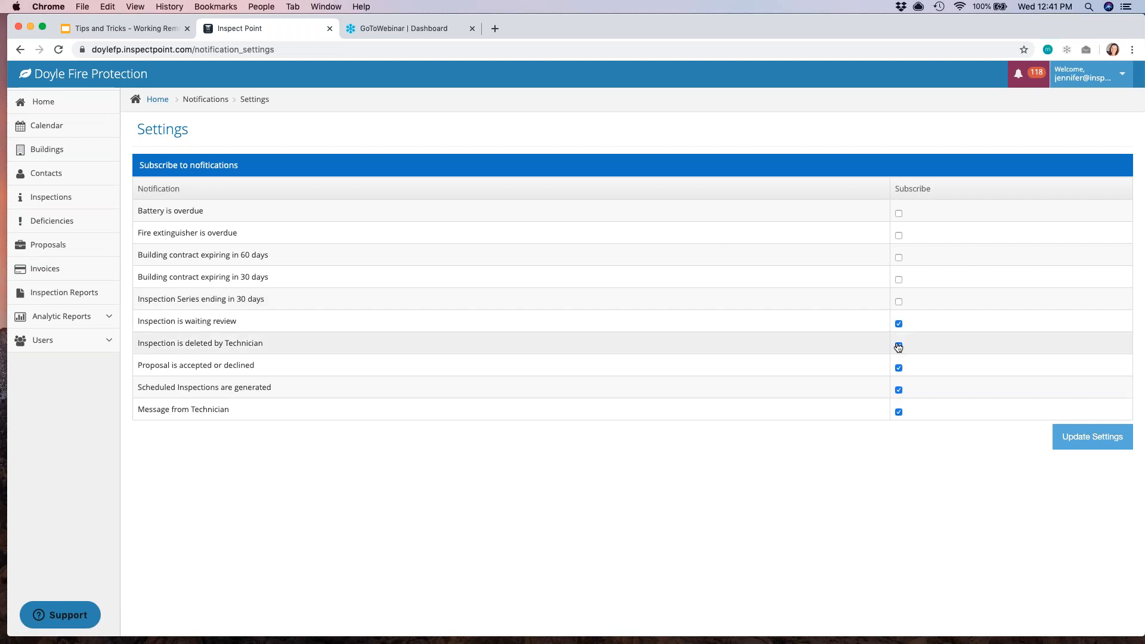
{"action": "left_click", "coordinate": [899, 346]}
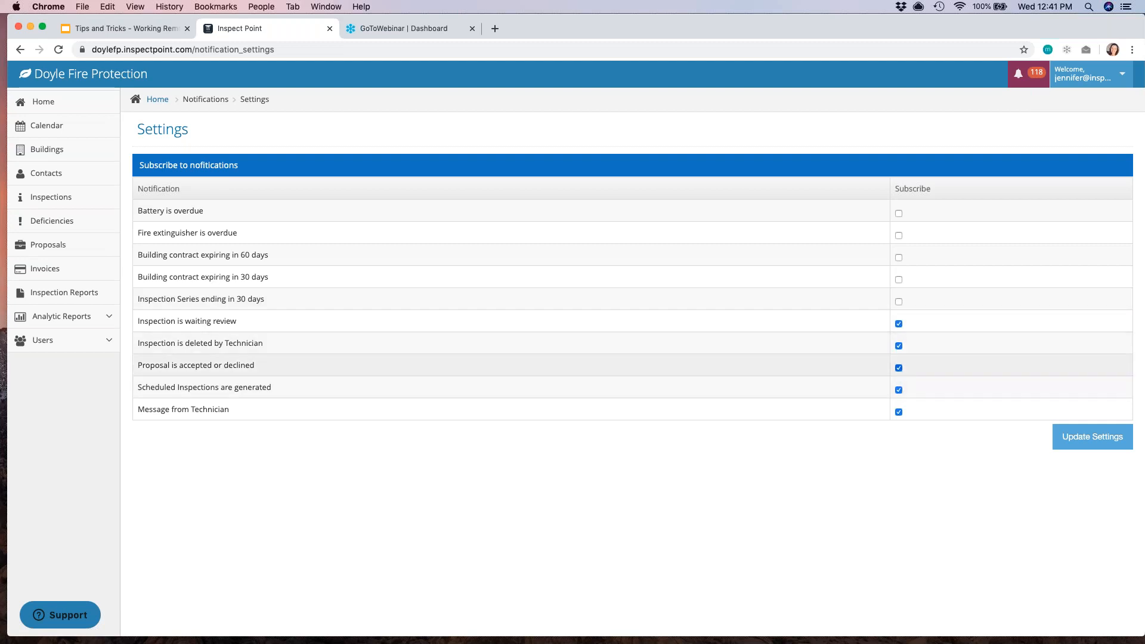
{"action": "left_click", "coordinate": [899, 368]}
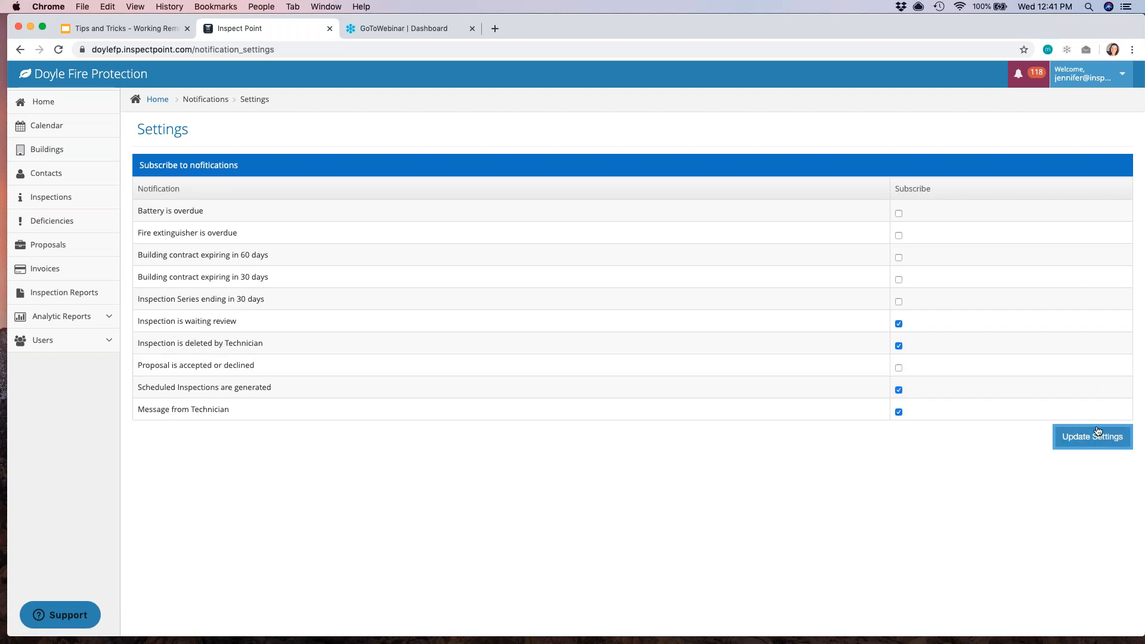
{"action": "left_click", "coordinate": [898, 301]}
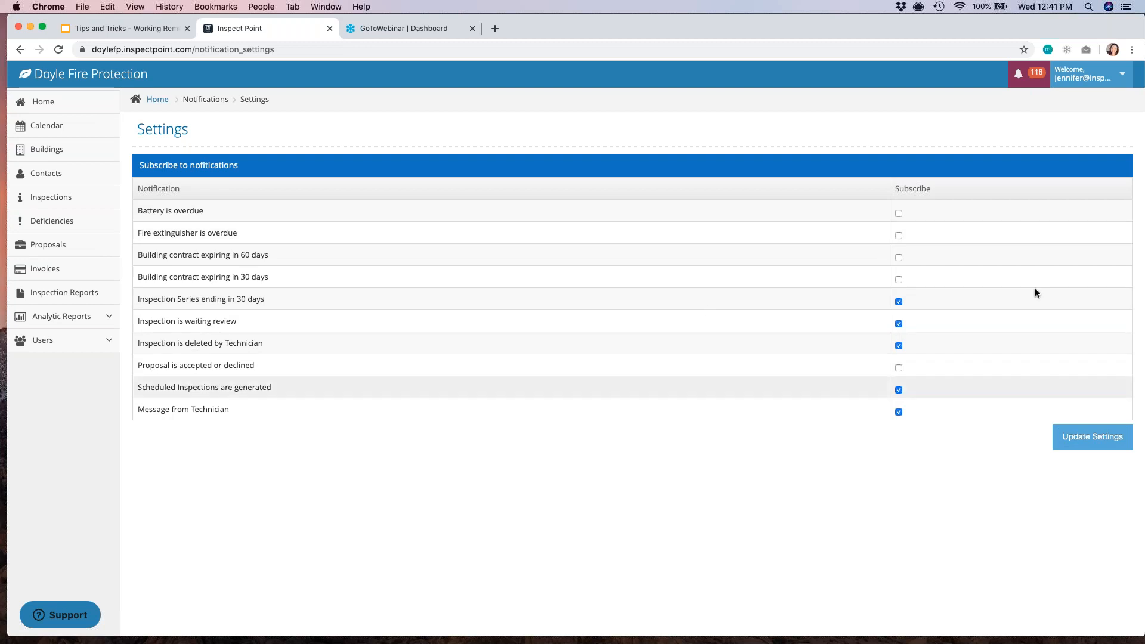
- Save the updated notification subscriptions with Update Settings
{"action": "left_click", "coordinate": [1092, 437]}
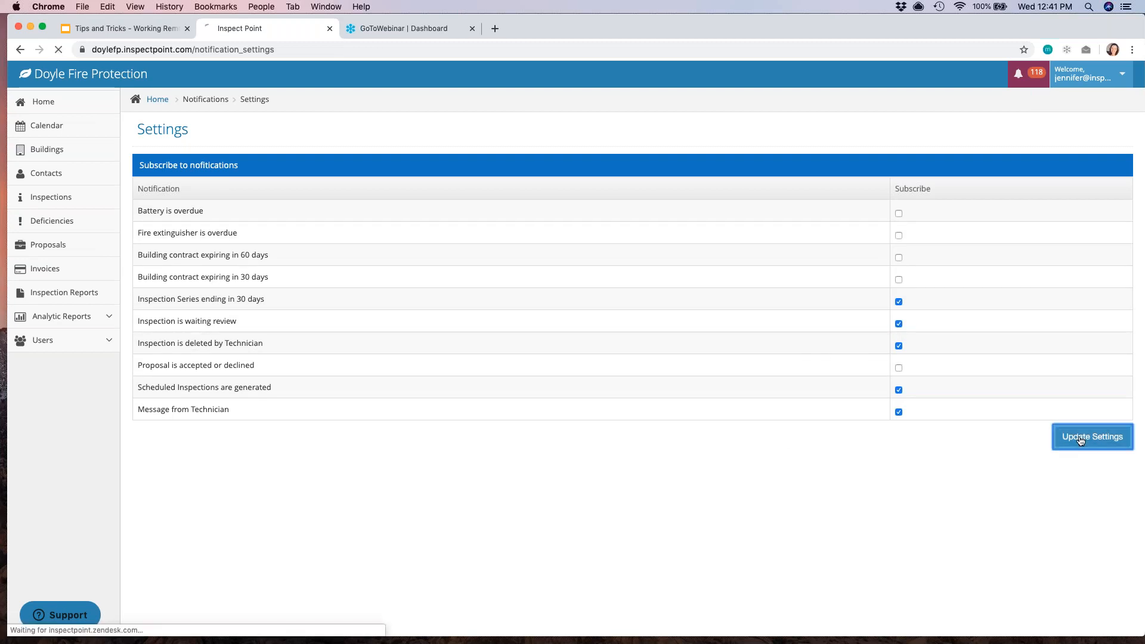
{"action": "left_click", "coordinate": [1092, 437]}
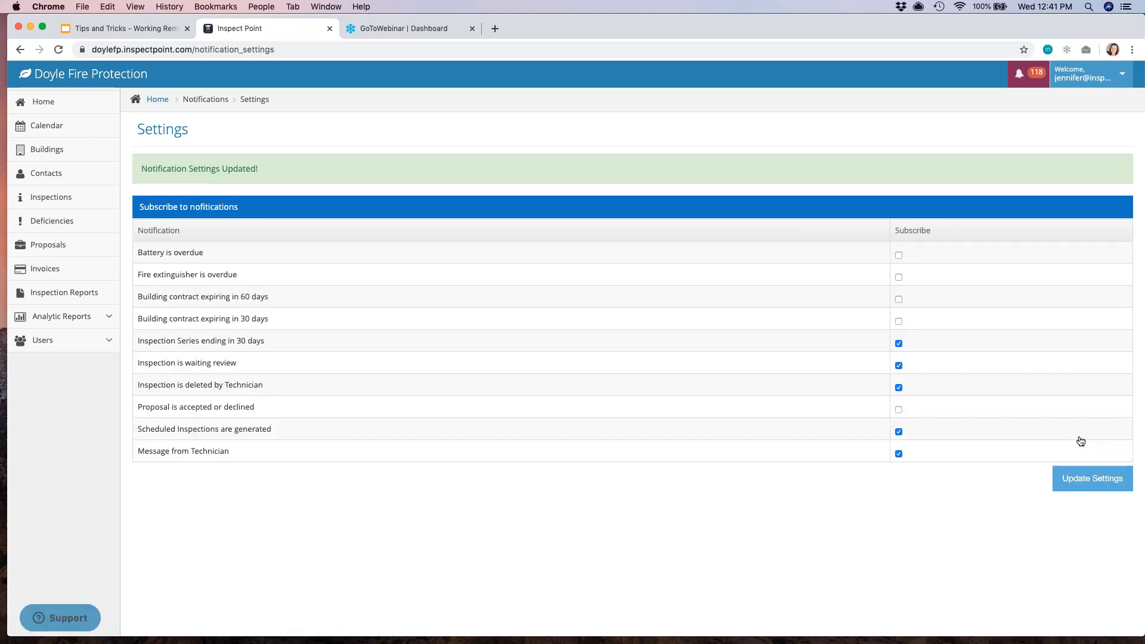
{"action": "left_click", "coordinate": [1018, 73]}
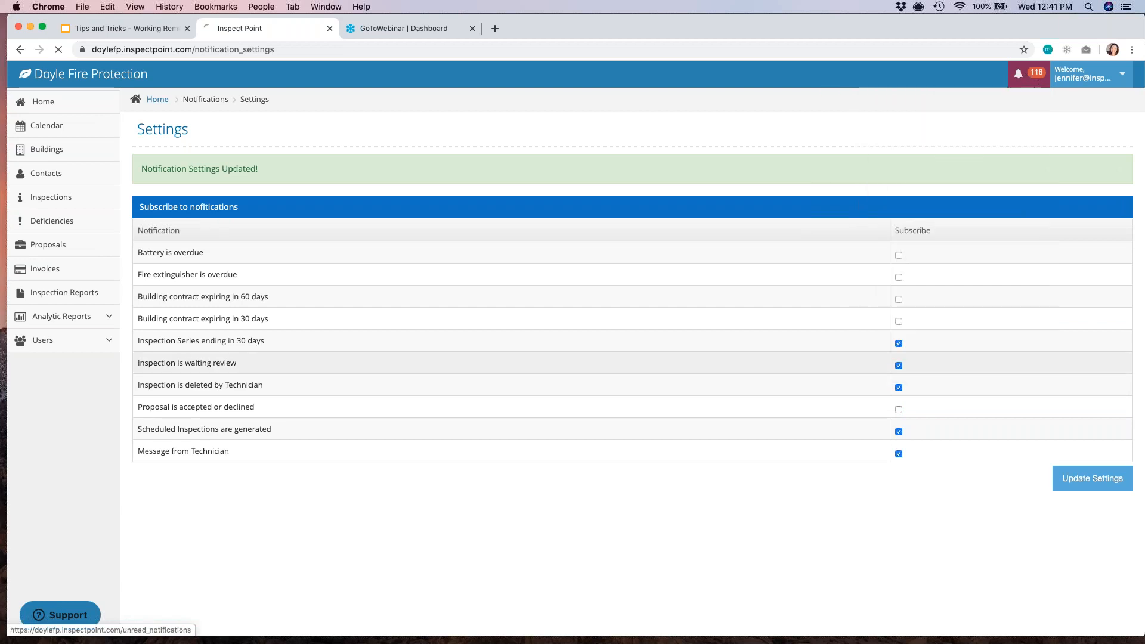
- Scroll through the 118 unread notifications, then return to the Home dashboard
{"action": "left_click", "coordinate": [1018, 74]}
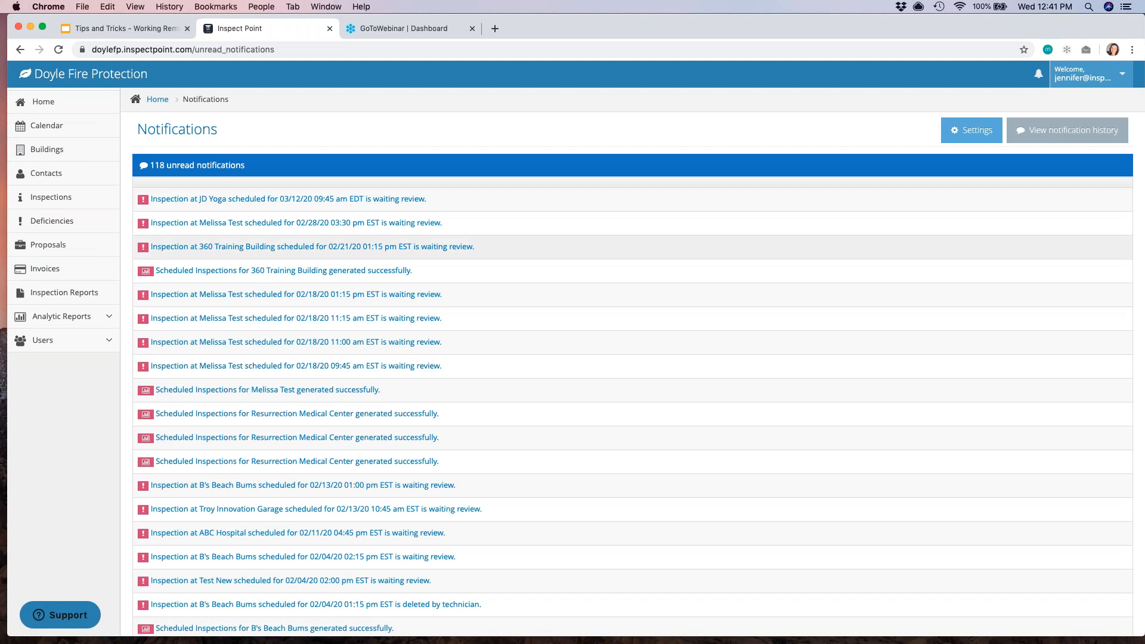
{"action": "scroll", "scroll_direction": "down", "scroll_amount": 3}
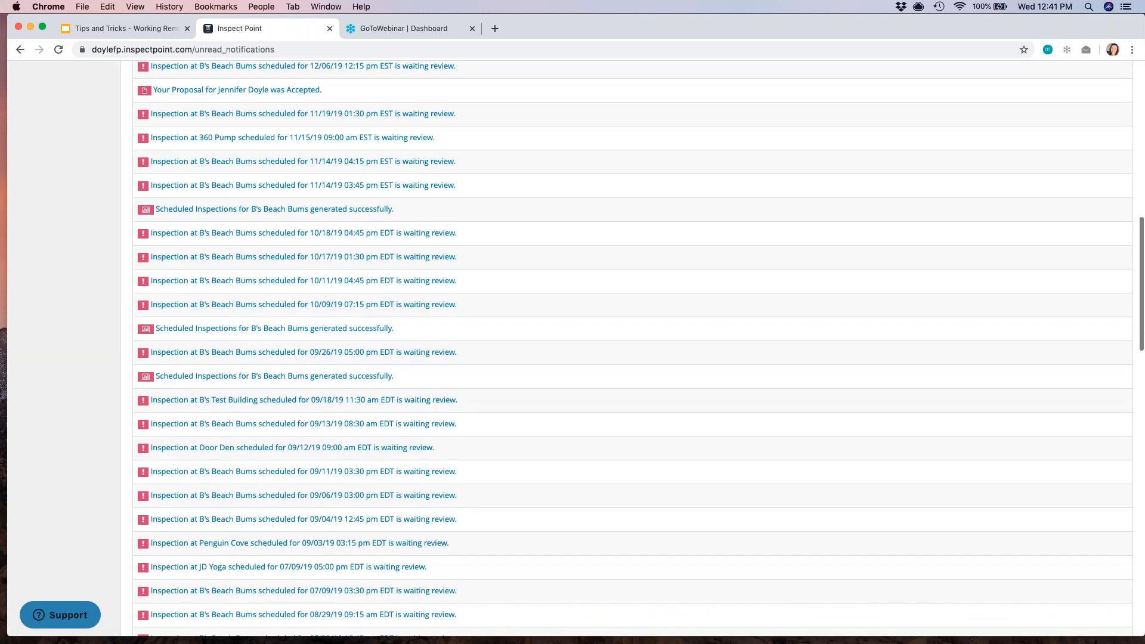
{"action": "scroll", "scroll_direction": "up", "scroll_amount": 3}
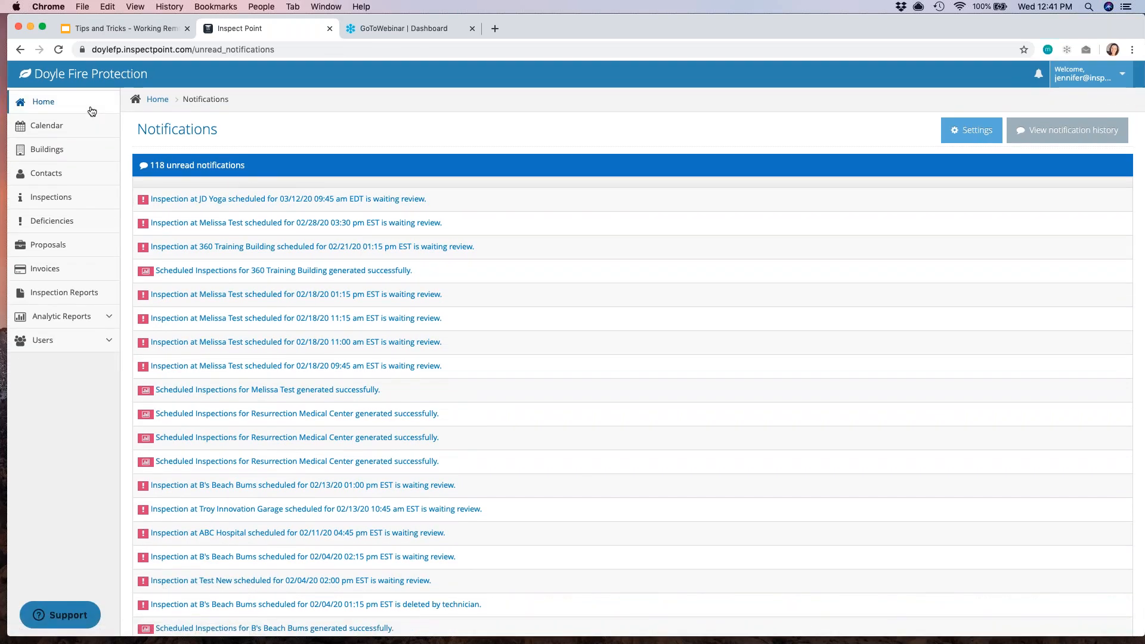
{"action": "left_click", "coordinate": [43, 102]}
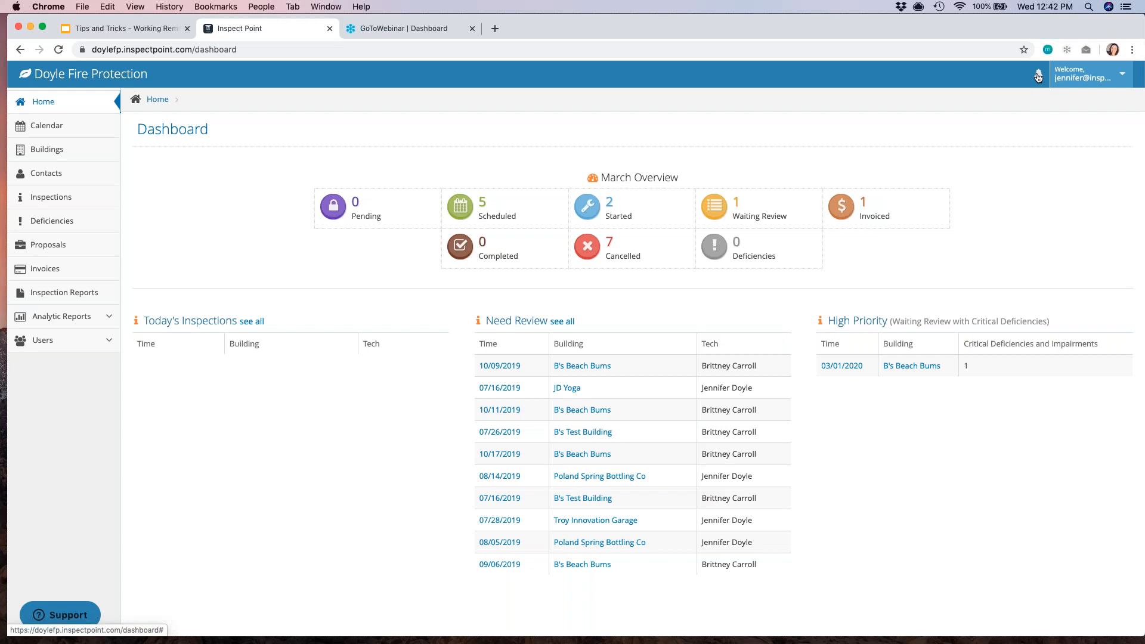
- Present the Slides deck from the Questions slide and advance to the Contact Us slide
{"action": "left_click", "coordinate": [123, 28]}
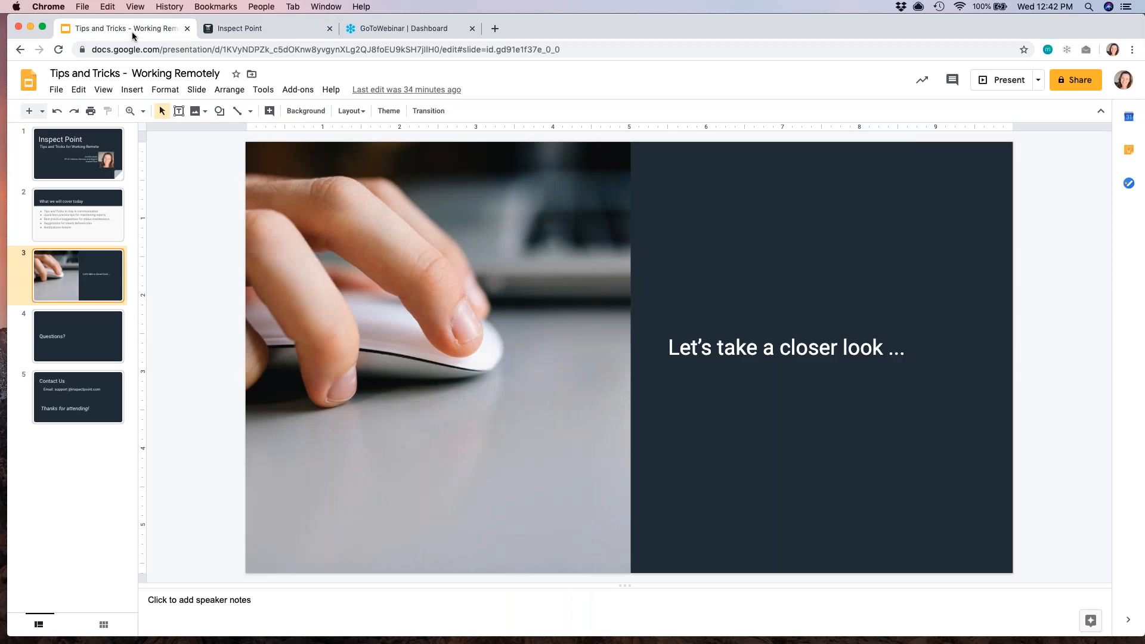
{"action": "left_click", "coordinate": [78, 336]}
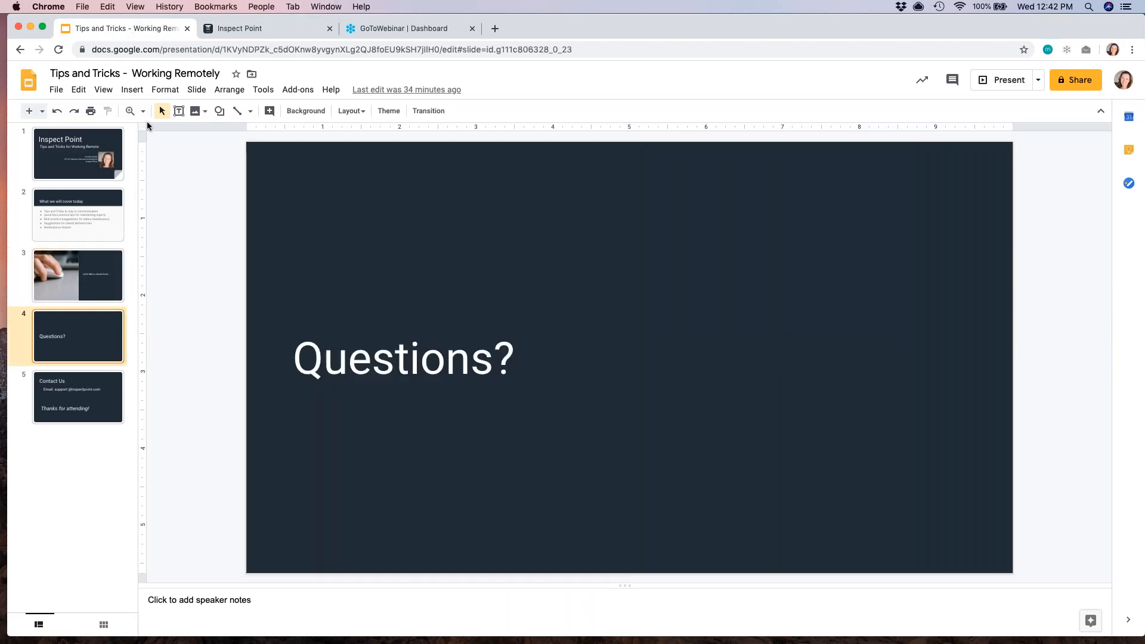
{"action": "left_click", "coordinate": [1009, 80]}
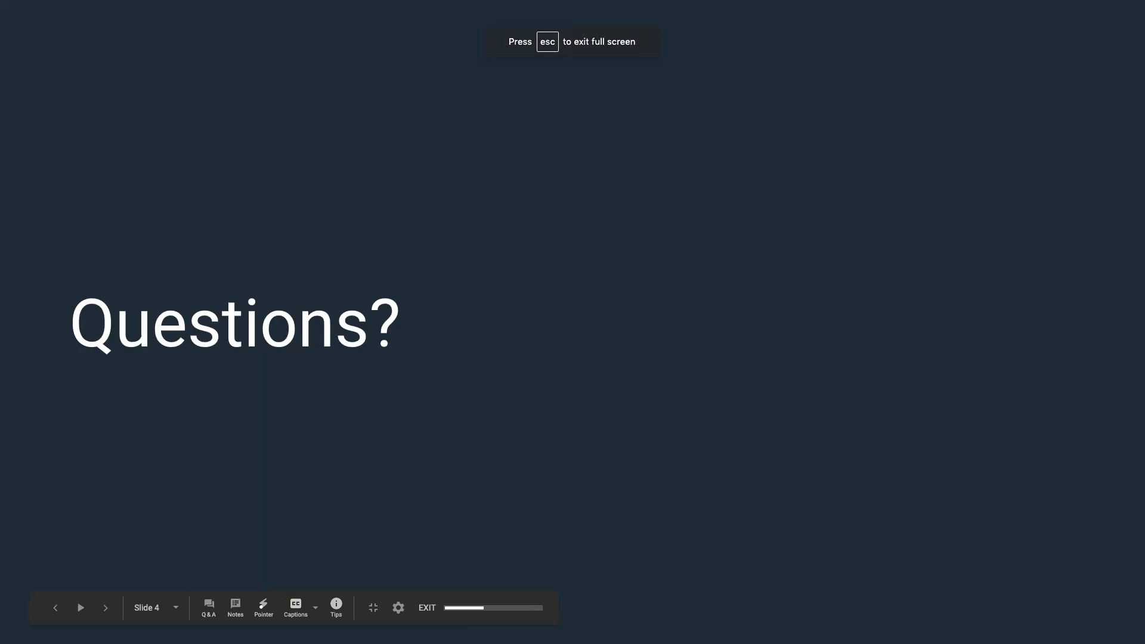
{"action": "left_click", "coordinate": [105, 608]}
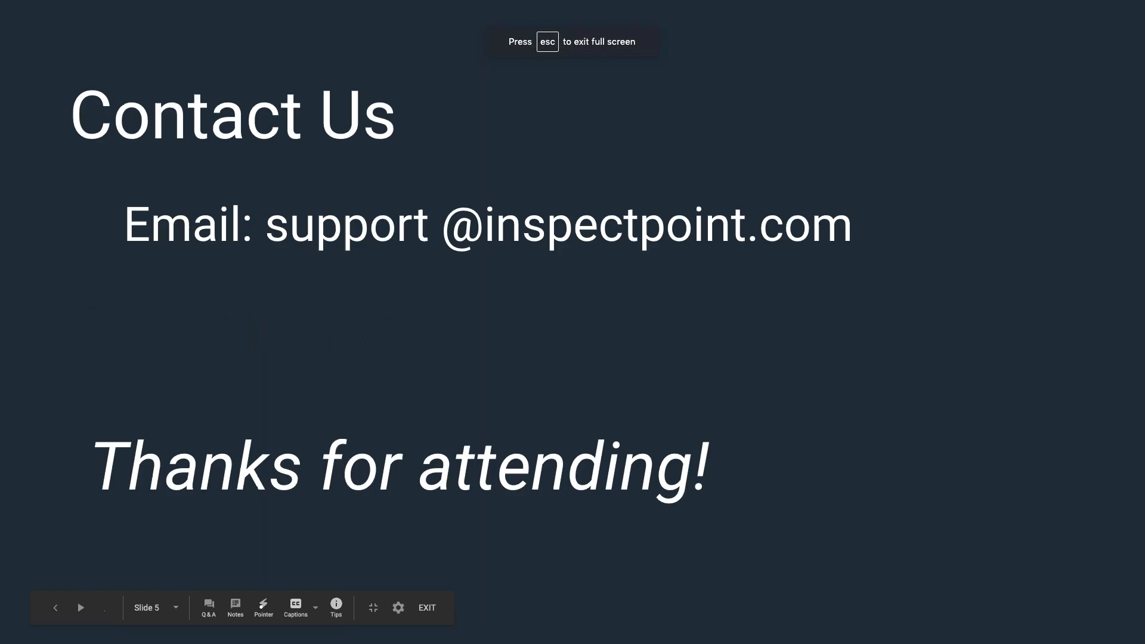